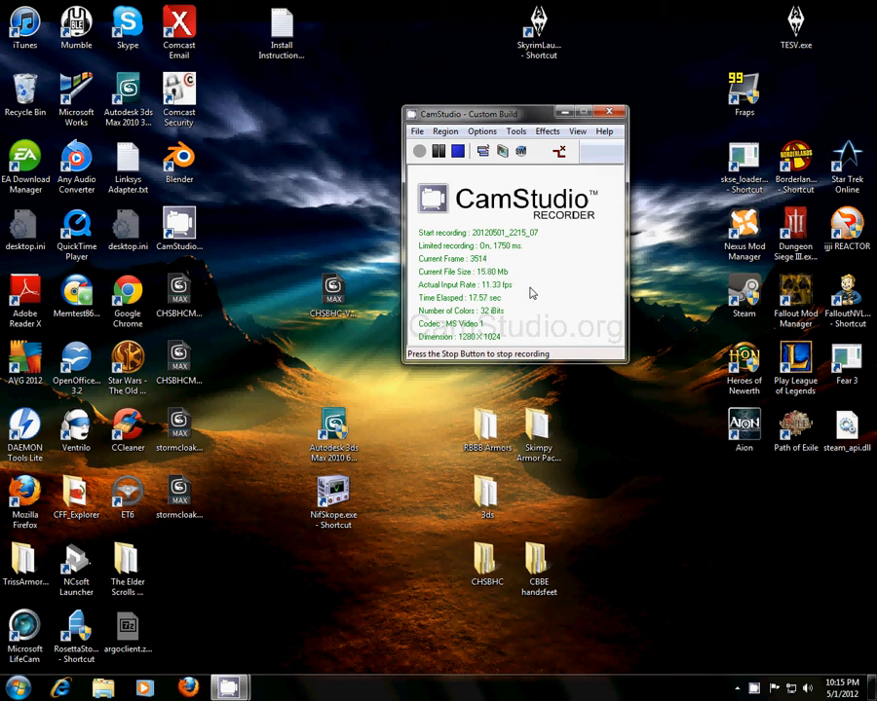
# Launch NifSkope from its desktop shortcut.
pyautogui.click(333, 496)
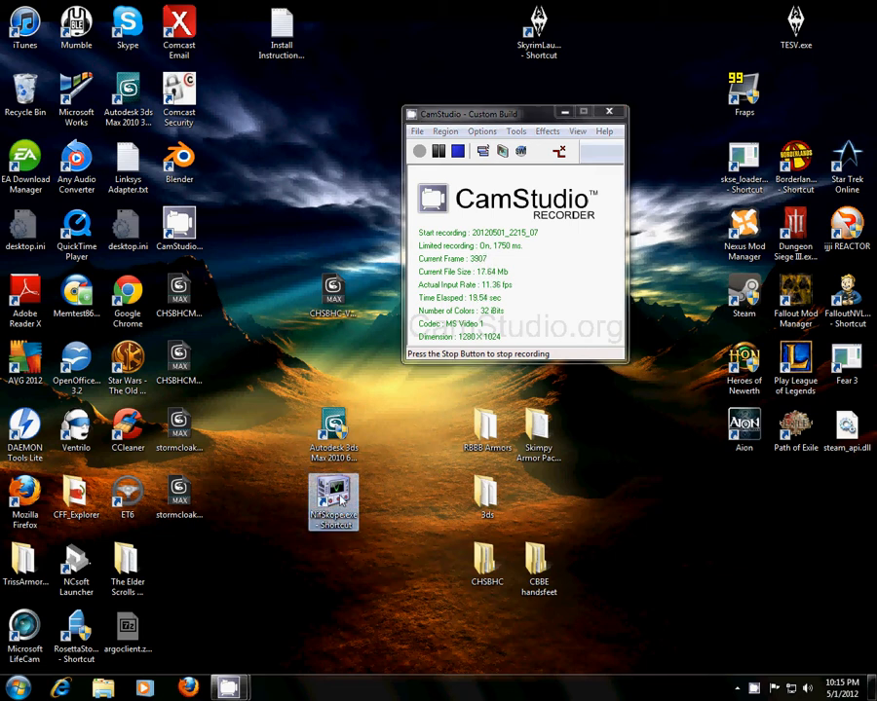
pyautogui.moveTo(336, 502)
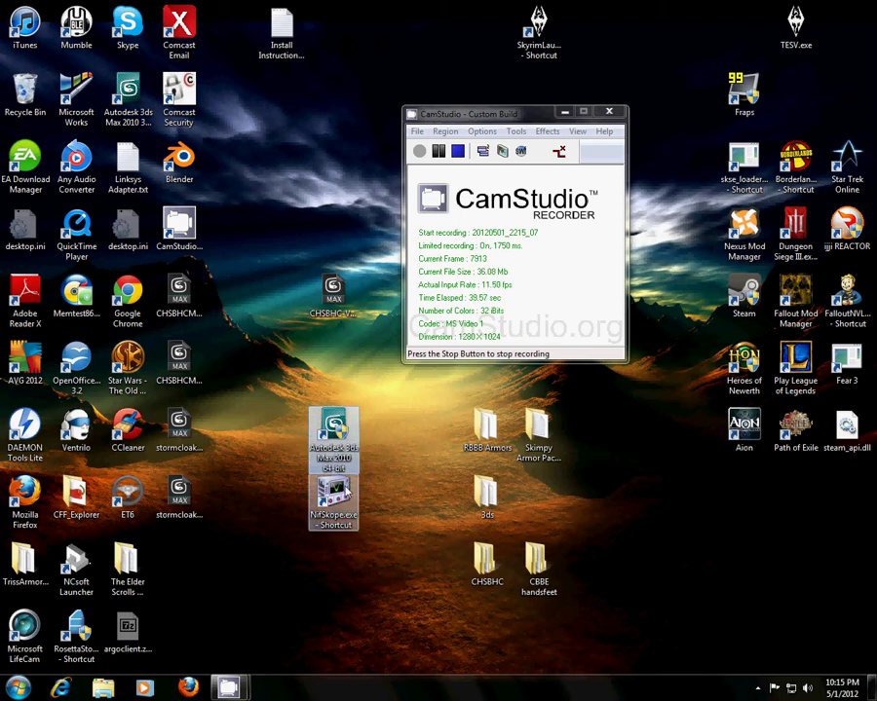
pyautogui.moveTo(334, 497)
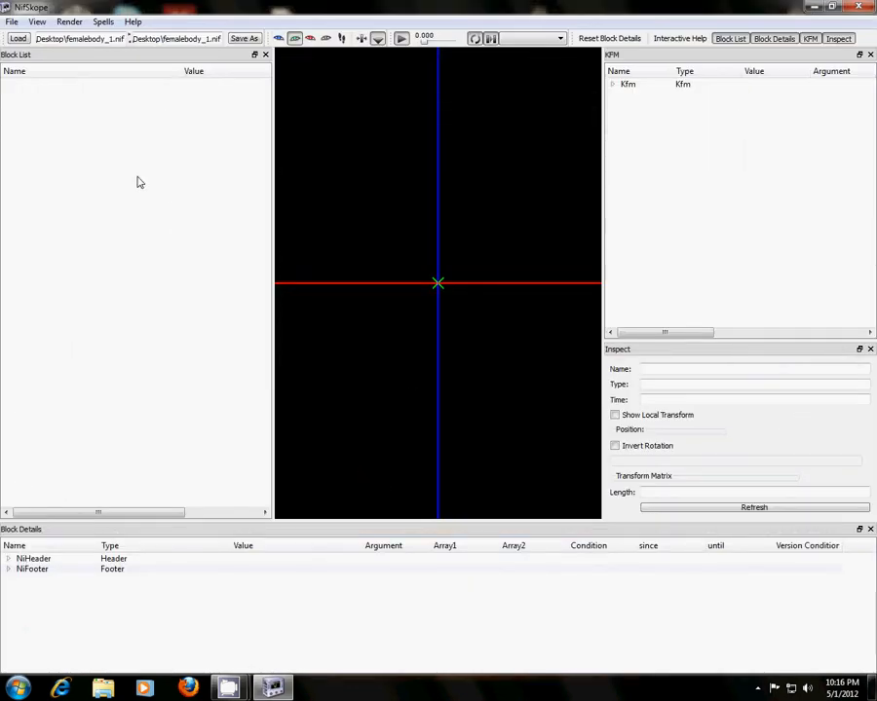
pyautogui.moveTo(49, 56)
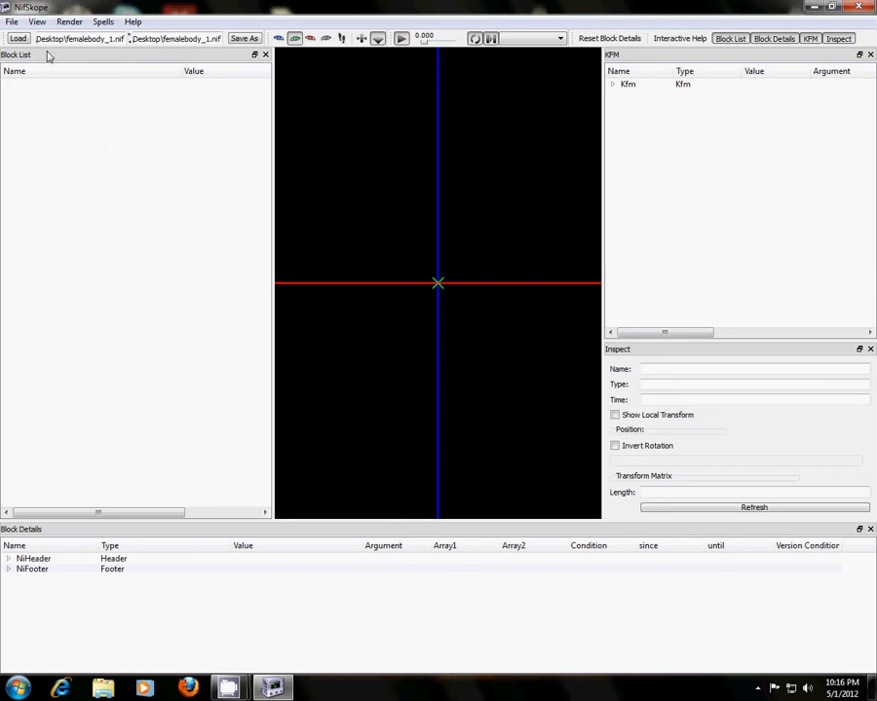
# Load femalebody_0.nif from Desktop > CHSBHC > meshes > actors > character > character assets.
pyautogui.click(11, 22)
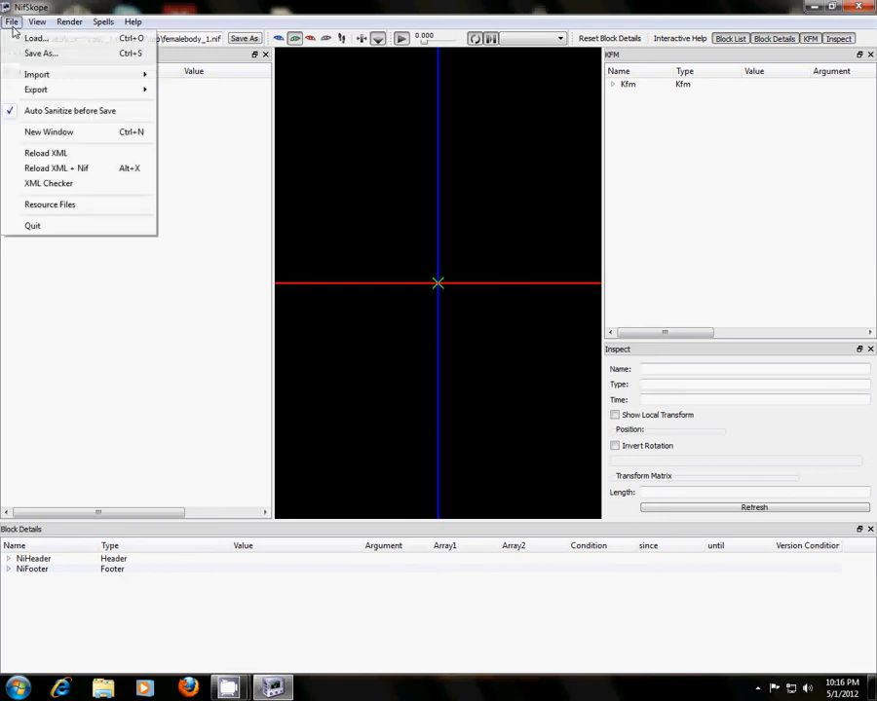
pyautogui.click(36, 38)
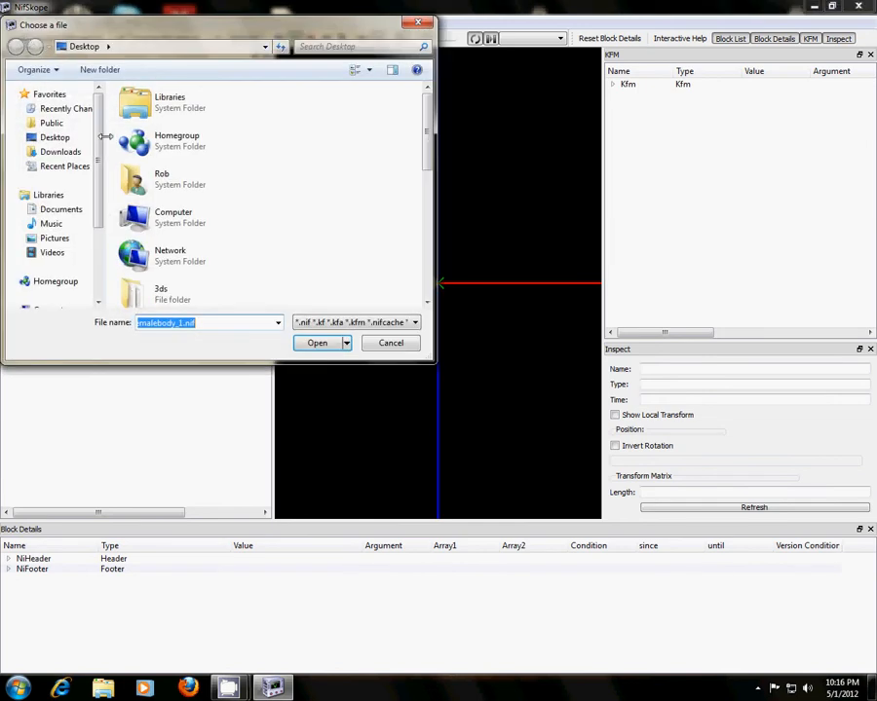
pyautogui.scroll(-3)
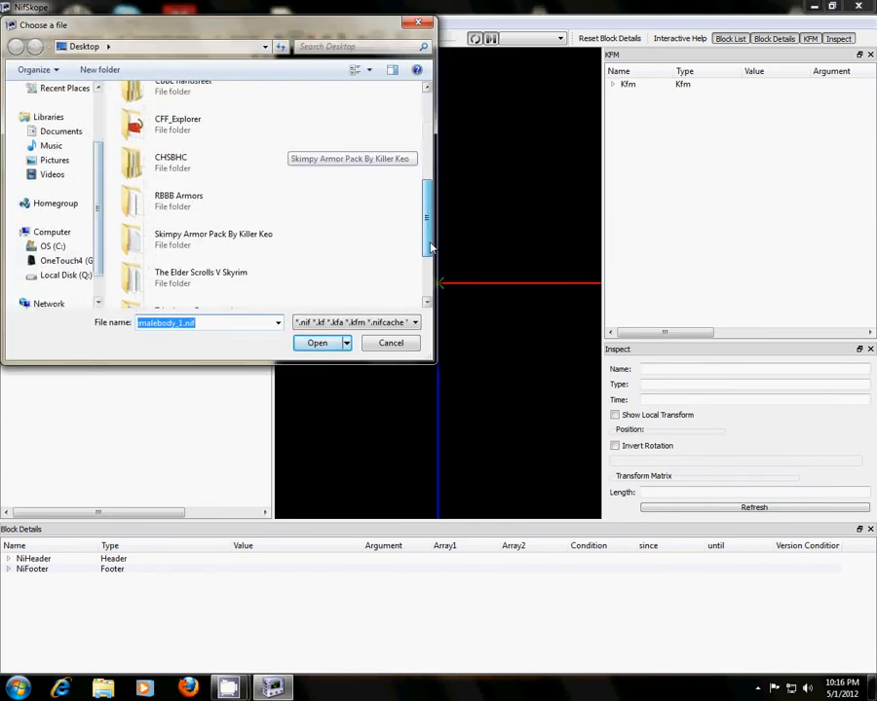
pyautogui.scroll(3)
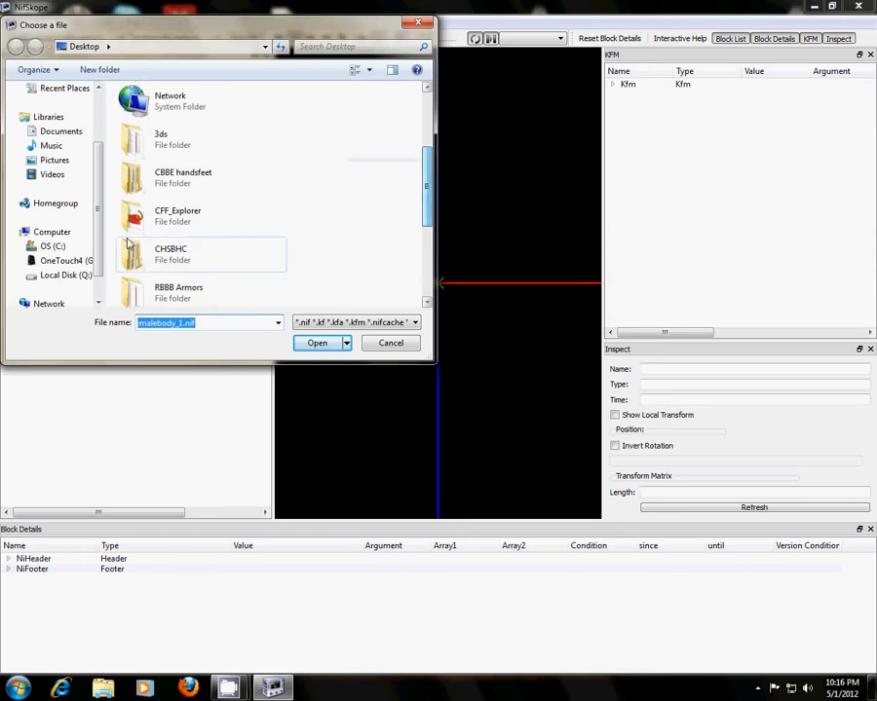
pyautogui.doubleClick(171, 253)
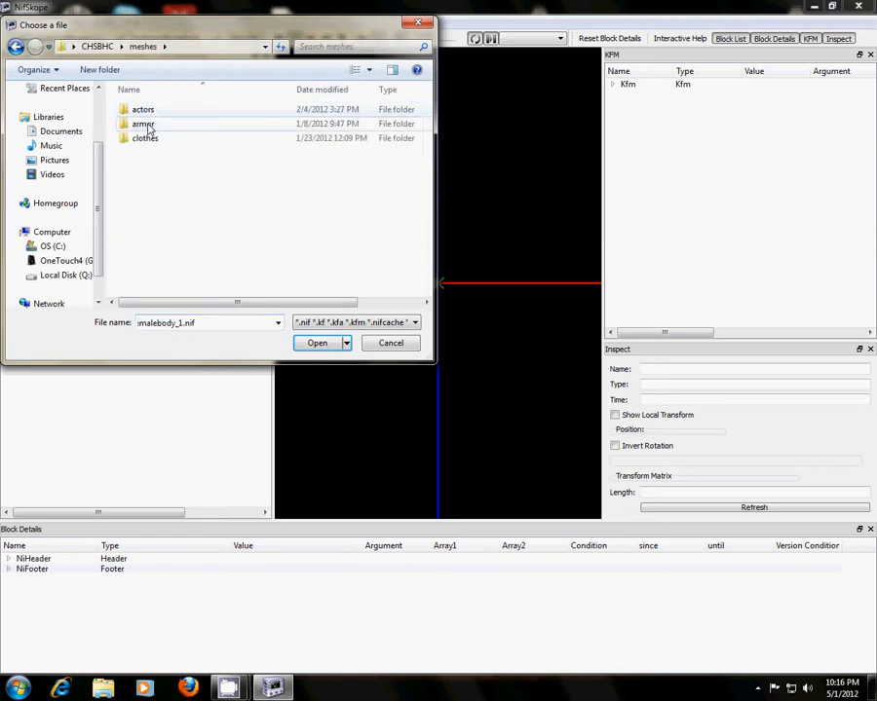
pyautogui.doubleClick(144, 124)
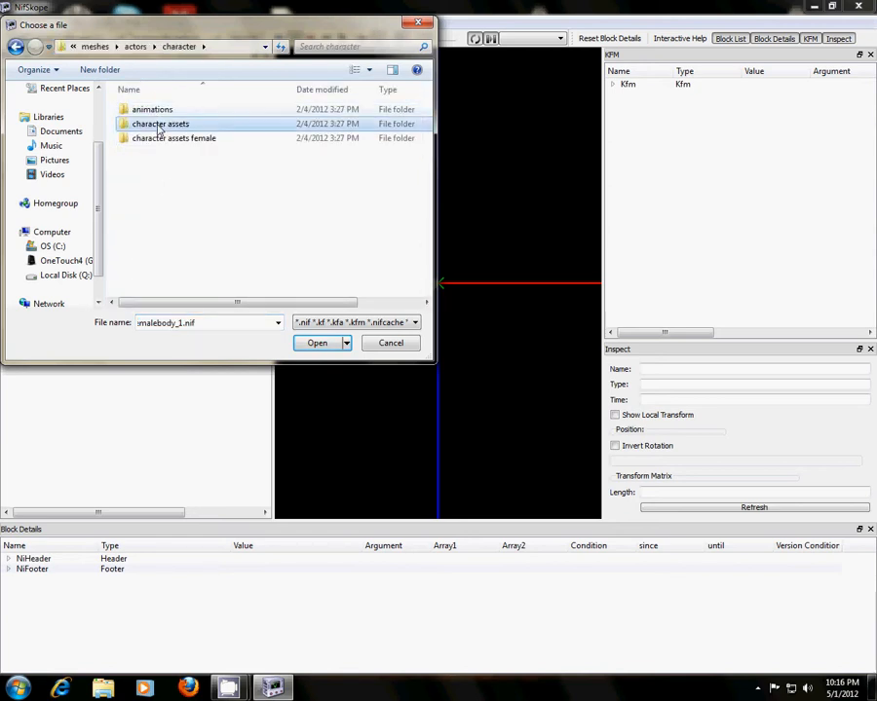
pyautogui.click(316, 342)
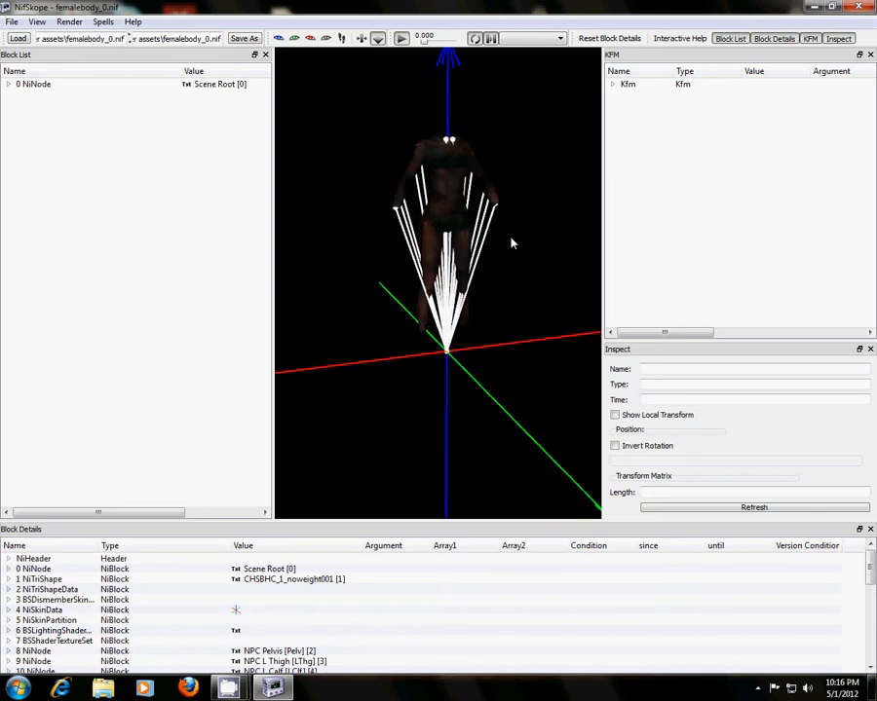
# Rotate the female body model to view it from several sides, then close its window.
pyautogui.moveTo(511, 243); pyautogui.dragTo(331, 233)
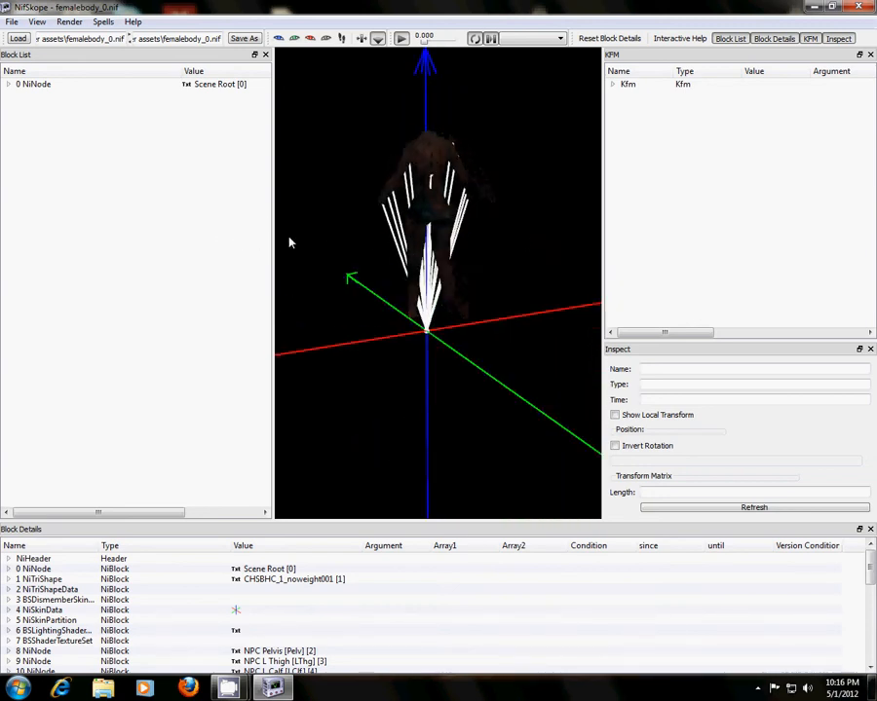
pyautogui.moveTo(289, 241); pyautogui.dragTo(526, 241)
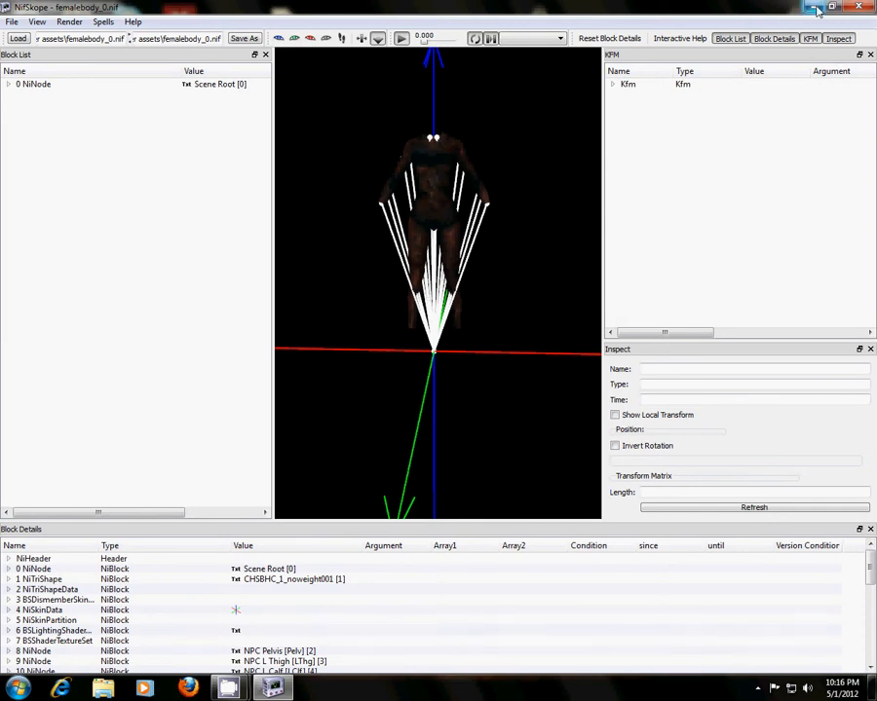
pyautogui.click(809, 6)
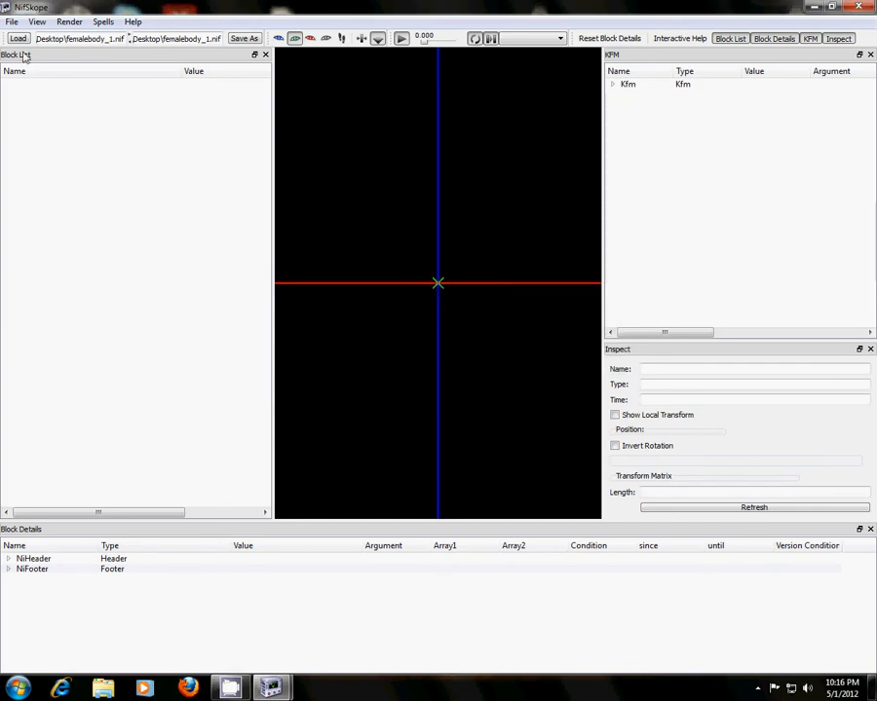
# Load outfitf_0.nif from C: > BSA Programs > BSA's > meshes > armor > sons of talos.
pyautogui.click(11, 21)
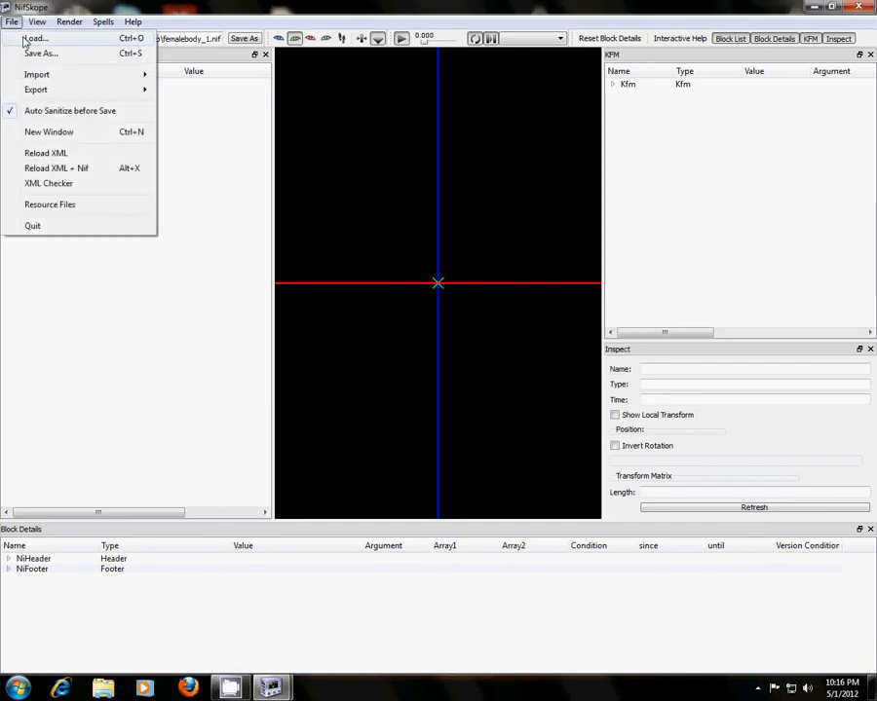
pyautogui.click(34, 38)
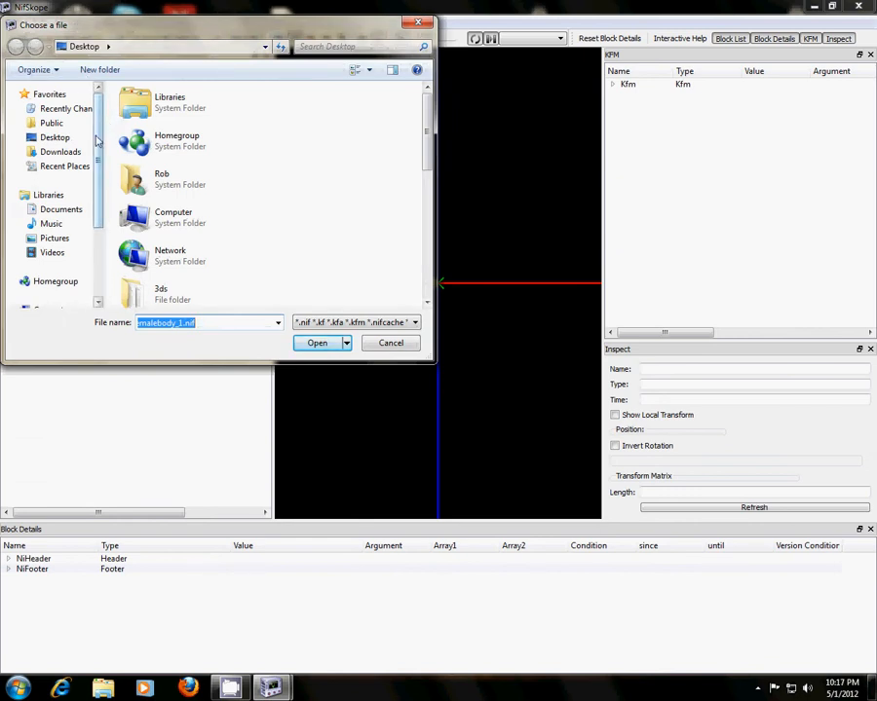
pyautogui.scroll(-3)
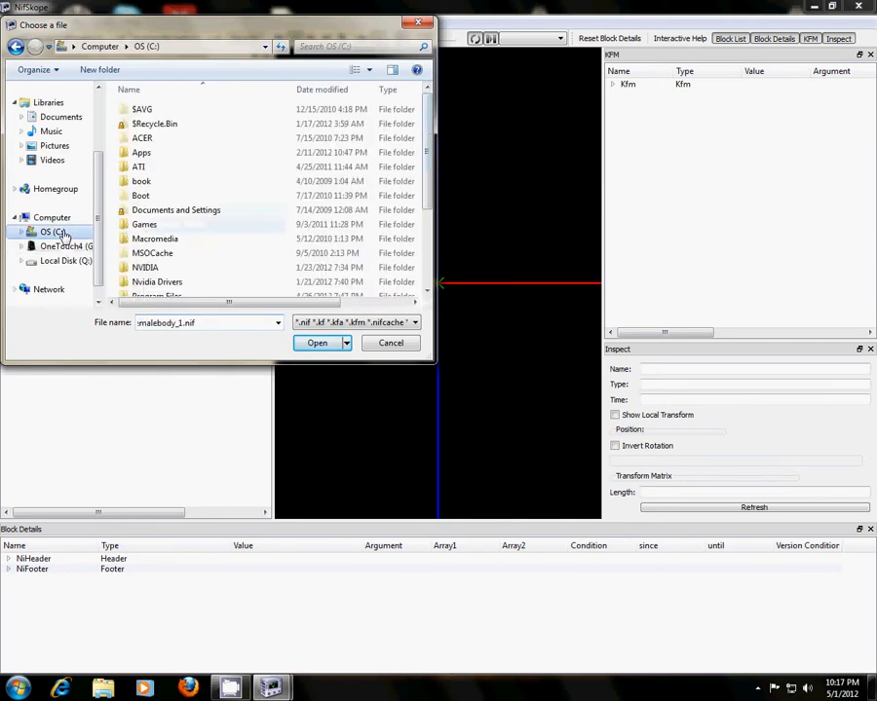
pyautogui.doubleClick(157, 296)
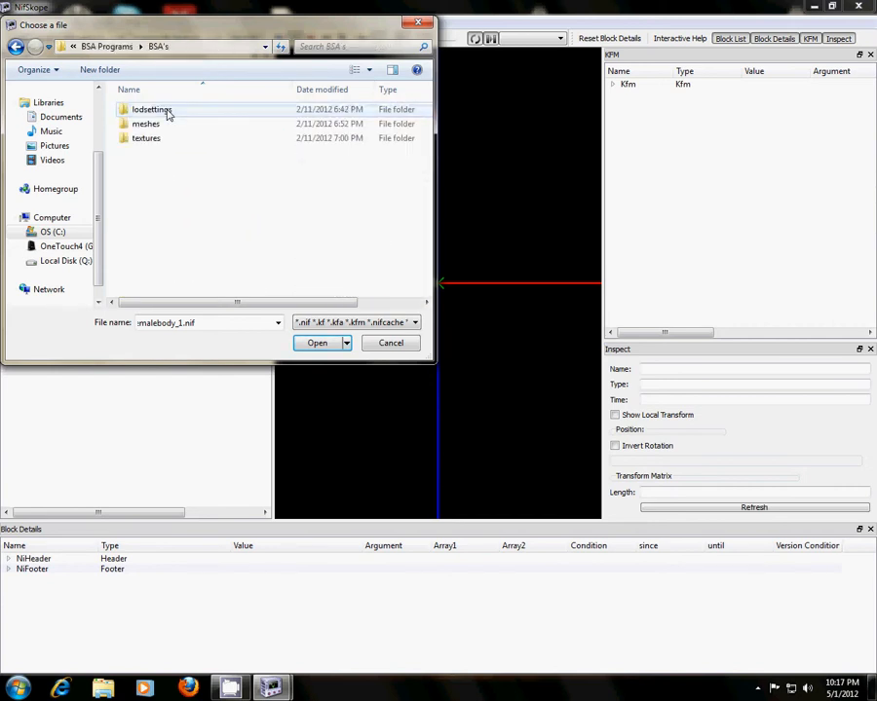
pyautogui.doubleClick(145, 124)
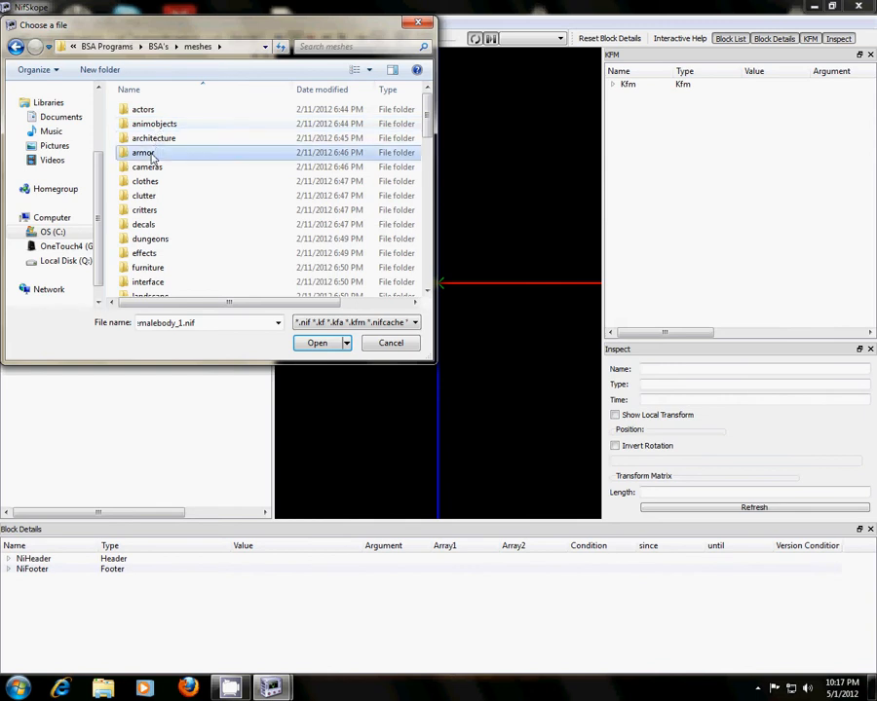
pyautogui.doubleClick(143, 152)
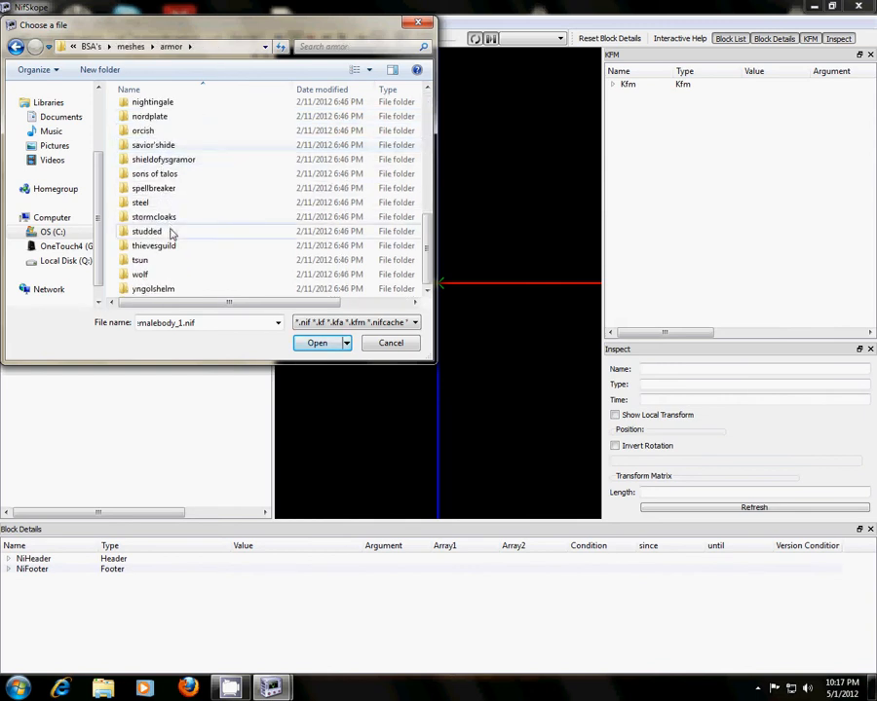
pyautogui.doubleClick(154, 174)
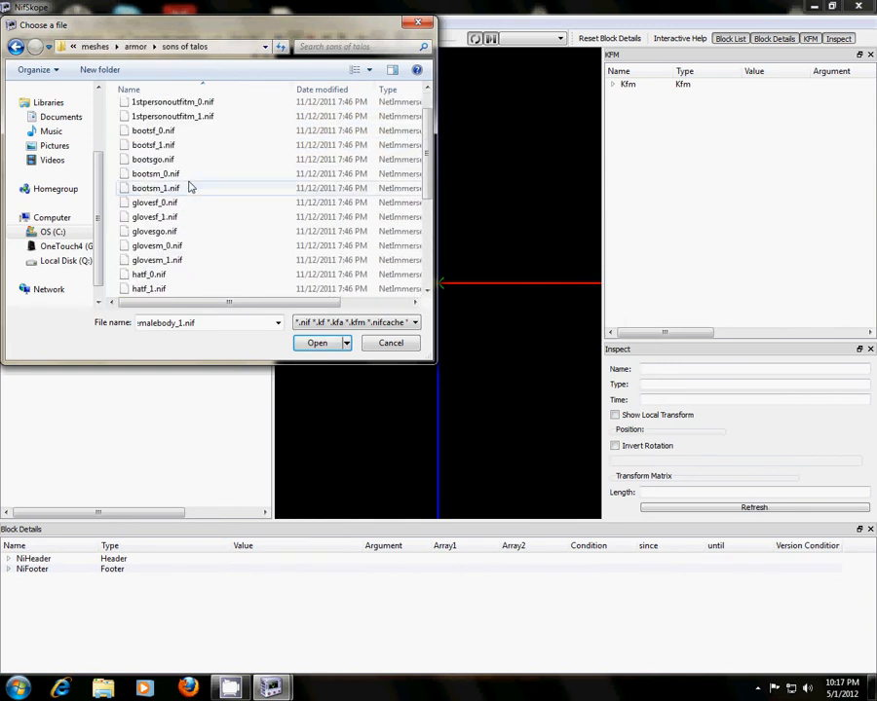
pyautogui.scroll(-3)
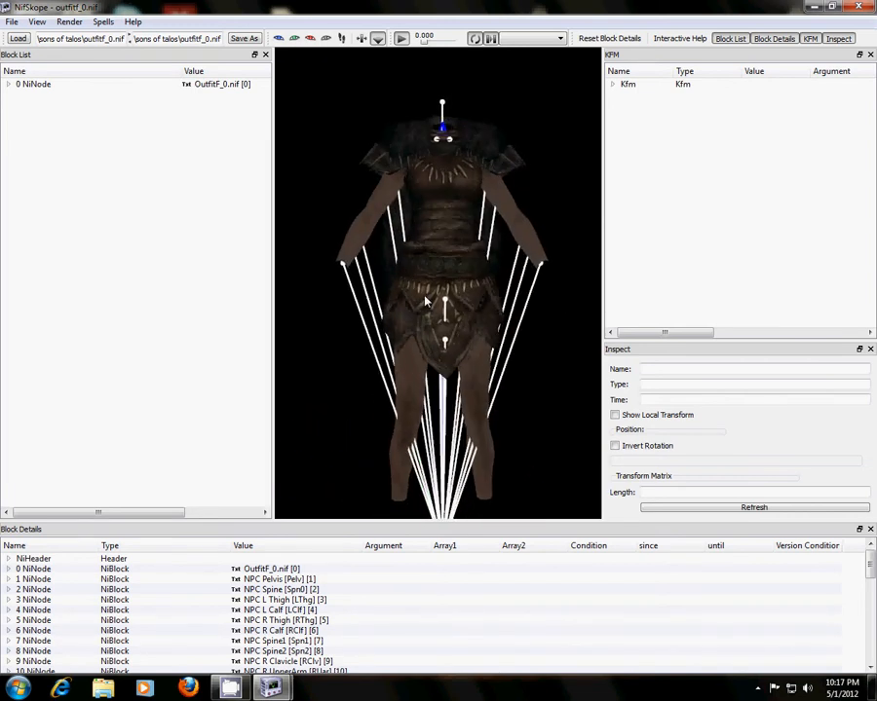
pyautogui.moveTo(448, 292); pyautogui.dragTo(394, 307)
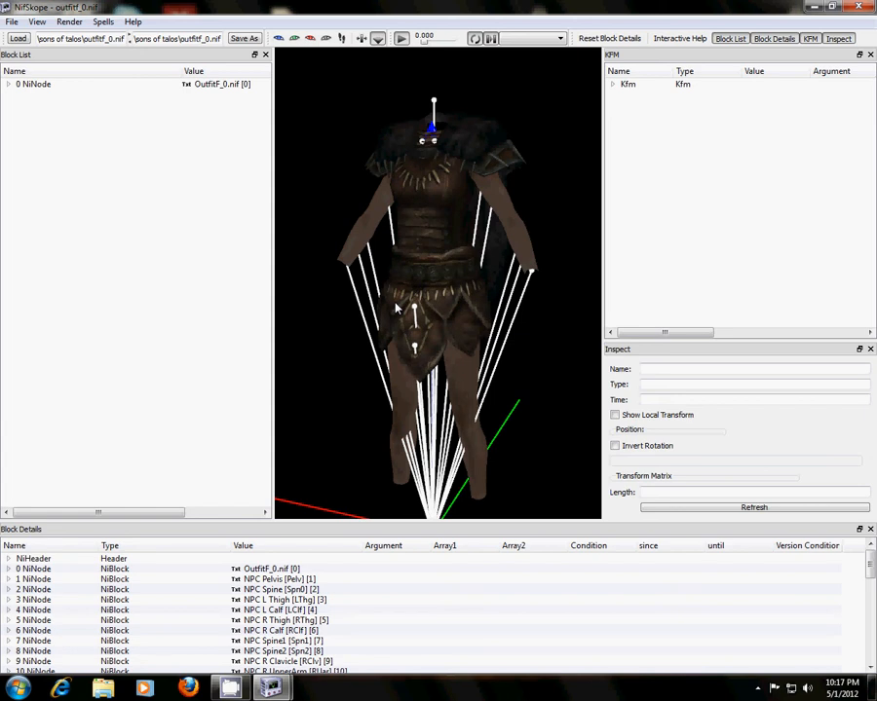
pyautogui.moveTo(438, 292); pyautogui.dragTo(325, 288)
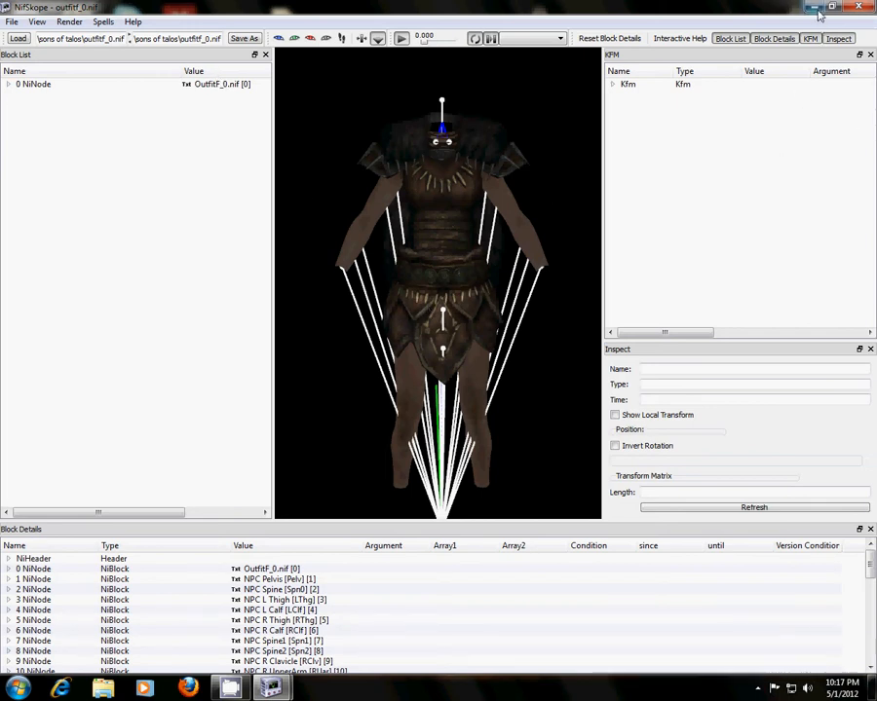
# Close the outfit window and load StormcloakOfficer_0.nif from the Desktop 3ds folder.
pyautogui.click(811, 7)
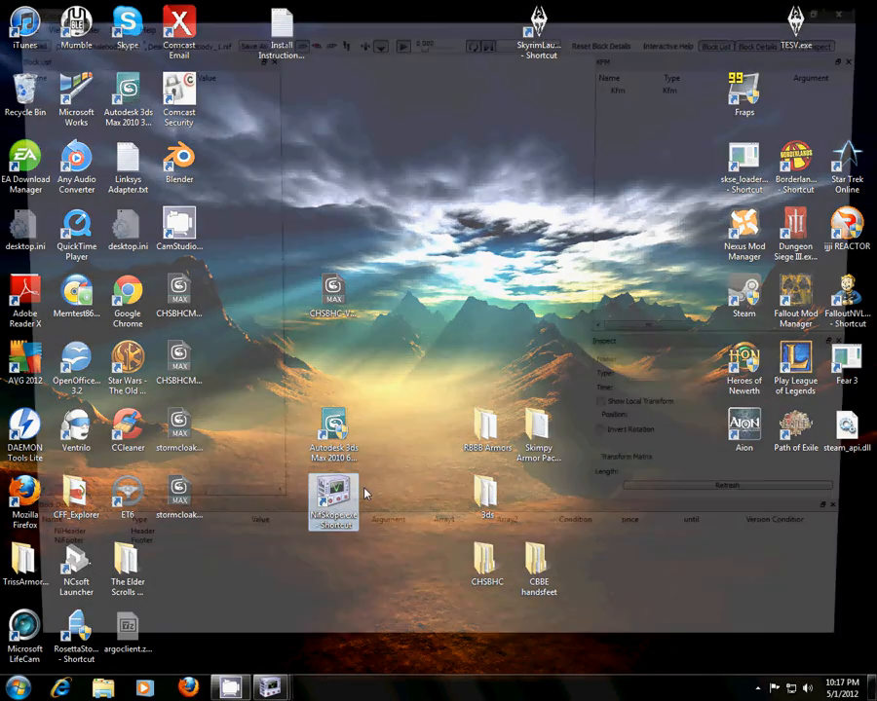
pyautogui.click(11, 22)
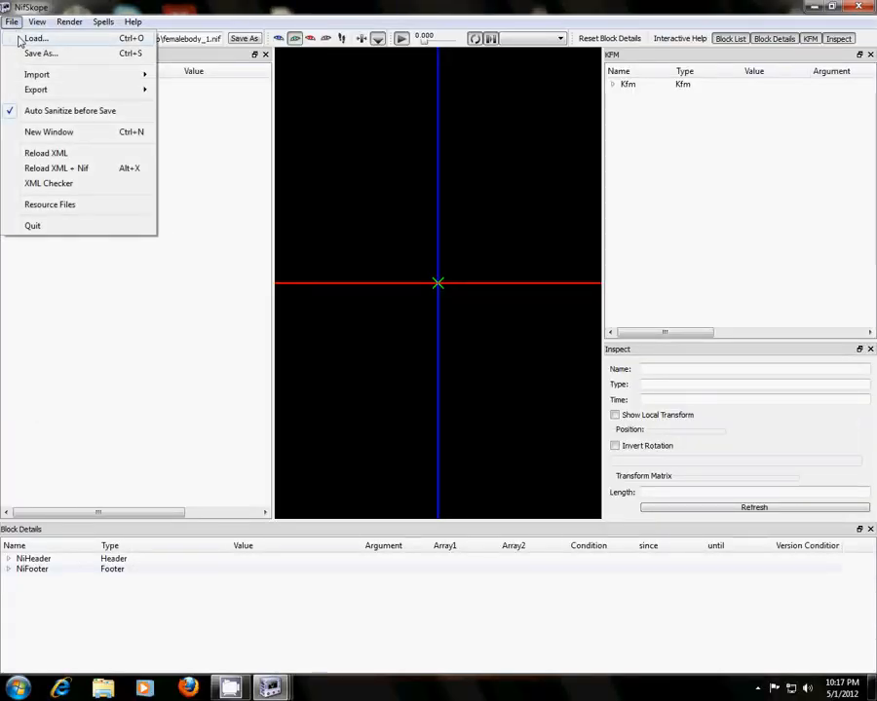
pyautogui.click(35, 38)
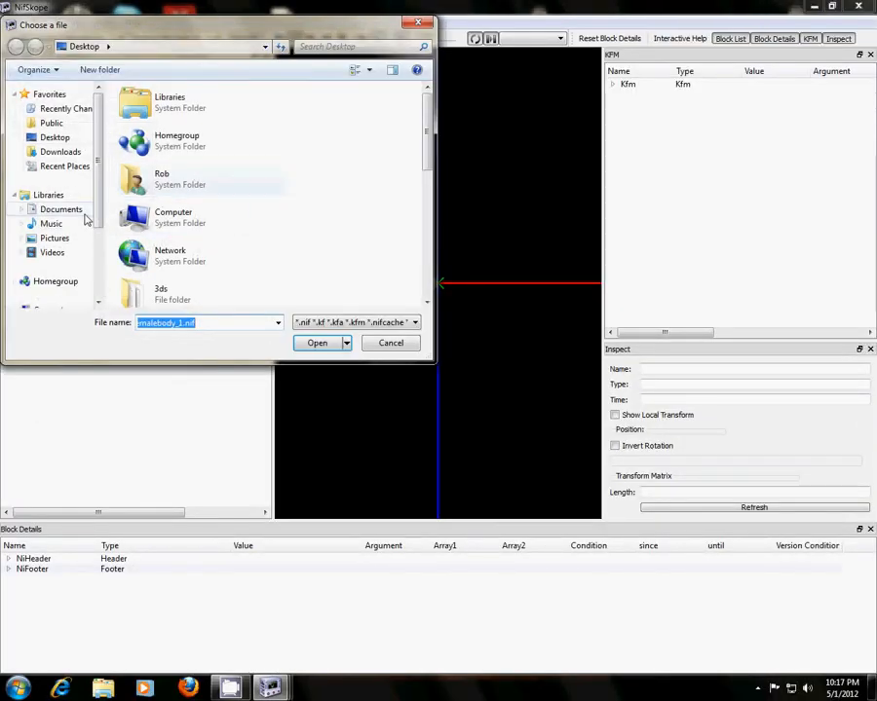
pyautogui.scroll(-3)
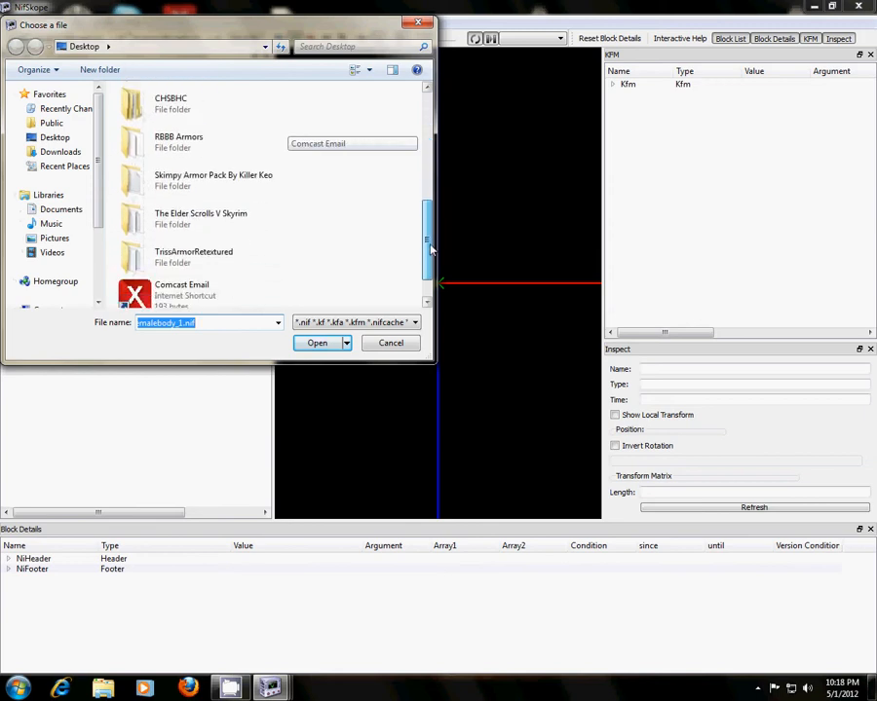
pyautogui.scroll(-3)
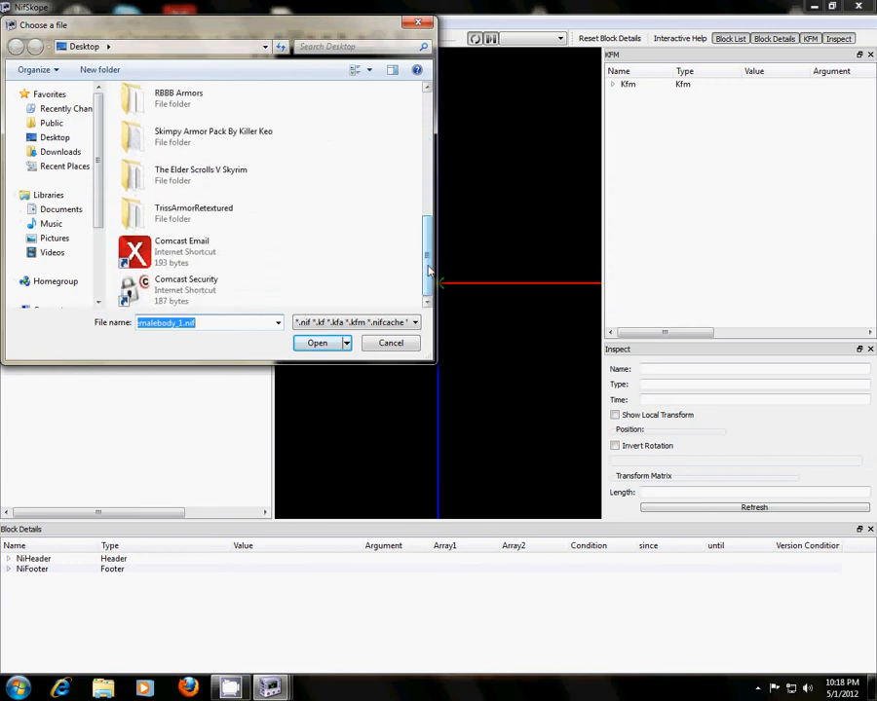
pyautogui.scroll(3)
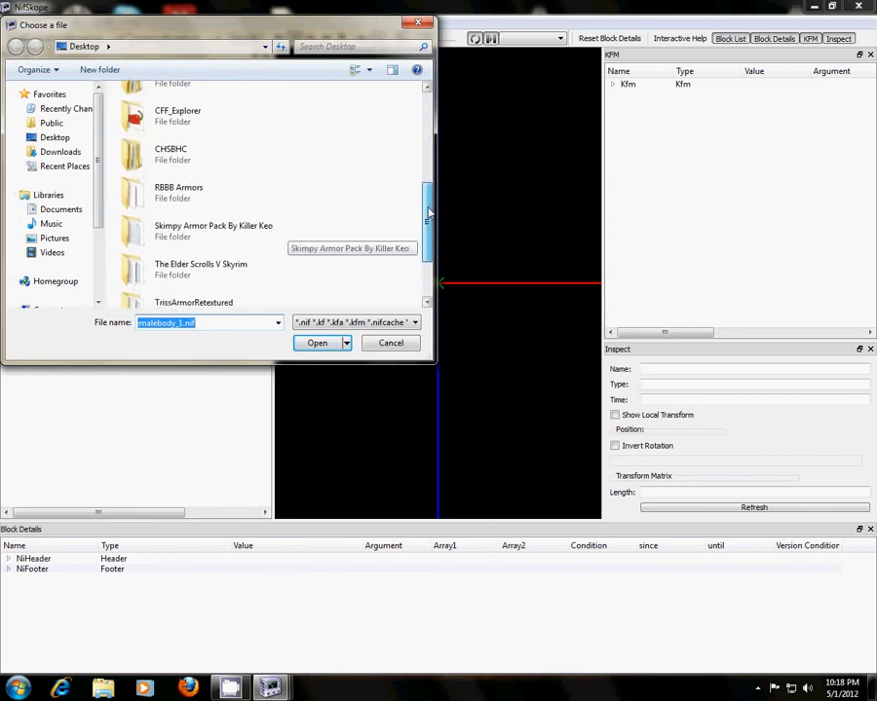
pyautogui.scroll(3)
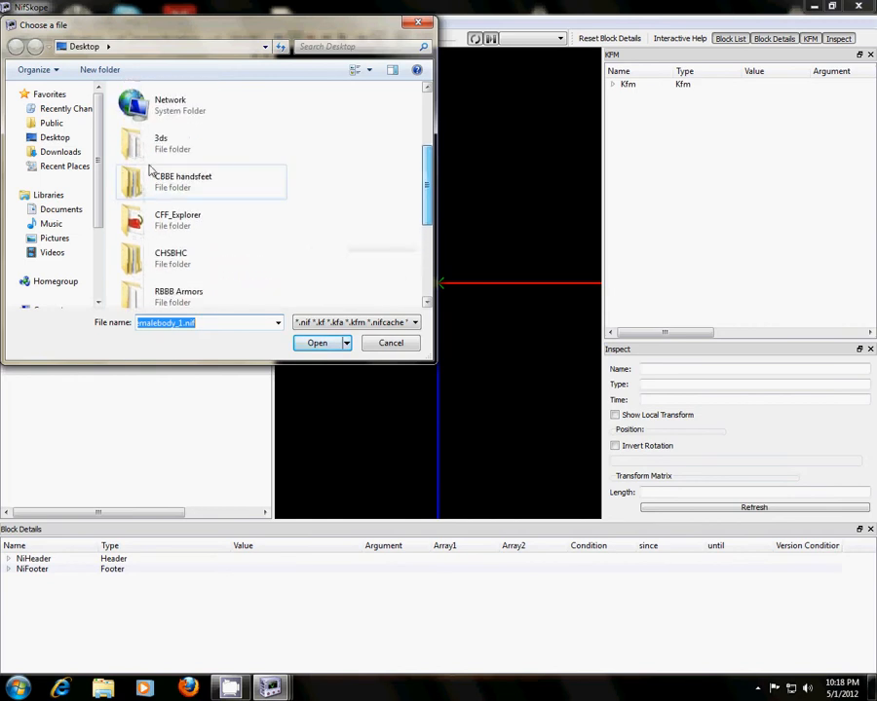
pyautogui.doubleClick(161, 143)
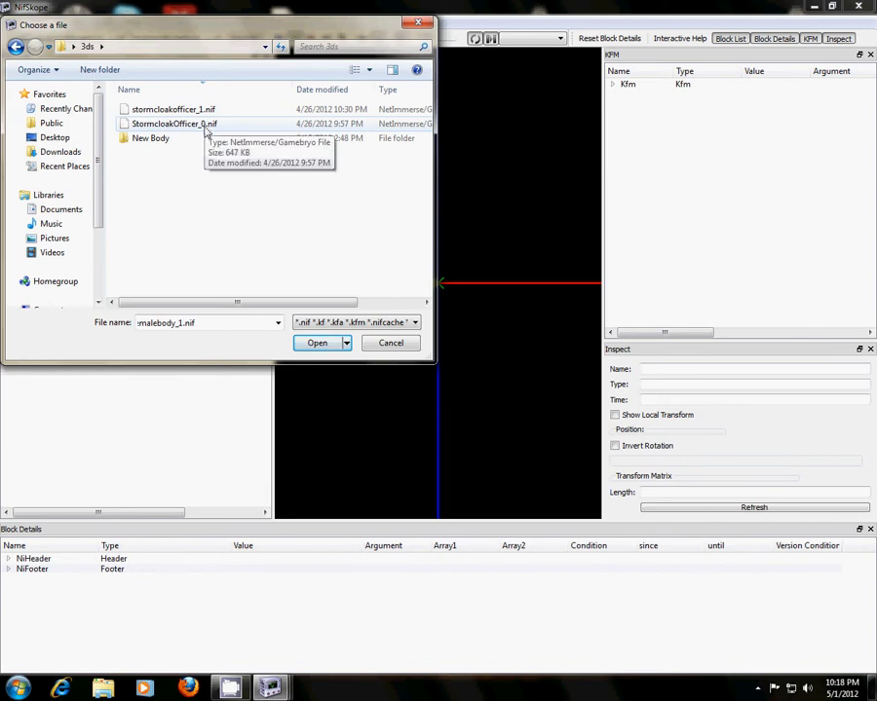
pyautogui.moveTo(173, 109)
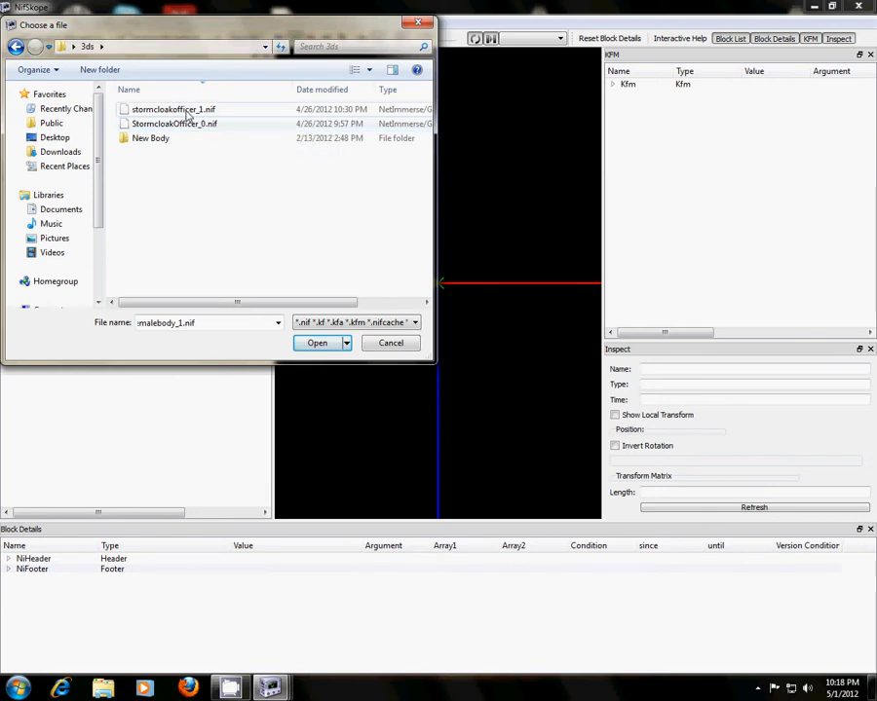
pyautogui.click(175, 124)
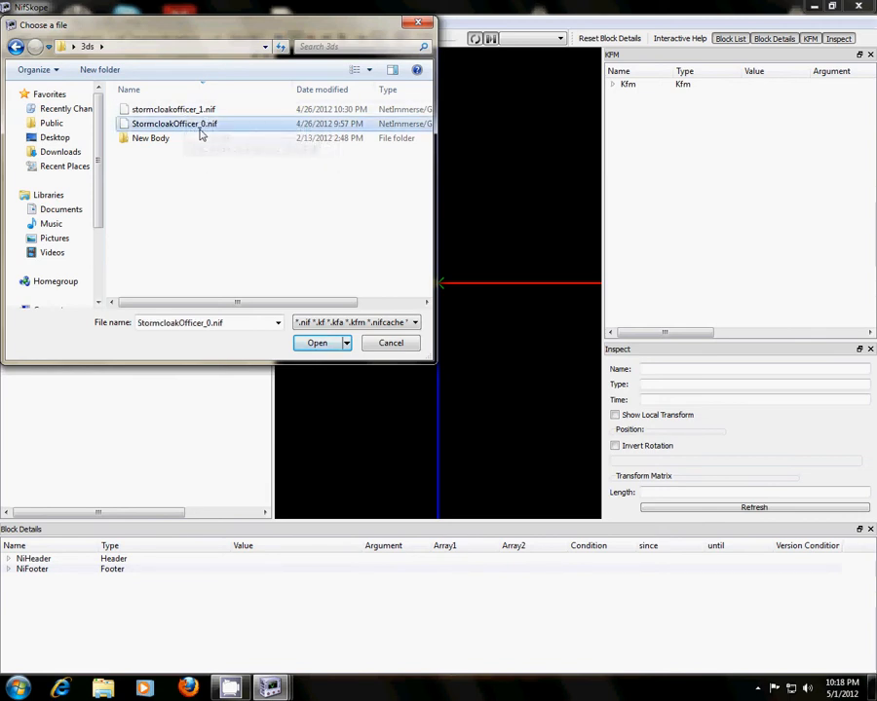
pyautogui.click(317, 341)
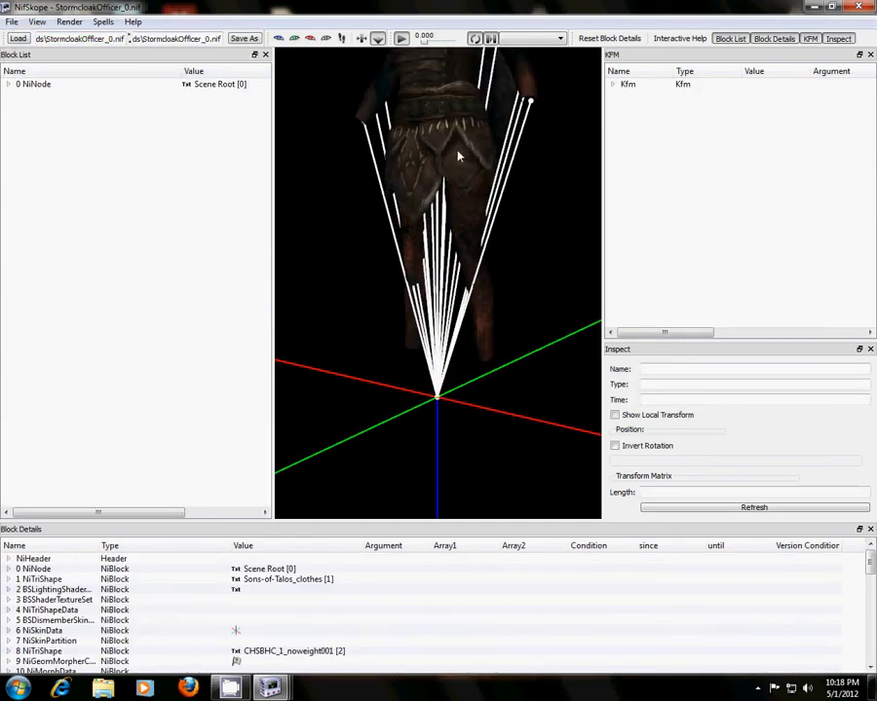
pyautogui.moveTo(458, 156); pyautogui.dragTo(424, 273)
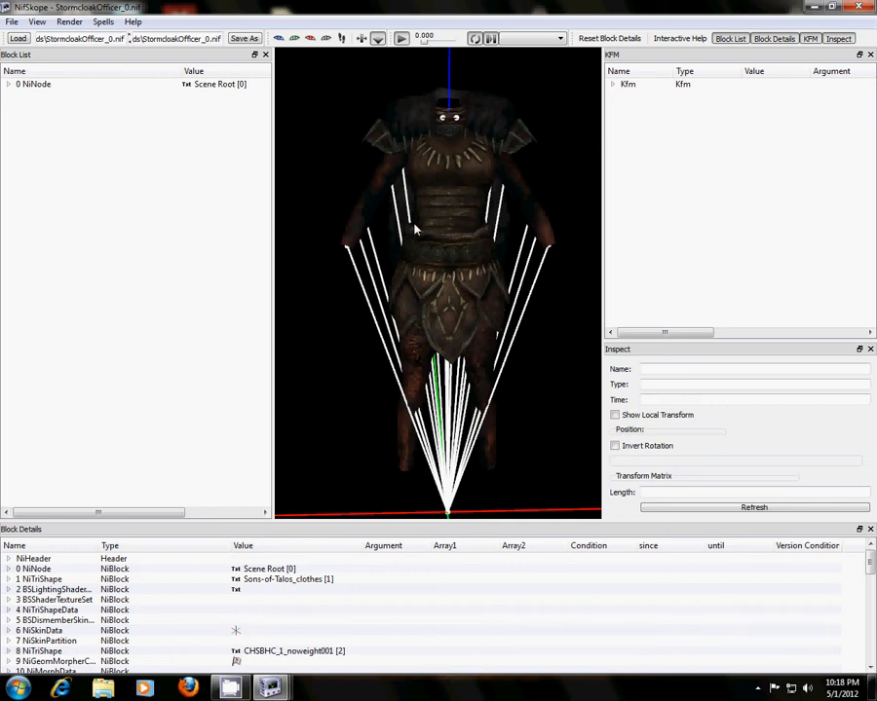
pyautogui.moveTo(370, 213)
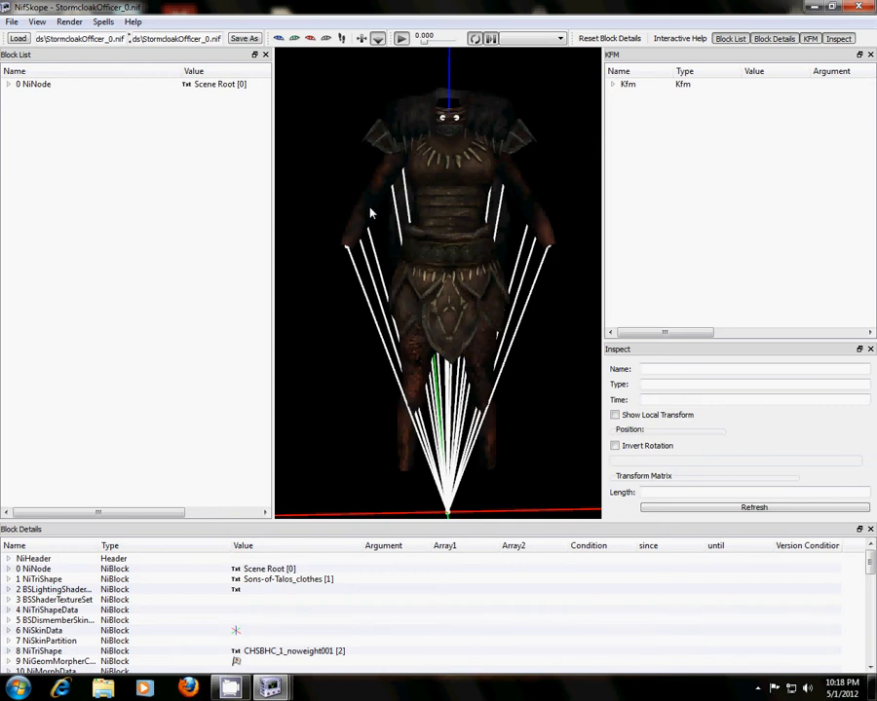
pyautogui.moveTo(300, 323)
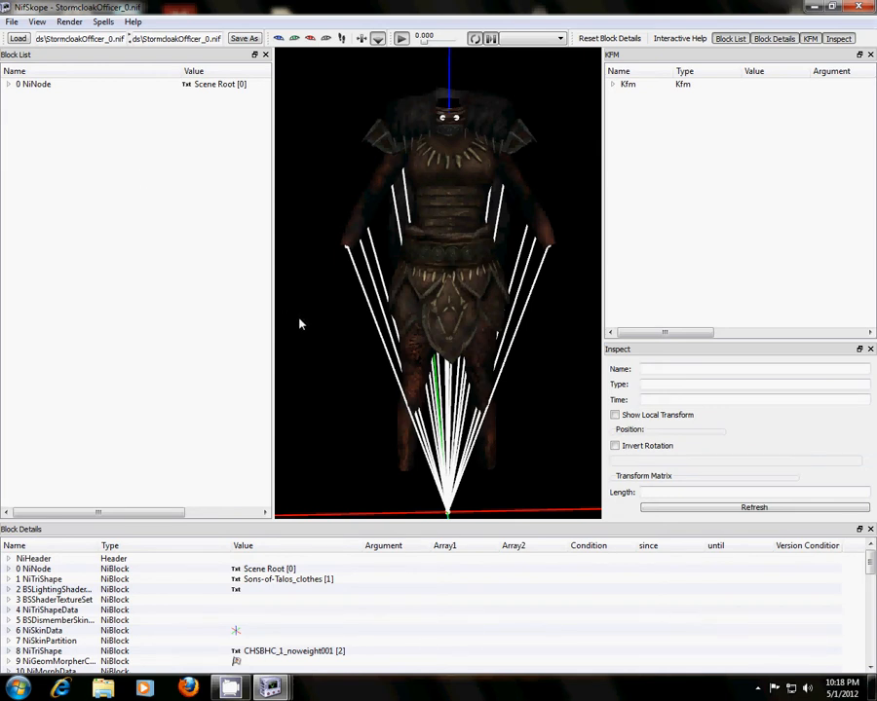
pyautogui.moveTo(426, 276)
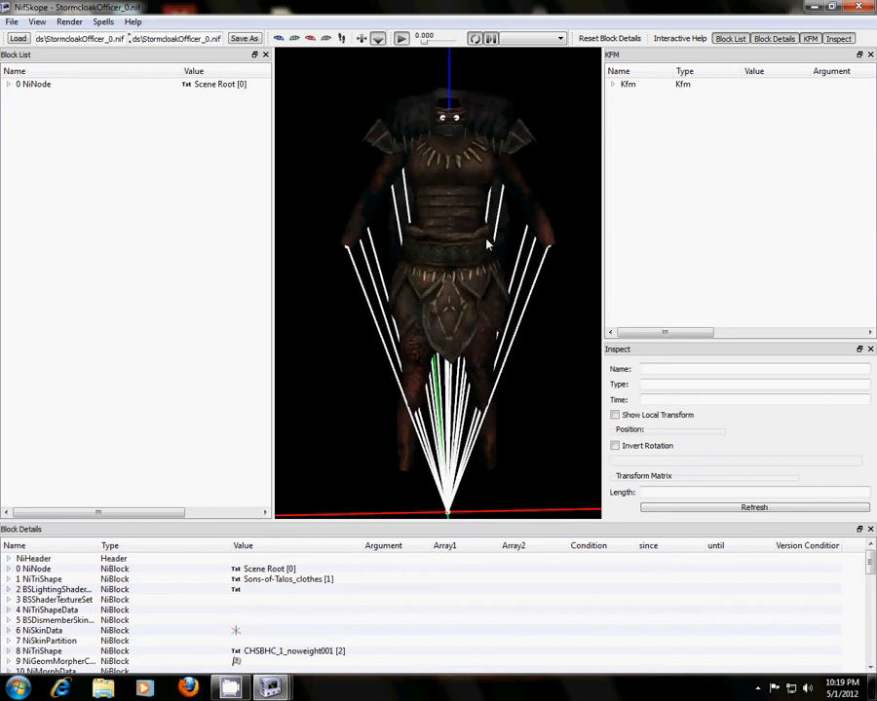
pyautogui.moveTo(487, 244); pyautogui.dragTo(204, 234)
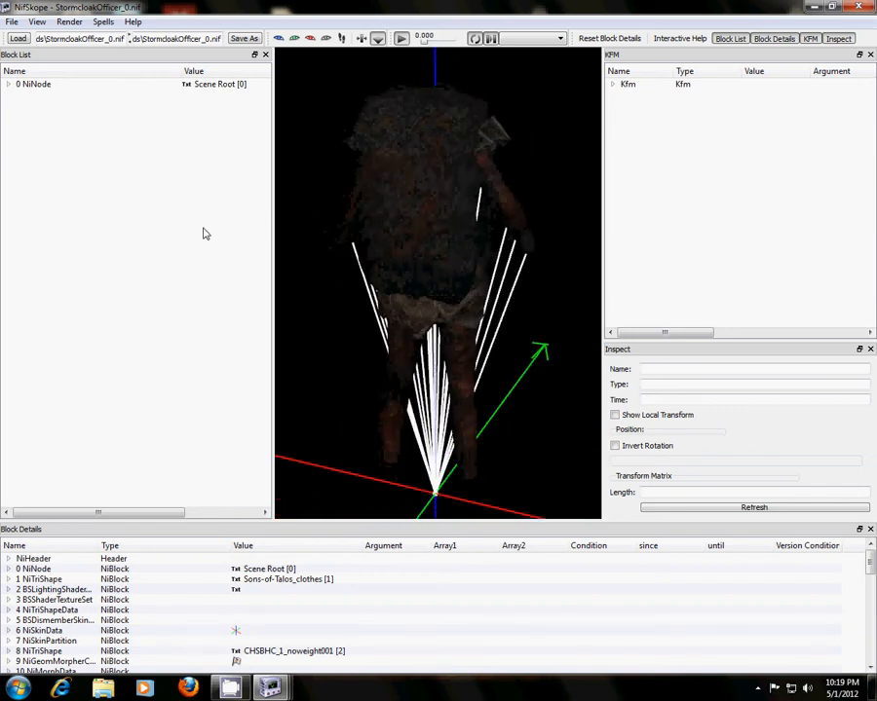
pyautogui.moveTo(438, 292); pyautogui.dragTo(478, 146)
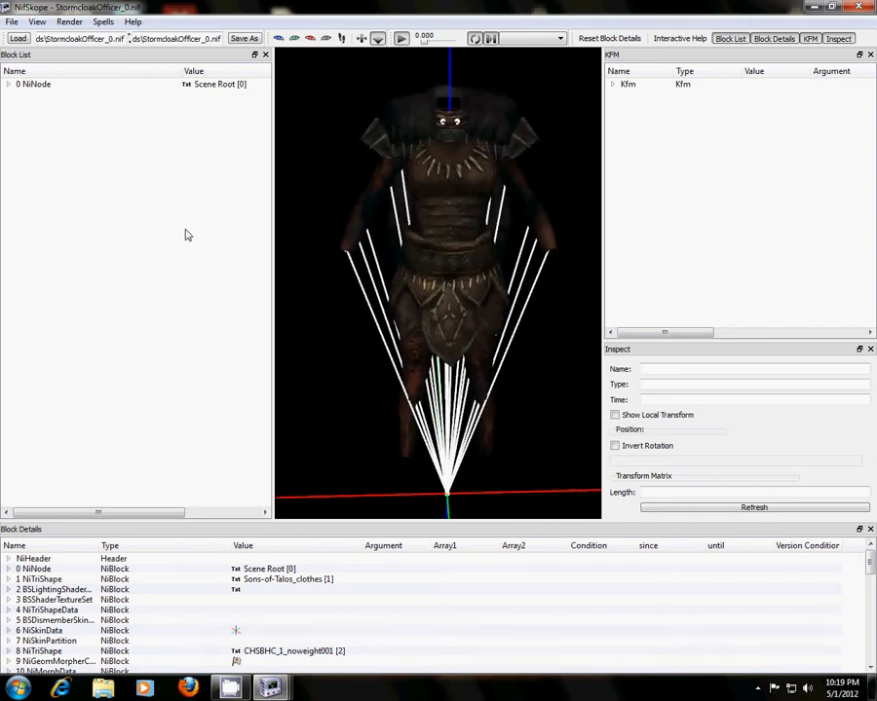
pyautogui.moveTo(8, 96)
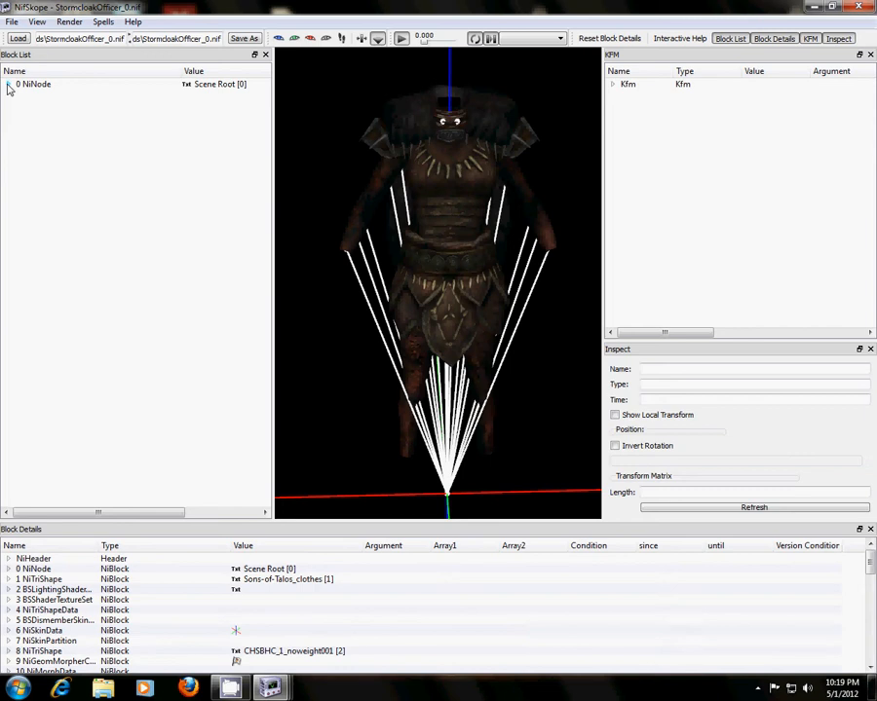
# Expand 0 NiNode and inspect the clavicle, pelvis, clothes and CHSBHC_1_noweight001 blocks.
pyautogui.click(7, 84)
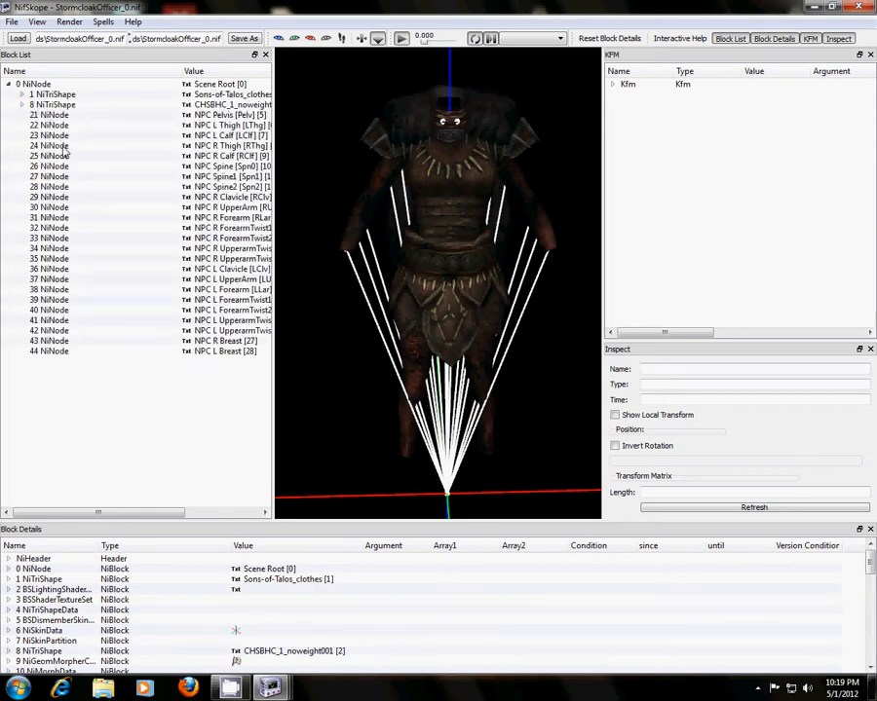
pyautogui.click(68, 197)
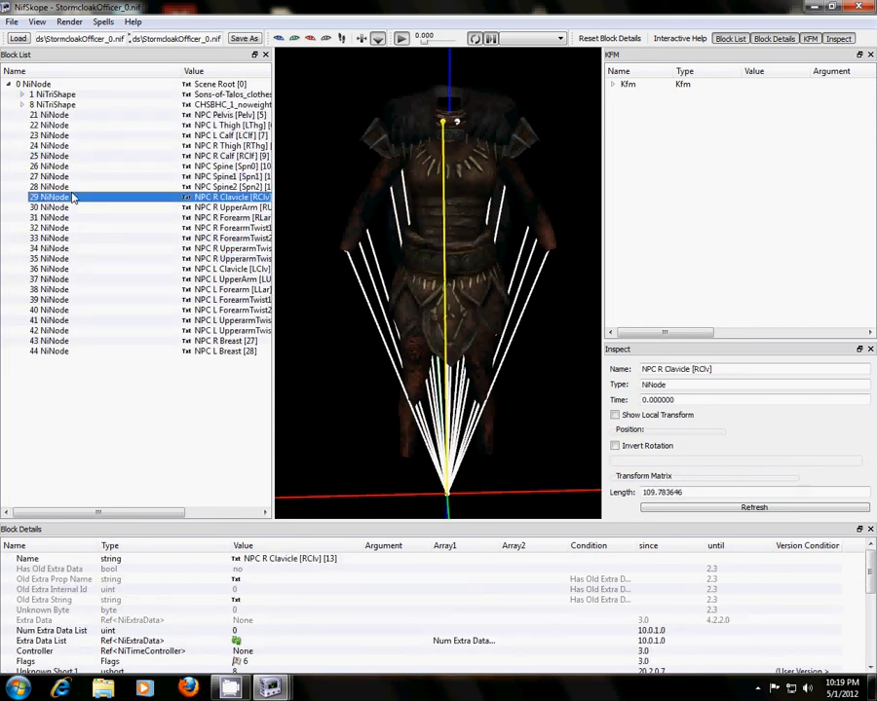
pyautogui.click(54, 114)
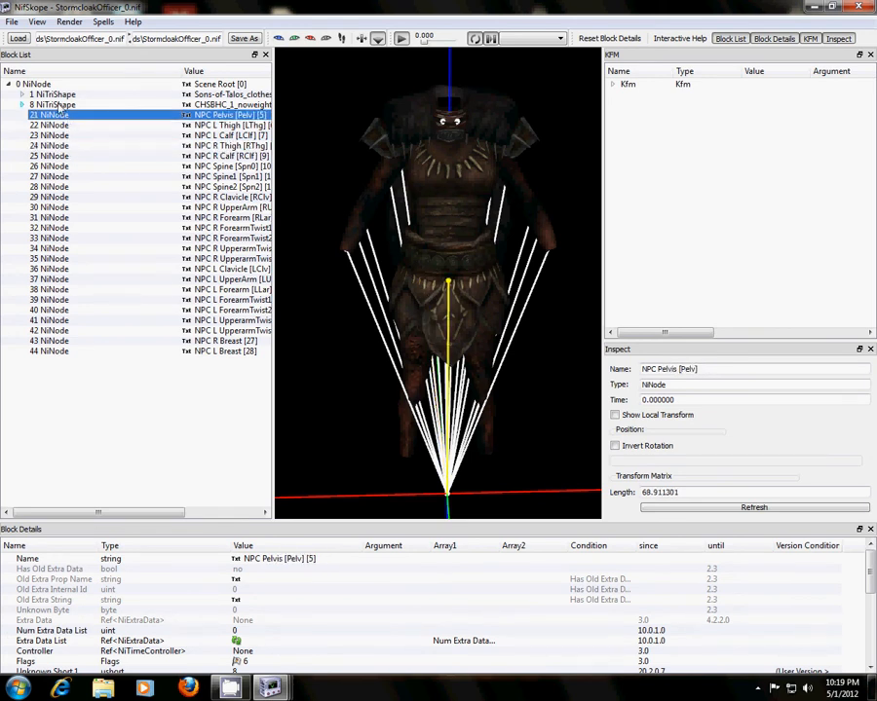
pyautogui.click(54, 95)
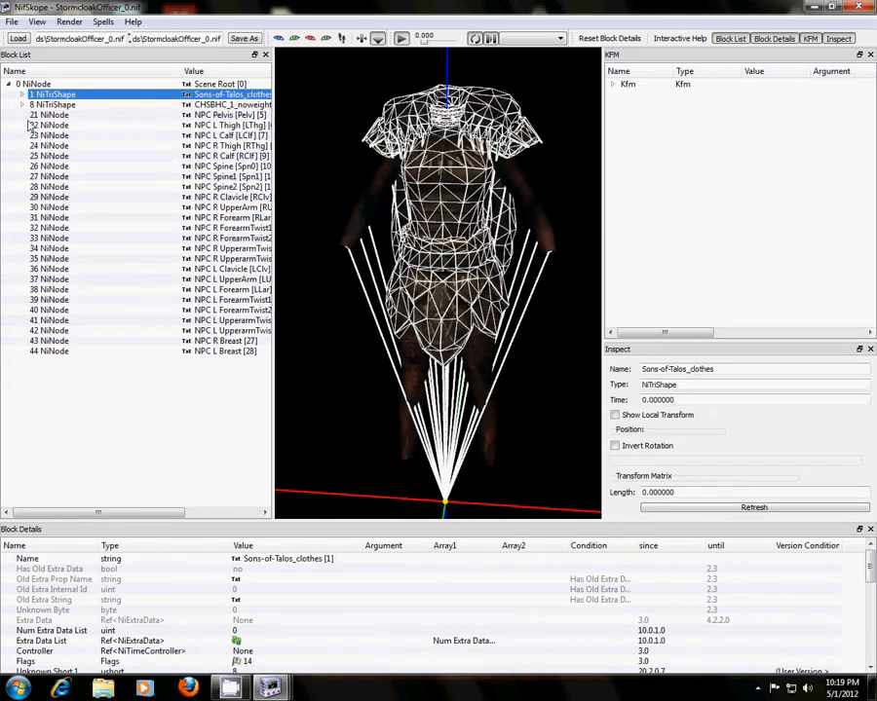
pyautogui.click(54, 105)
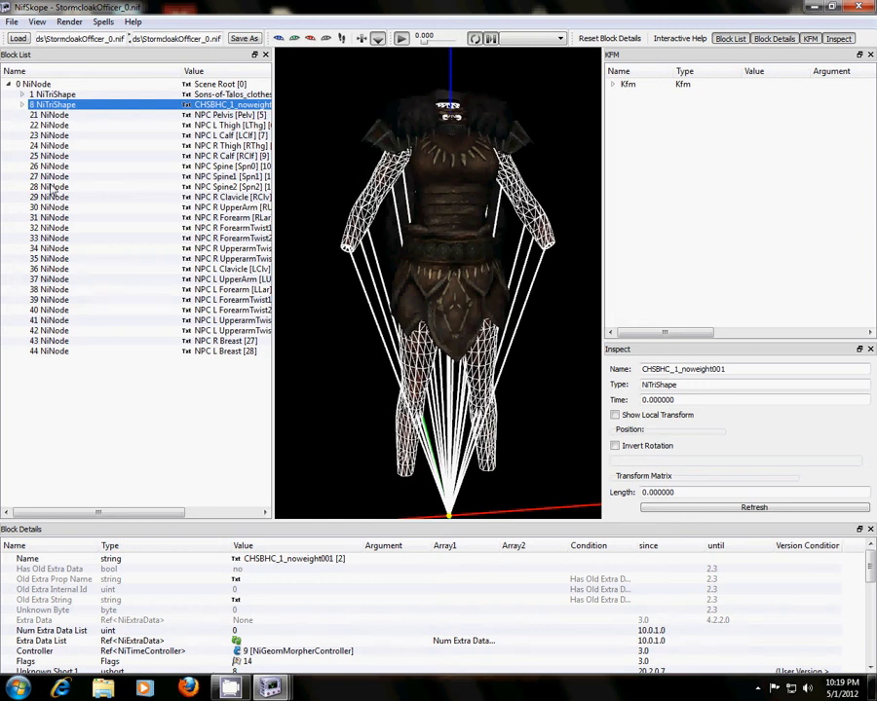
# Expand 8 NiTriShape and remove its 9 NiGeomMorpherController block.
pyautogui.click(22, 104)
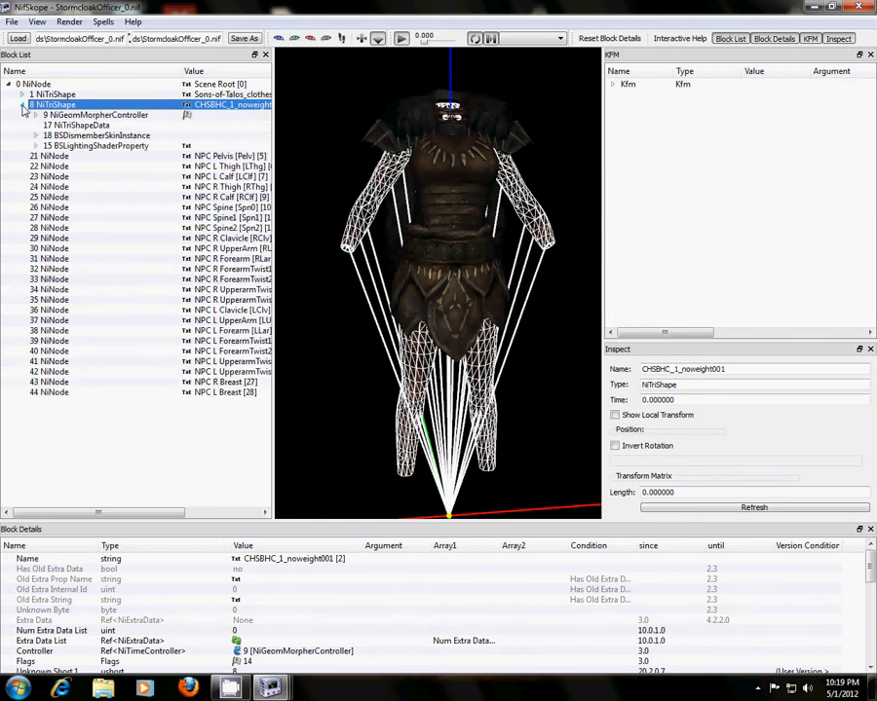
pyautogui.click(97, 115)
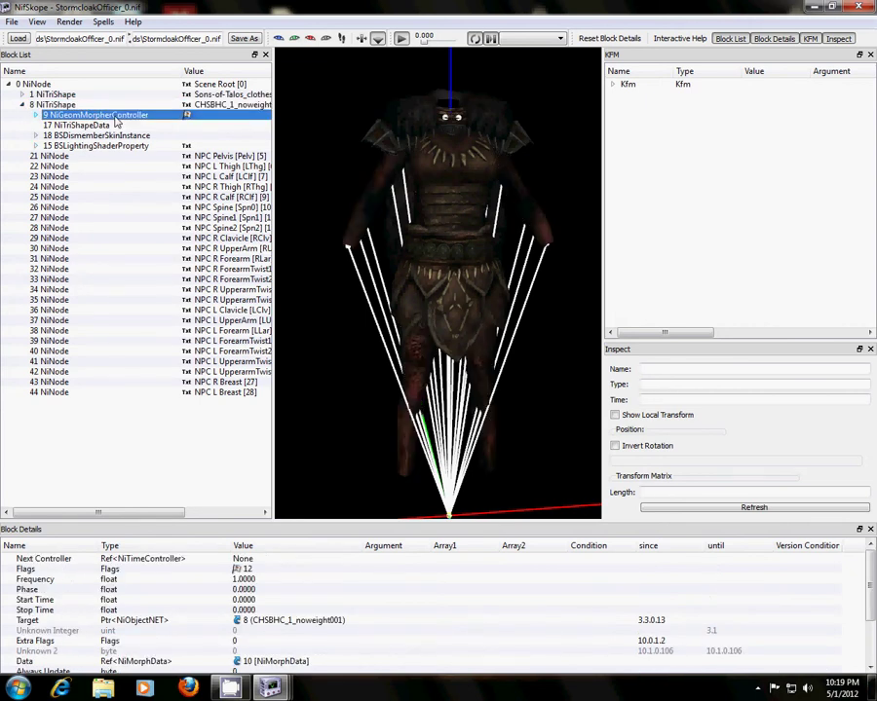
pyautogui.moveTo(107, 127)
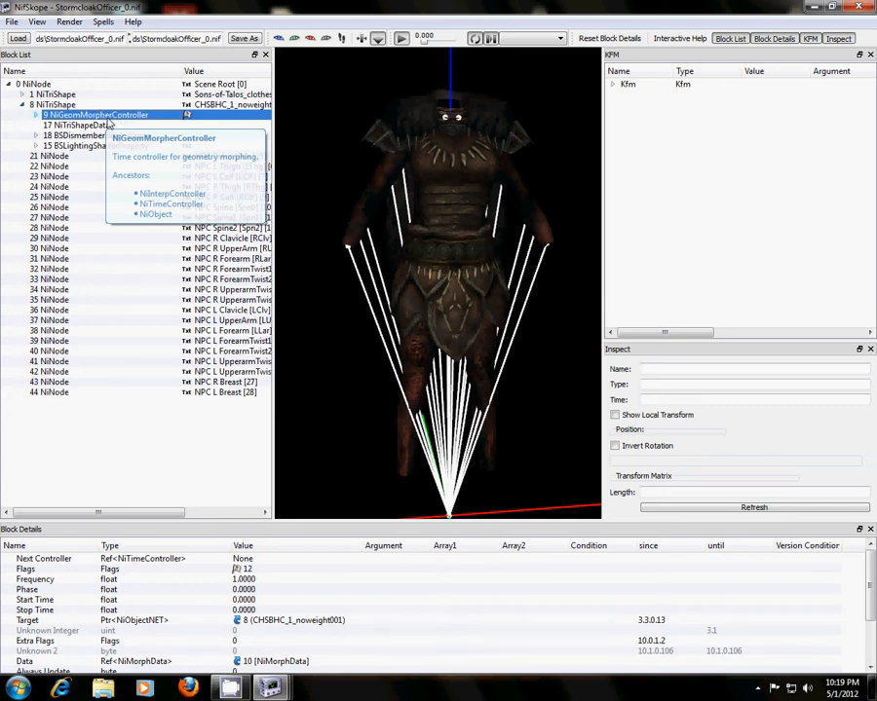
pyautogui.rightClick(78, 115)
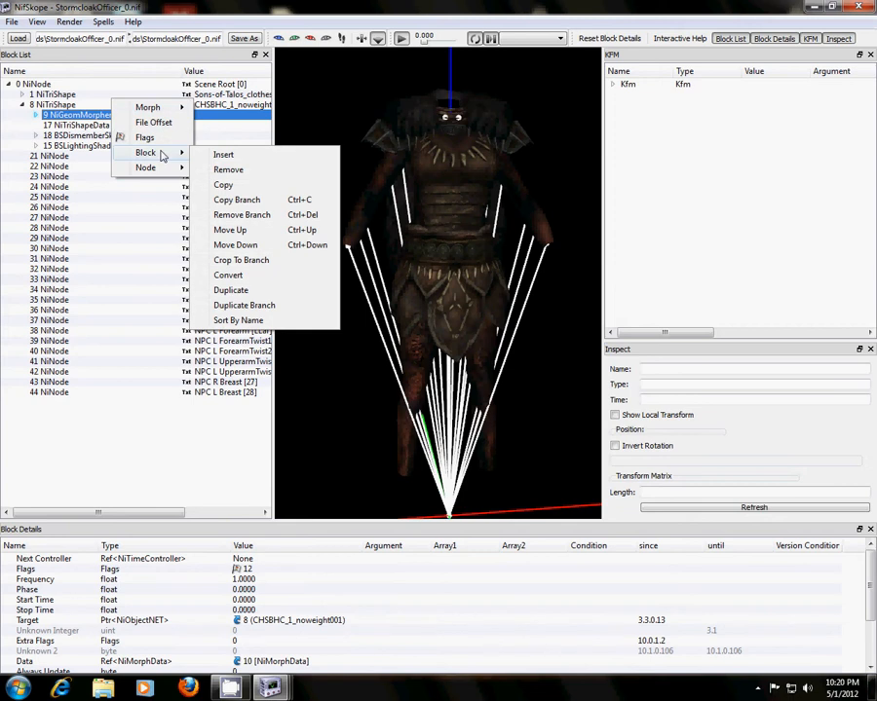
pyautogui.moveTo(256, 216)
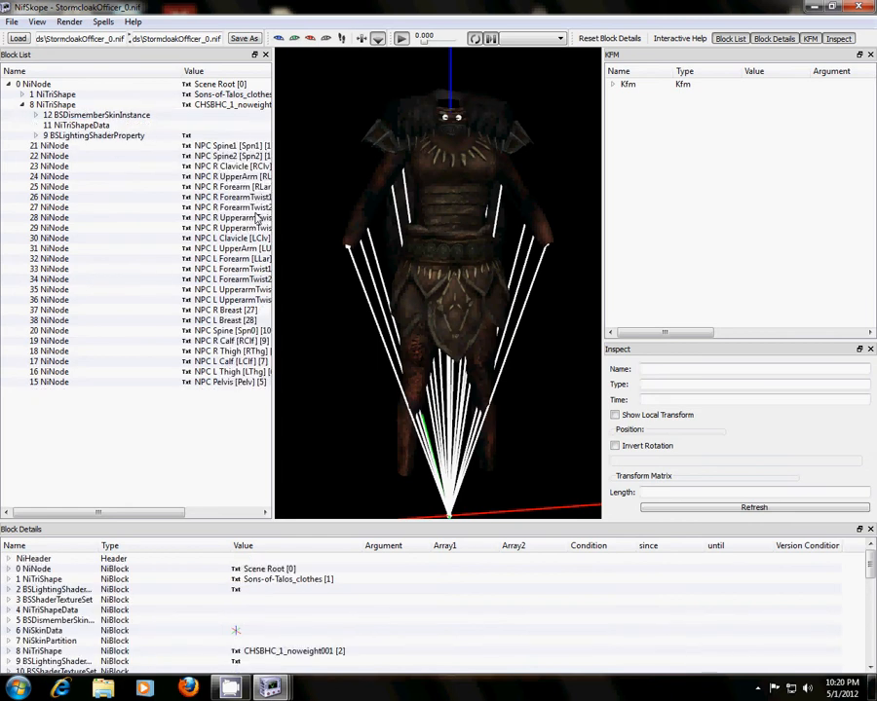
pyautogui.moveTo(441, 260)
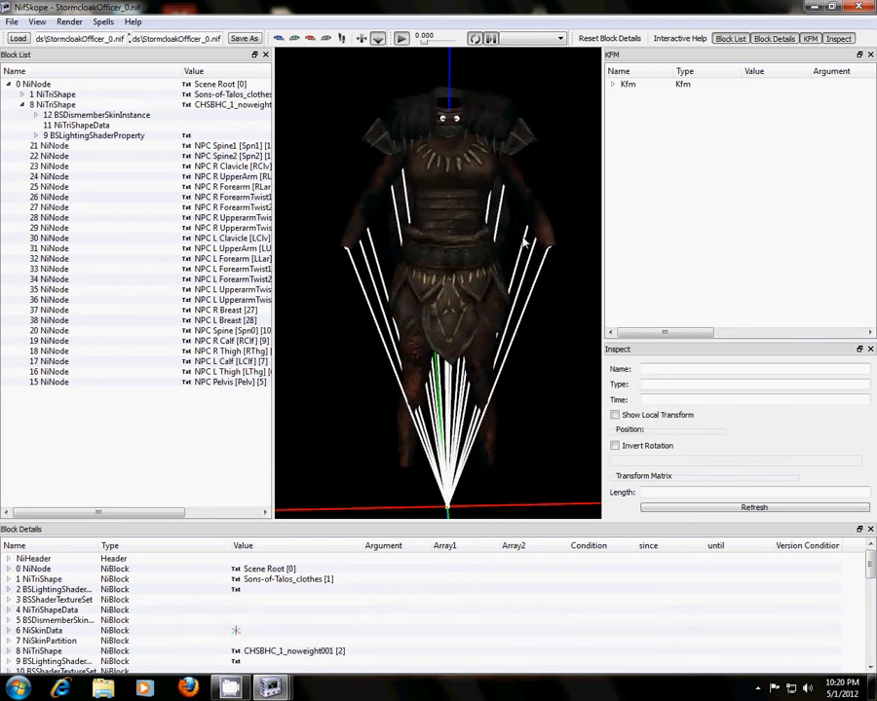
pyautogui.moveTo(108, 156)
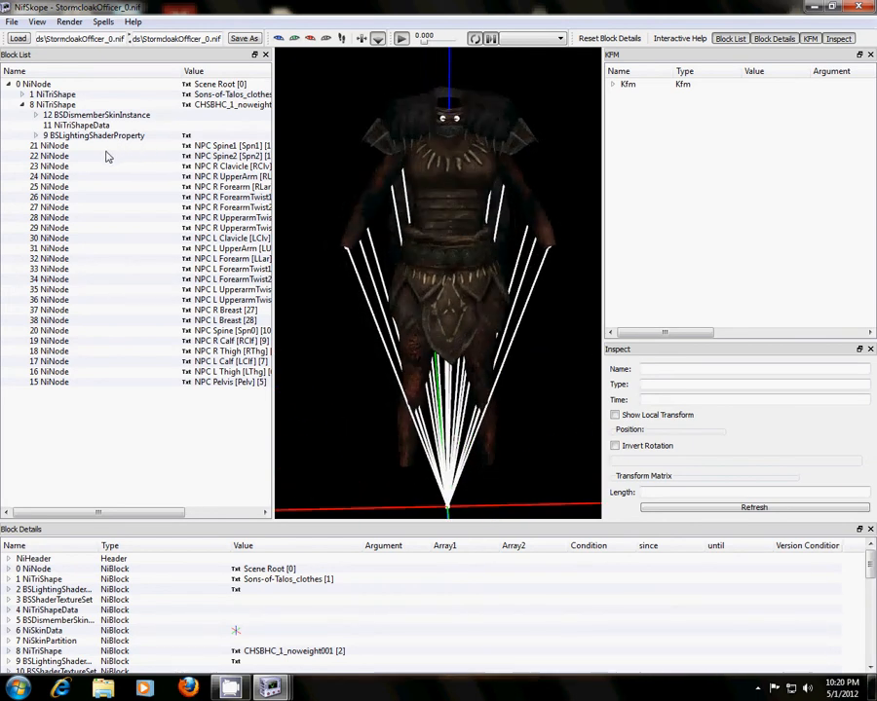
# Bring the other NifSkope window forward and expand its 0 NiNode scene root.
pyautogui.click(92, 135)
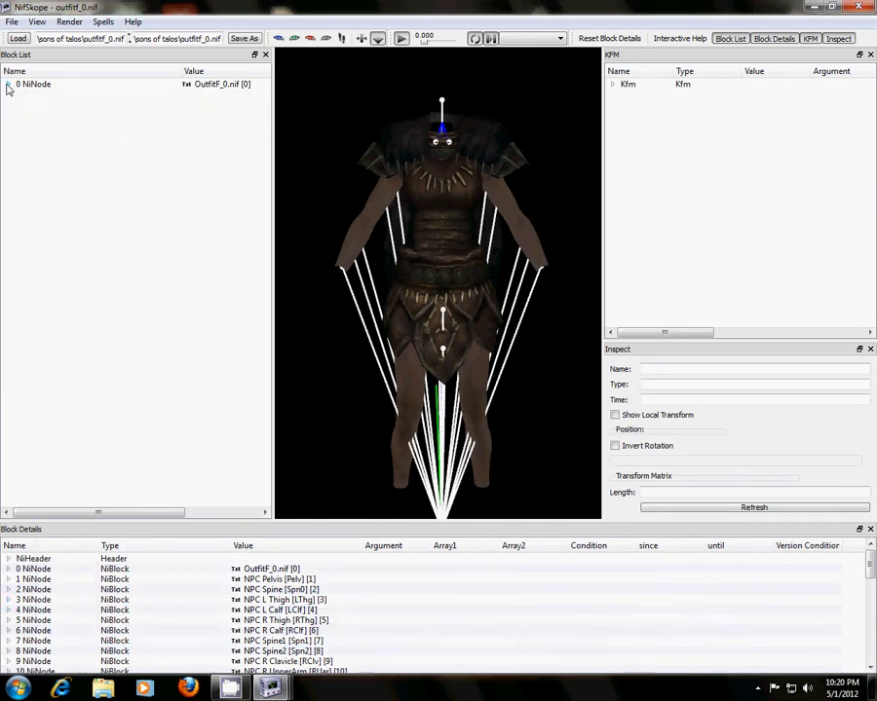
pyautogui.click(8, 84)
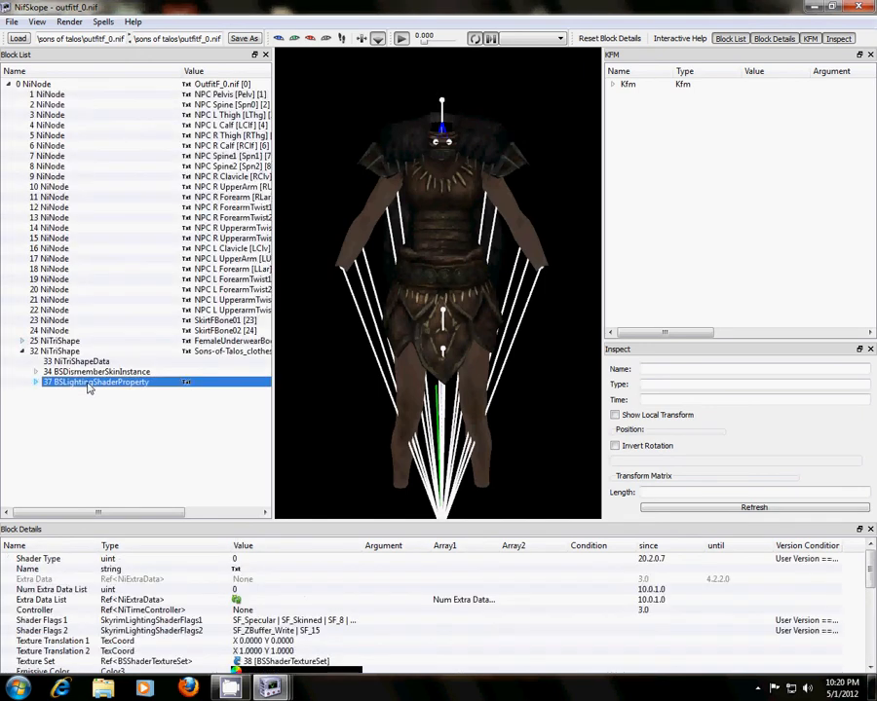
pyautogui.moveTo(97, 382)
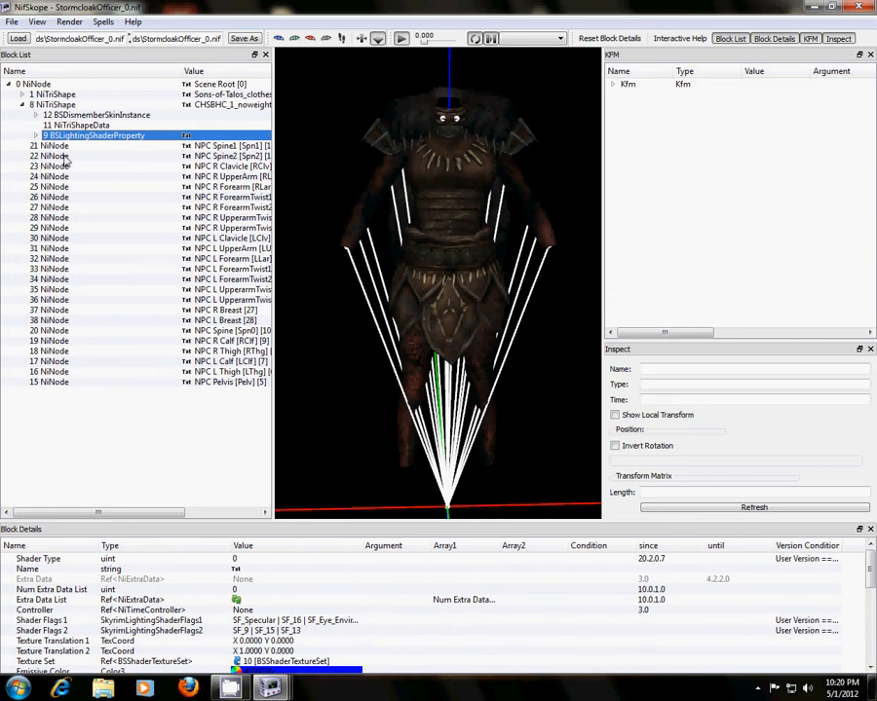
# Remove the 9 BSLightingShaderProperty branch from the CHSBHC_1_noweight001 body shape.
pyautogui.rightClick(68, 134)
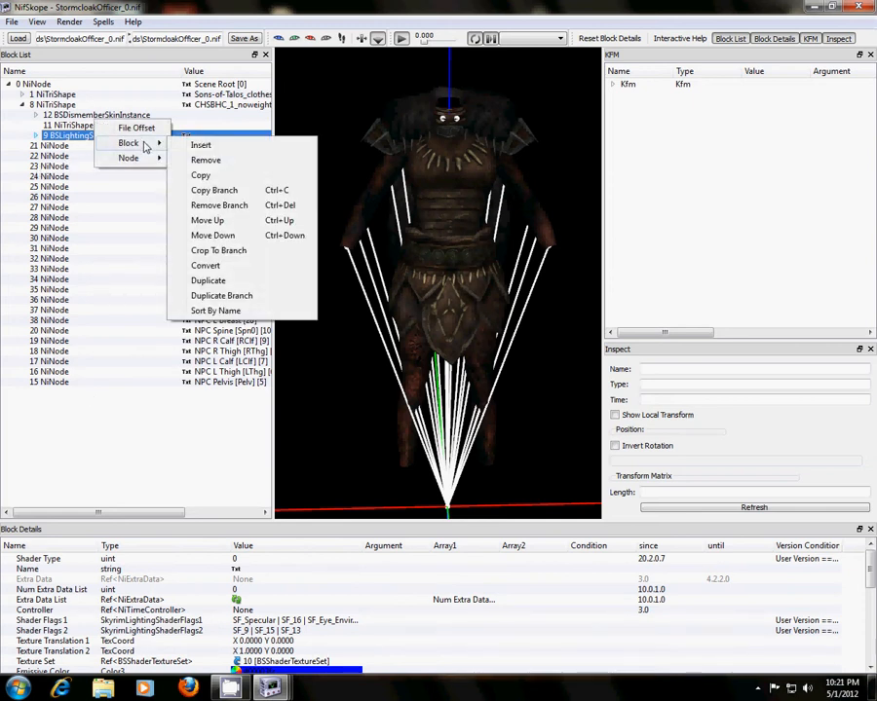
pyautogui.moveTo(219, 204)
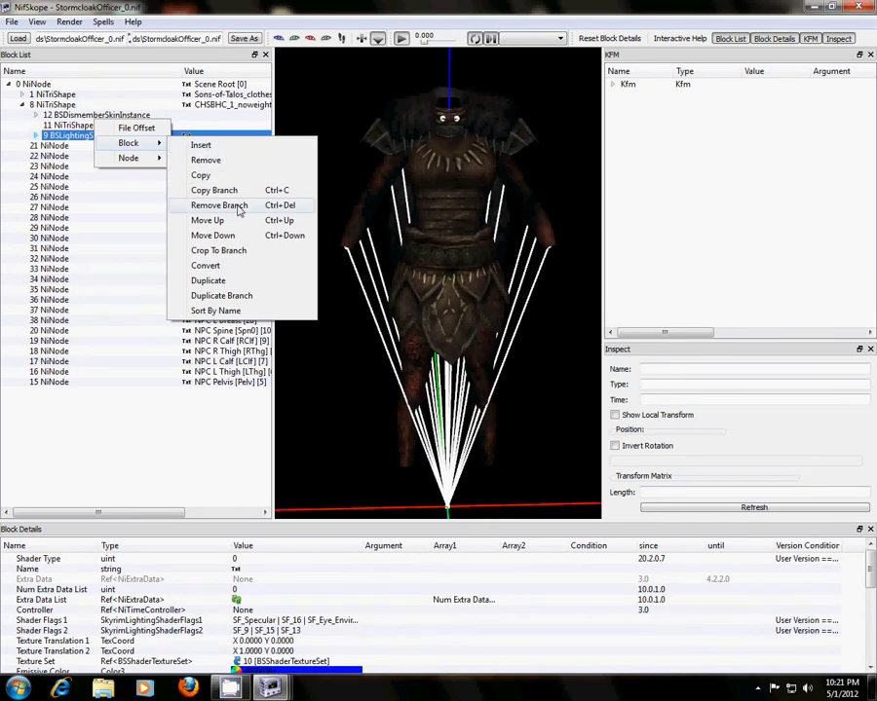
pyautogui.moveTo(226, 176)
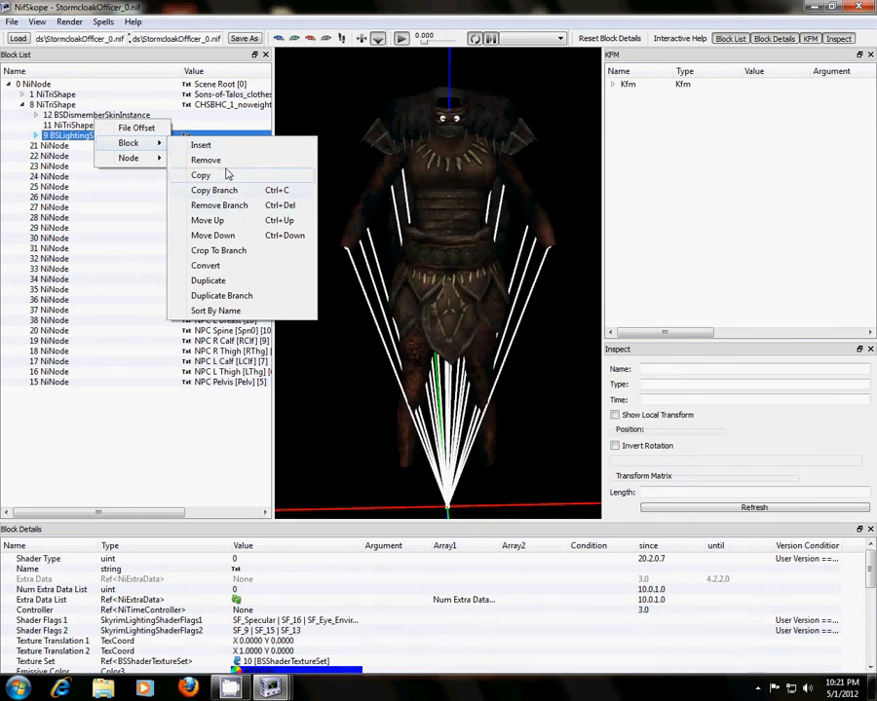
pyautogui.moveTo(214, 190)
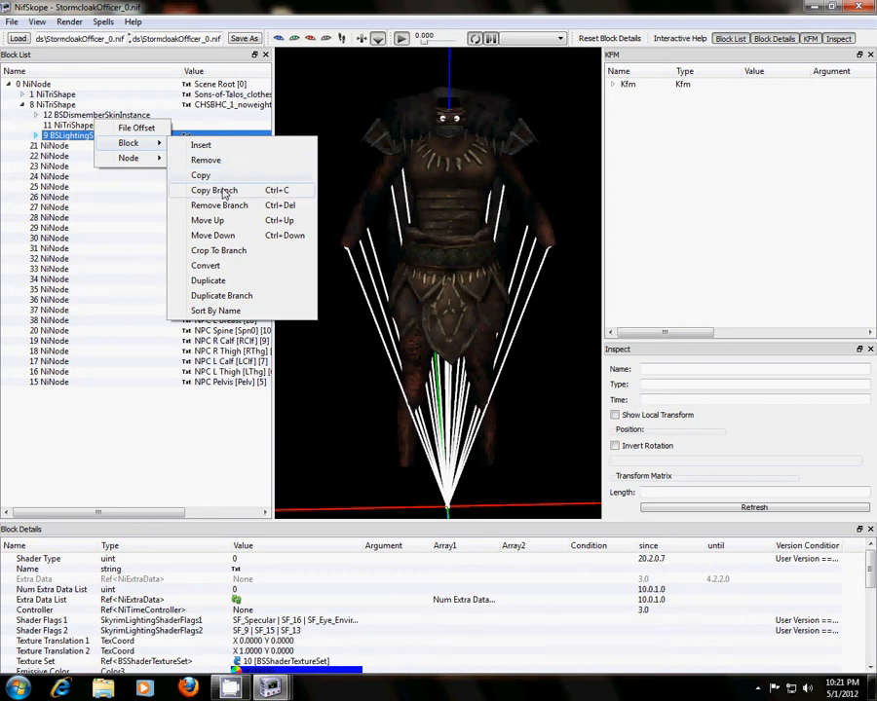
pyautogui.moveTo(234, 205)
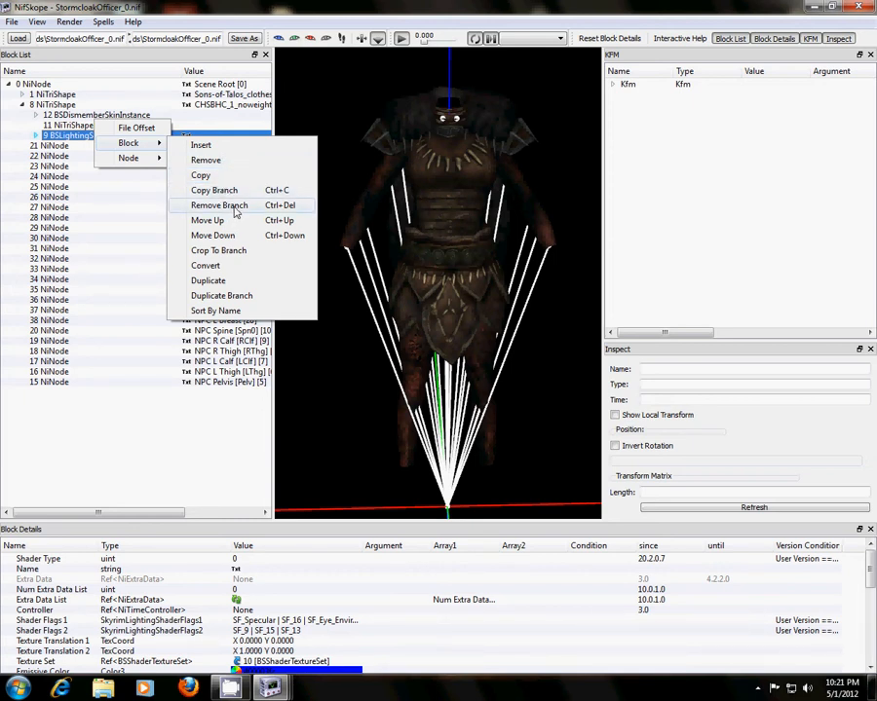
pyautogui.click(219, 204)
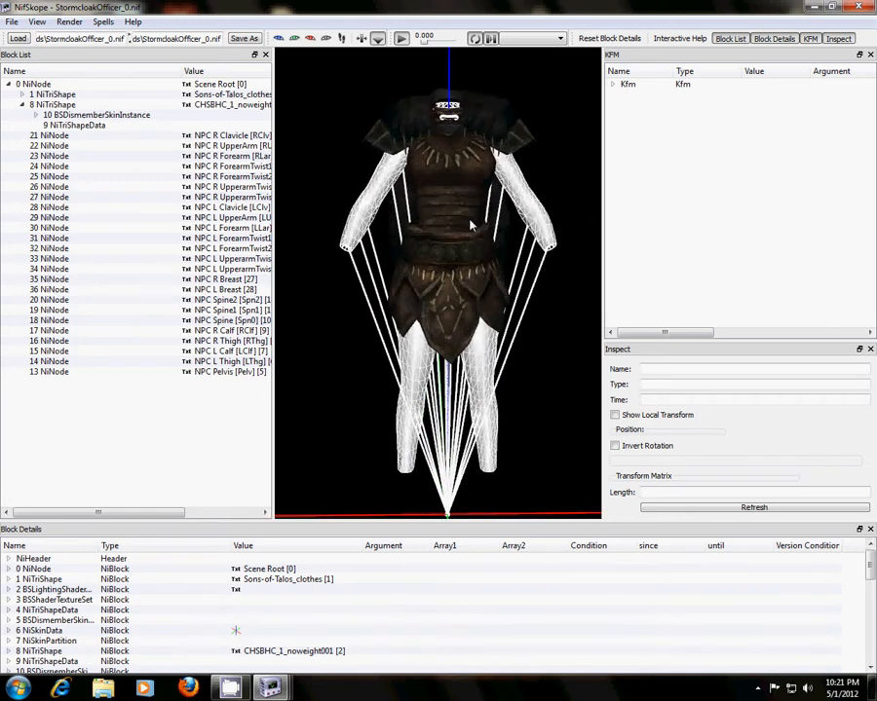
pyautogui.moveTo(406, 415)
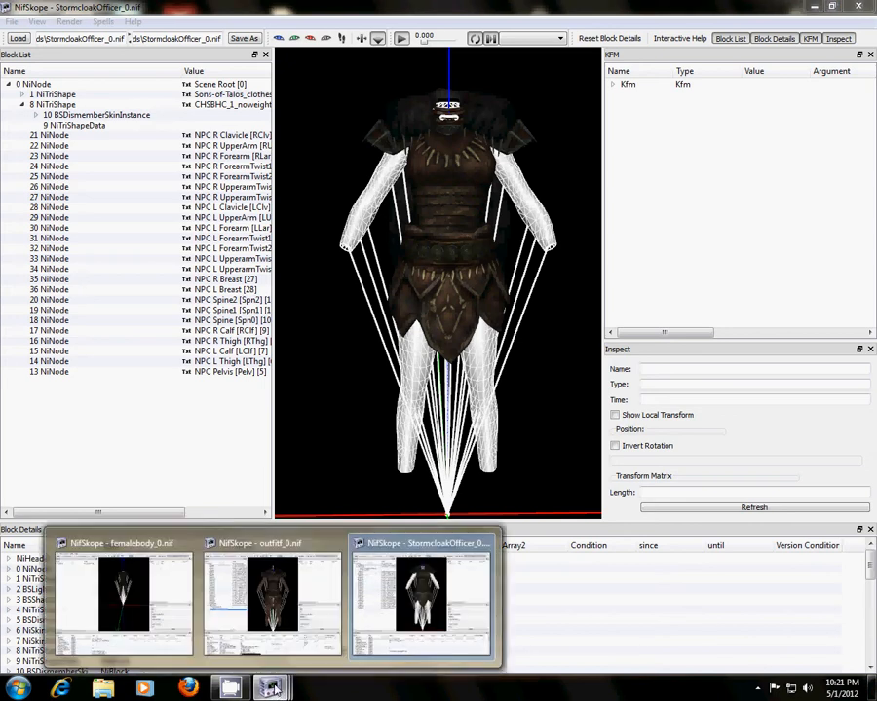
# In femalebody_0.nif, expand the body shape and copy its BSLightingShaderProperty branch.
pyautogui.click(123, 594)
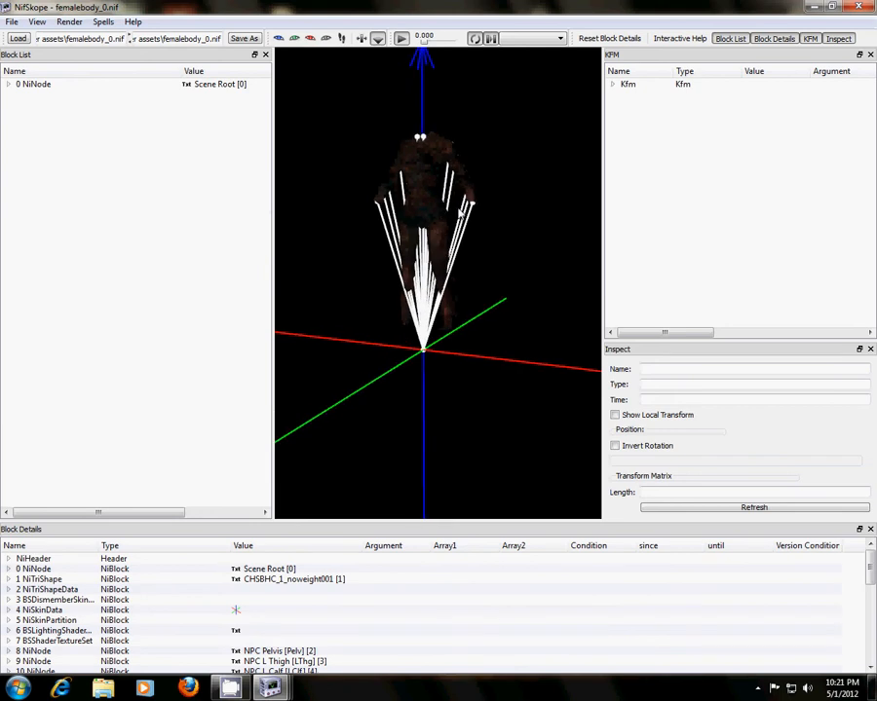
pyautogui.click(7, 84)
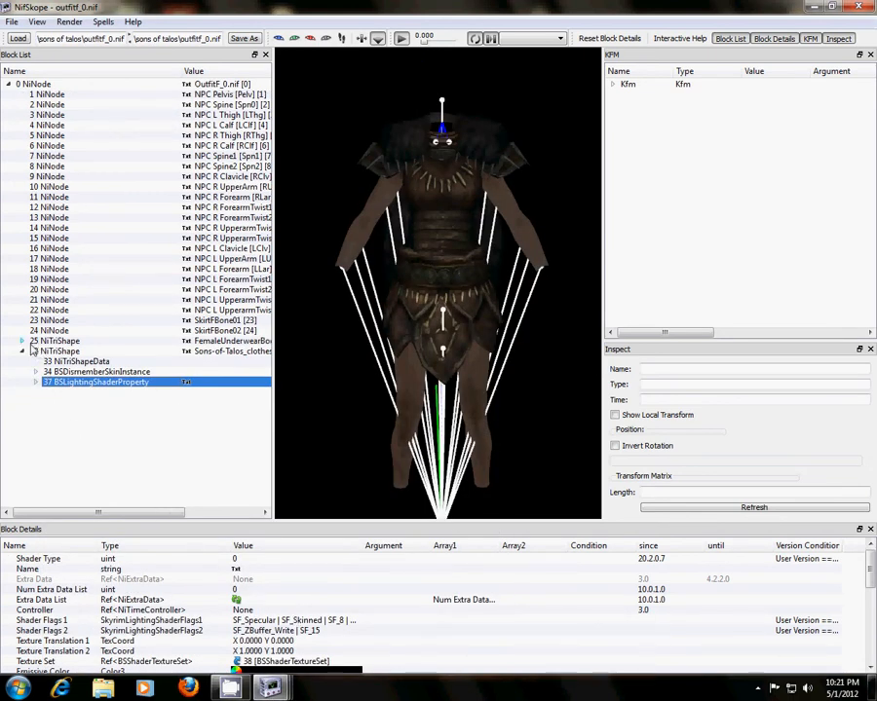
pyautogui.click(22, 340)
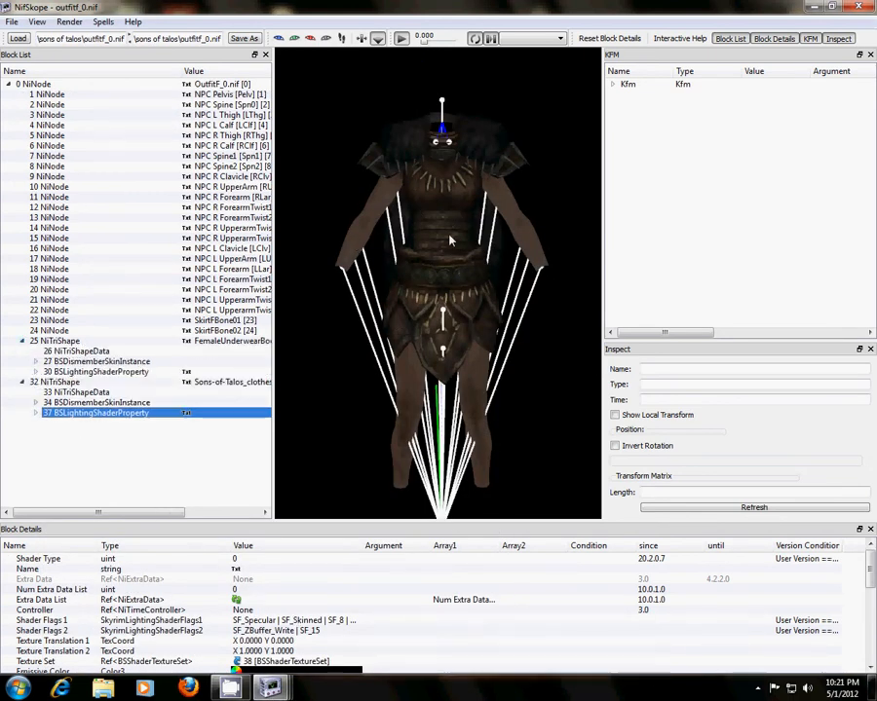
pyautogui.moveTo(448, 244); pyautogui.dragTo(404, 311)
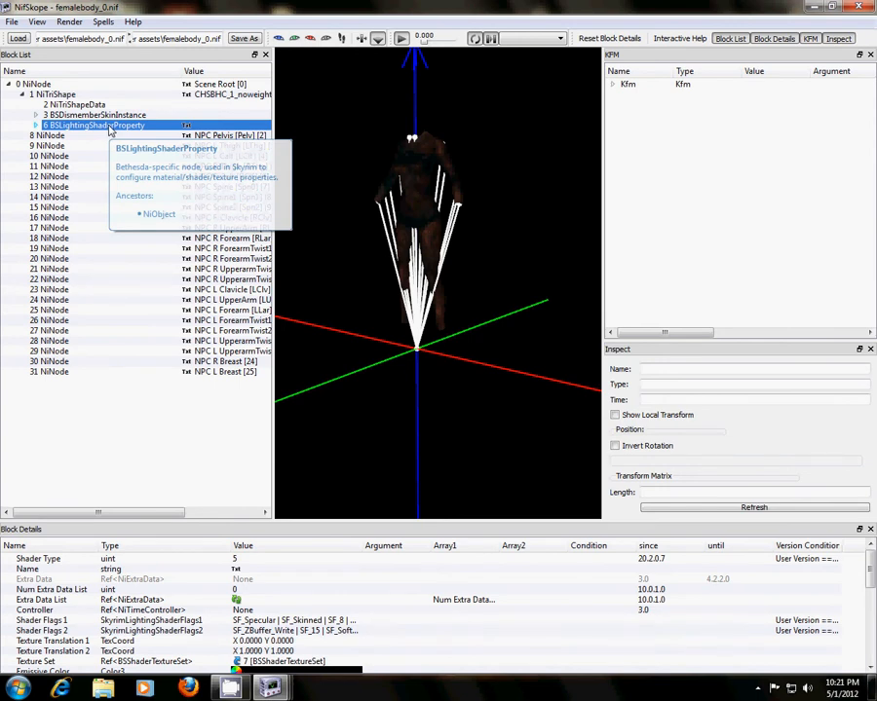
pyautogui.rightClick(93, 125)
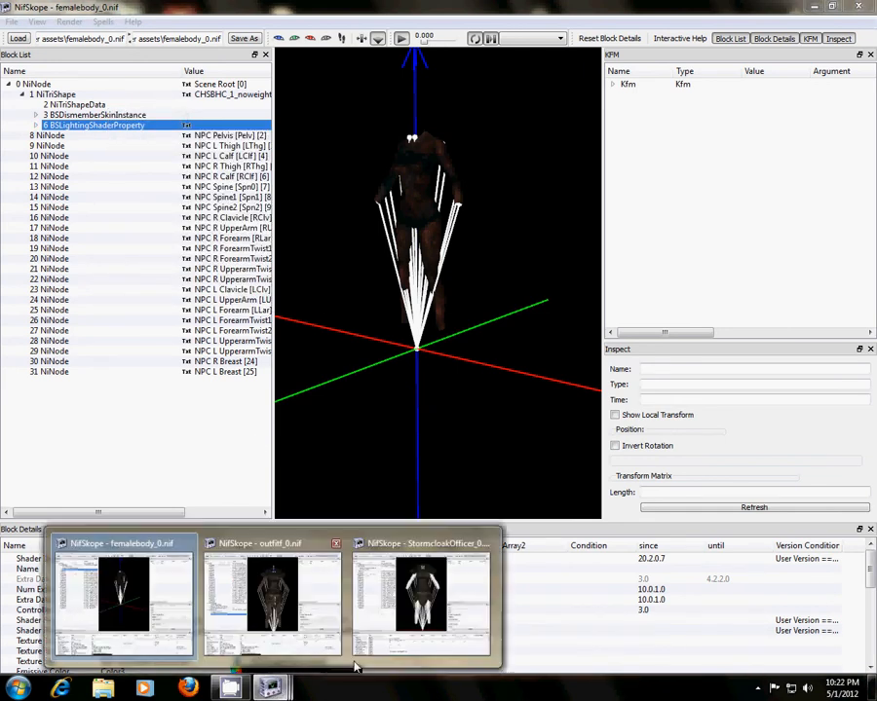
# In StormcloakOfficer_0.nif, Paste Branch the female body's shader property onto 9 NiTriShapeData.
pyautogui.click(420, 596)
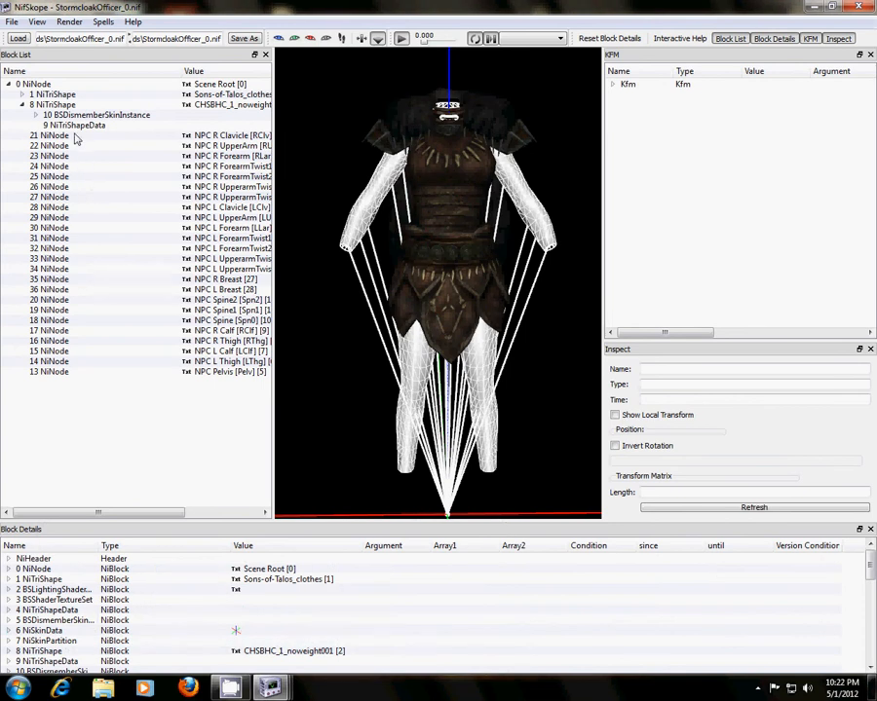
pyautogui.moveTo(97, 113)
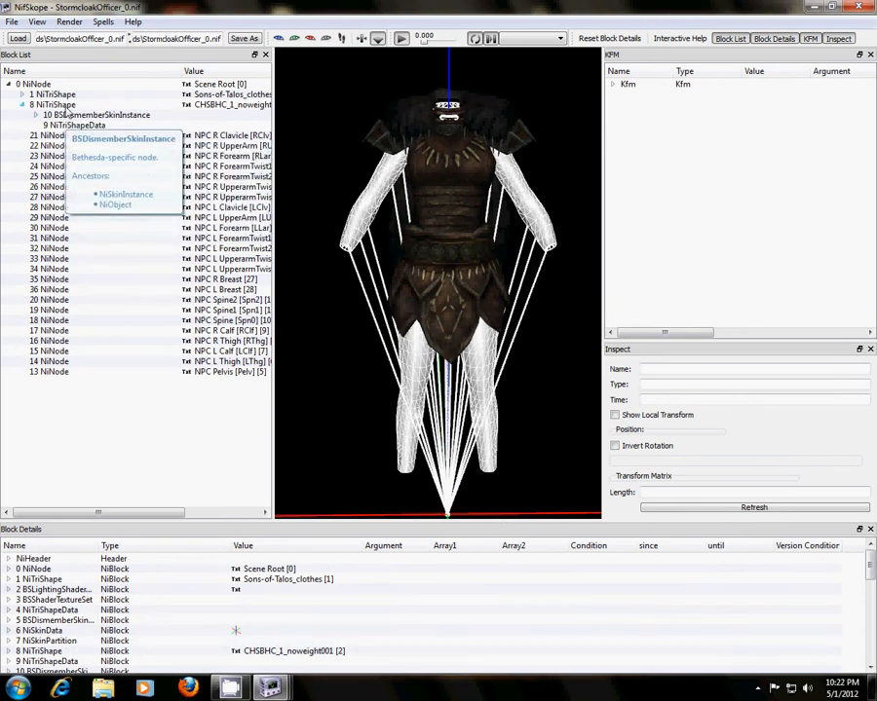
pyautogui.click(78, 125)
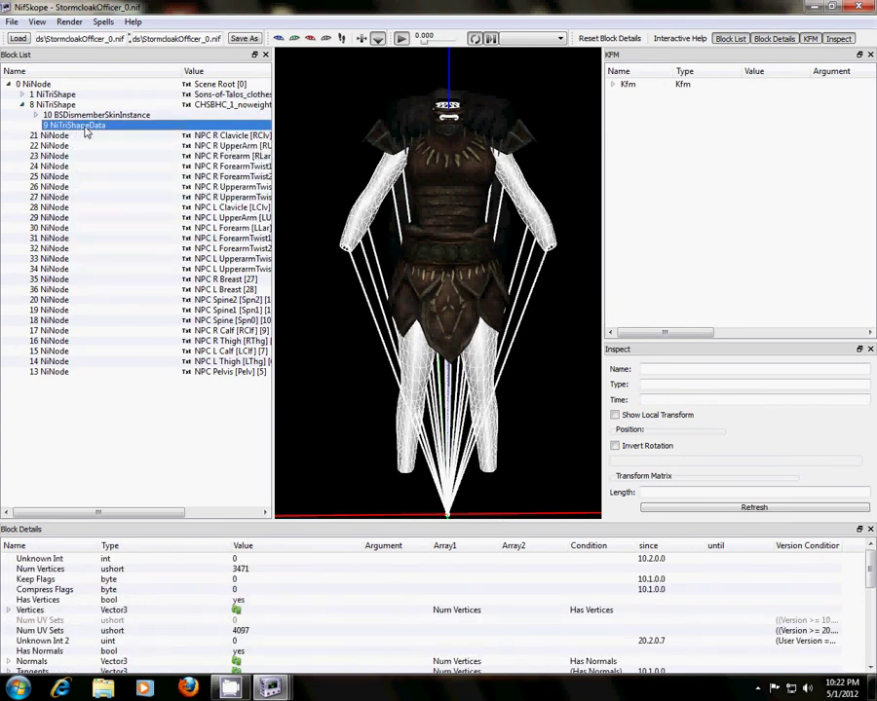
pyautogui.rightClick(73, 124)
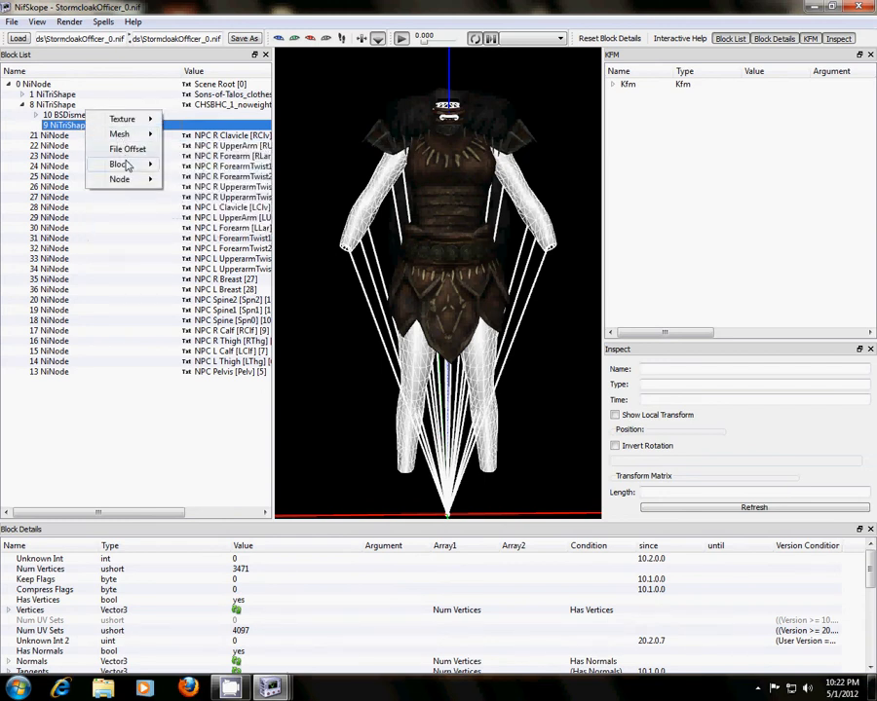
pyautogui.click(119, 163)
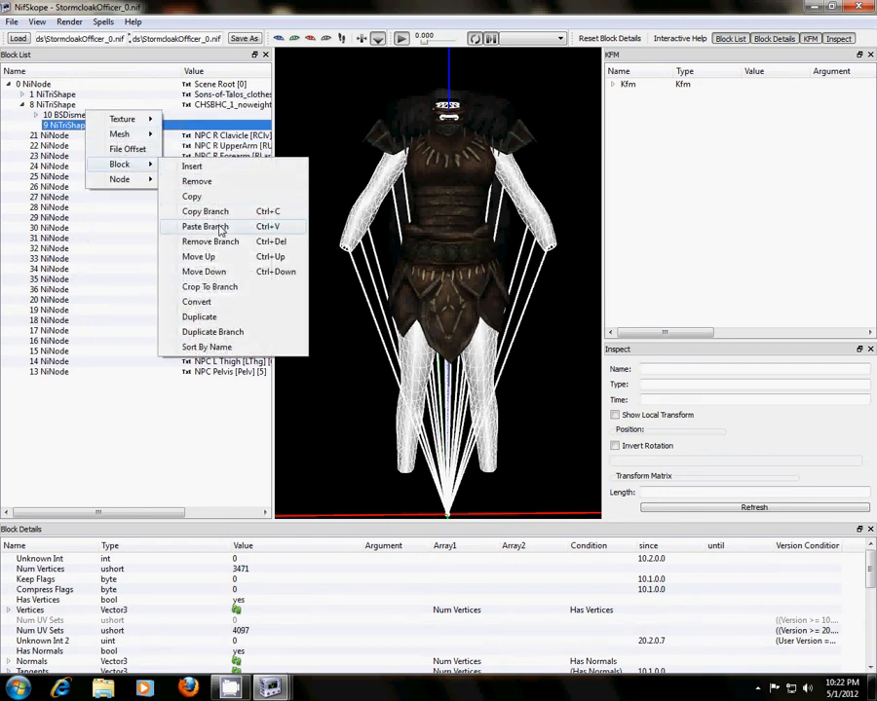
pyautogui.click(204, 226)
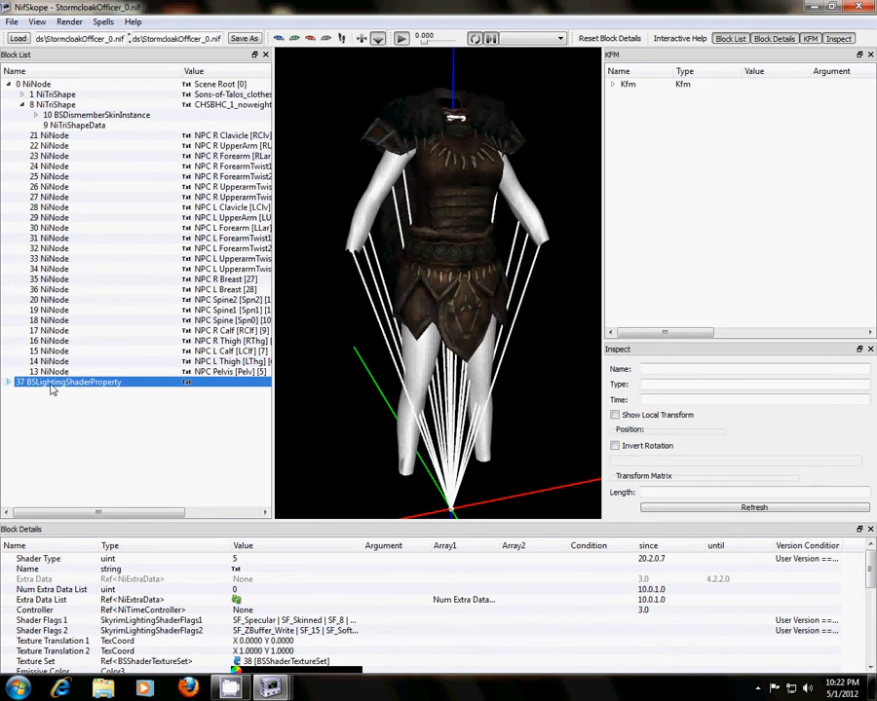
pyautogui.moveTo(68, 382)
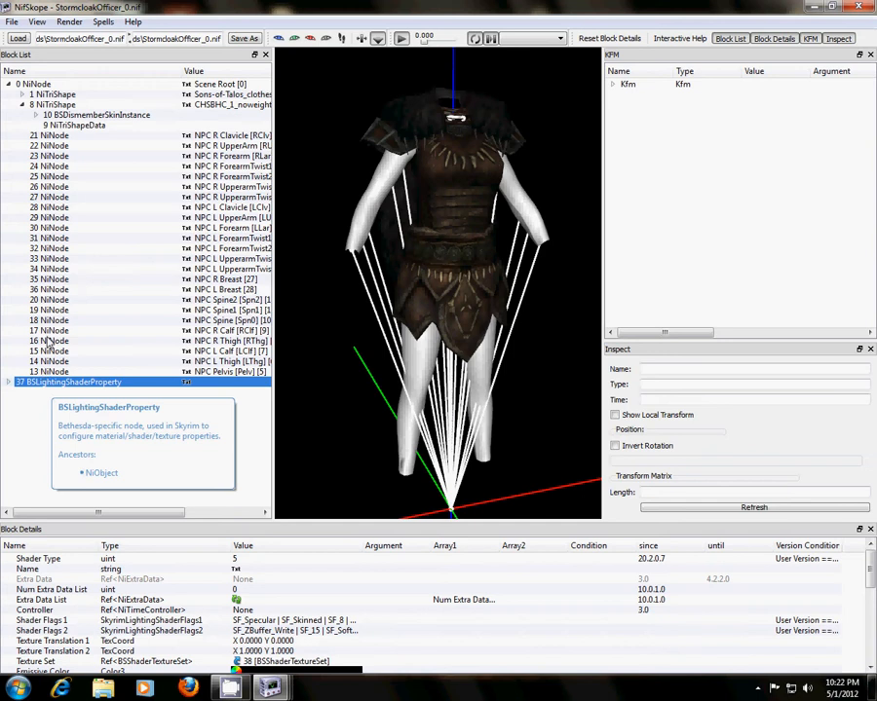
# Link block 37 into the empty Properties reference of 8 NiTriShape CHSBHC_1_noweight001.
pyautogui.click(73, 125)
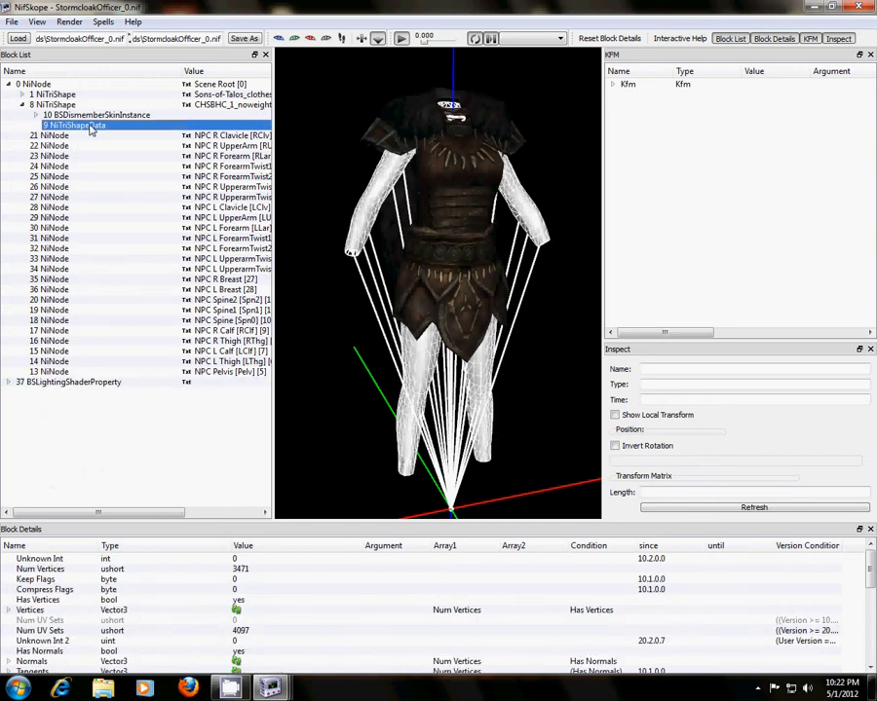
pyautogui.scroll(-3)
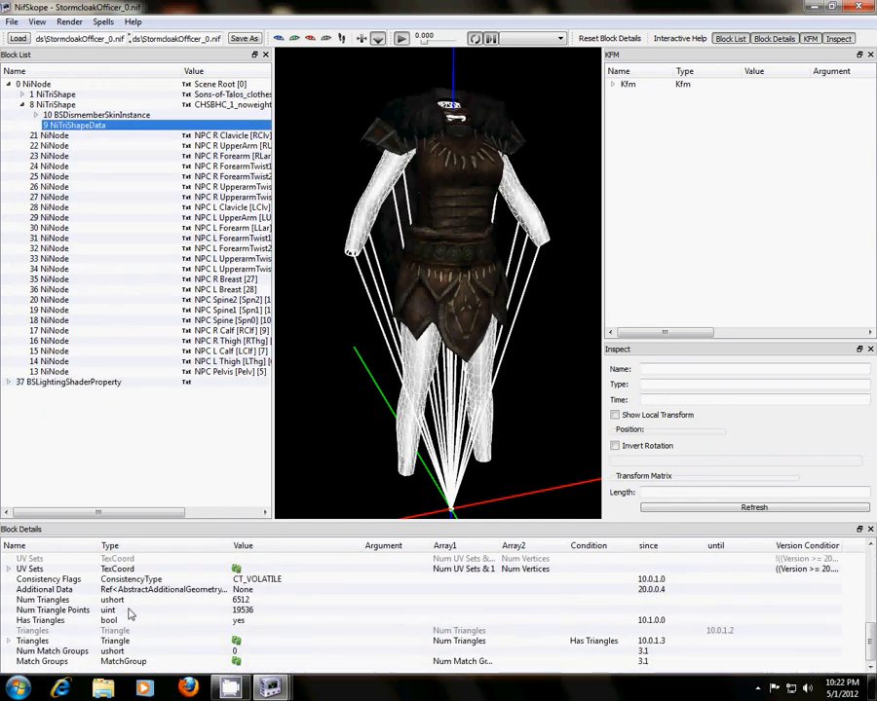
pyautogui.click(78, 124)
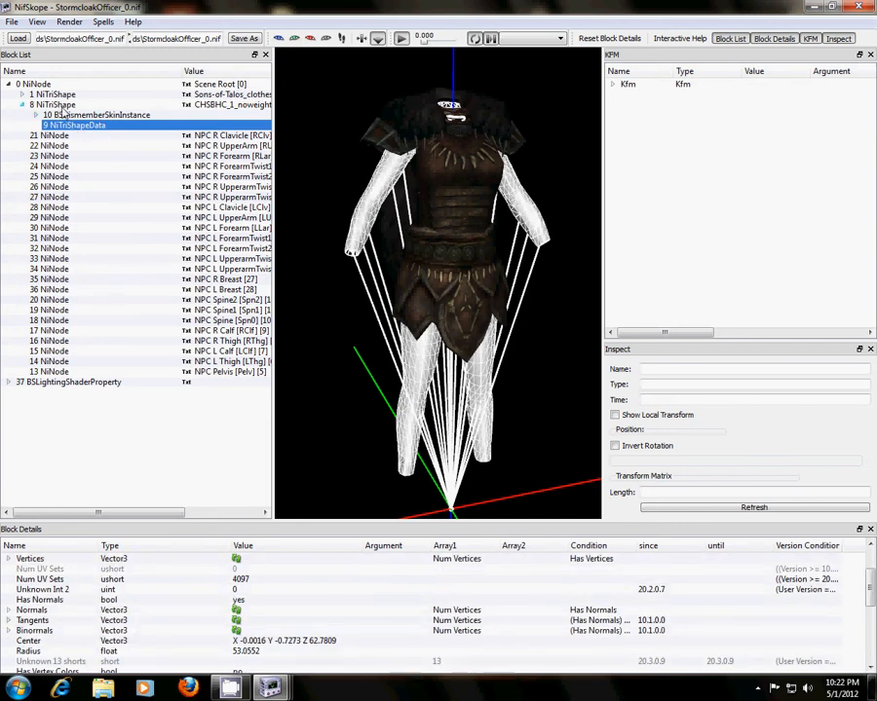
pyautogui.click(55, 104)
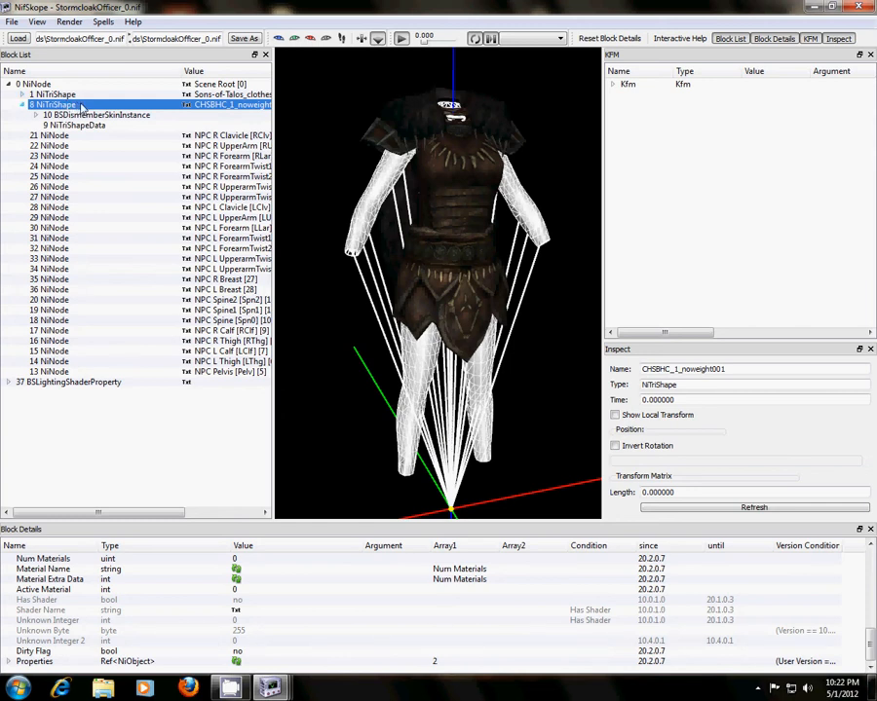
pyautogui.moveTo(242, 107)
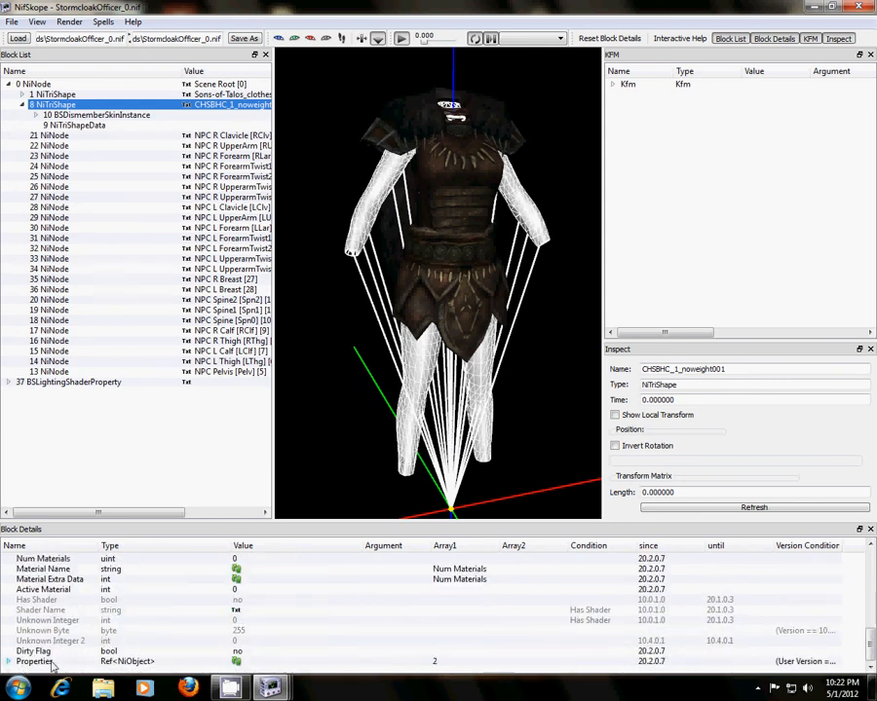
pyautogui.moveTo(34, 661)
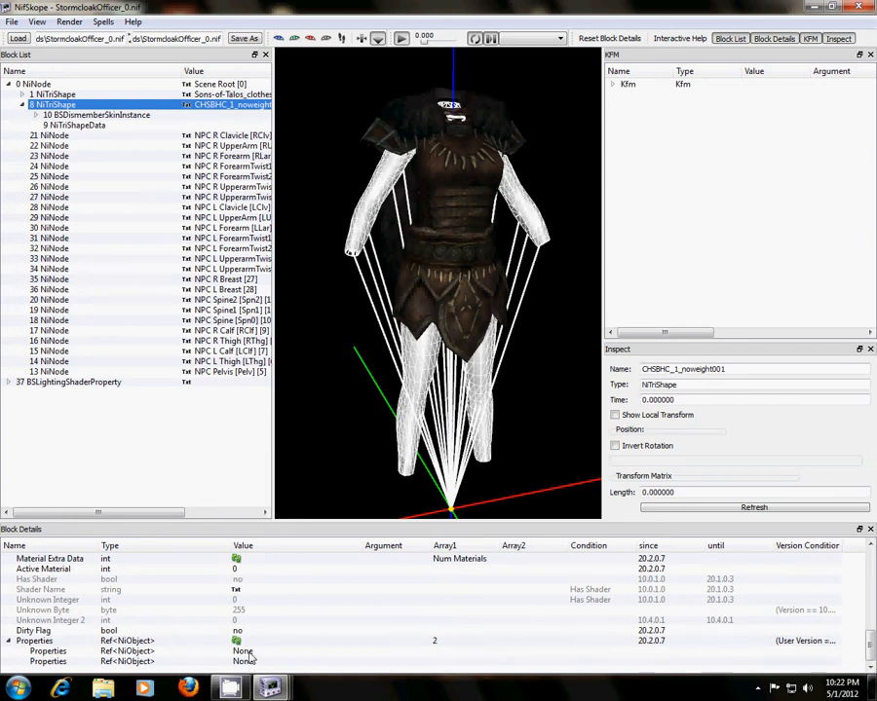
pyautogui.click(146, 650)
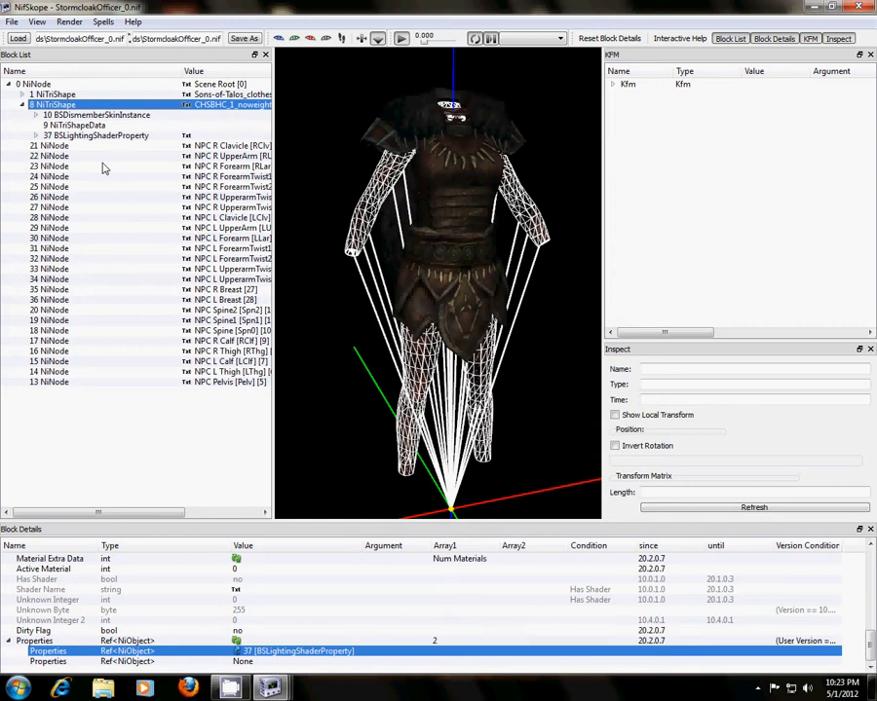
# Select the Sons-of-Talos_clothes shape and inspect its lighting shader property block.
pyautogui.click(51, 93)
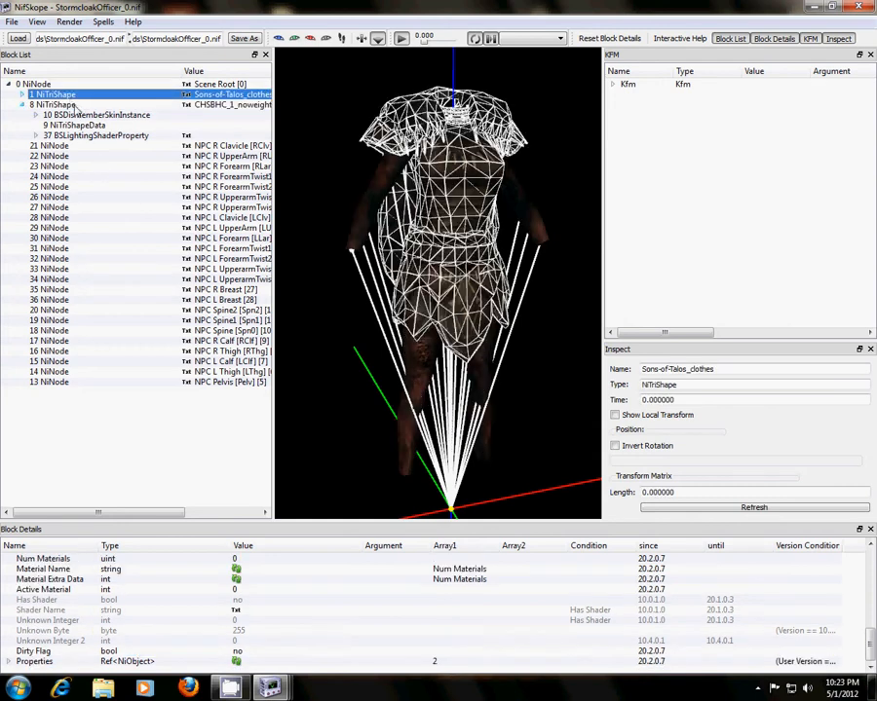
pyautogui.click(53, 104)
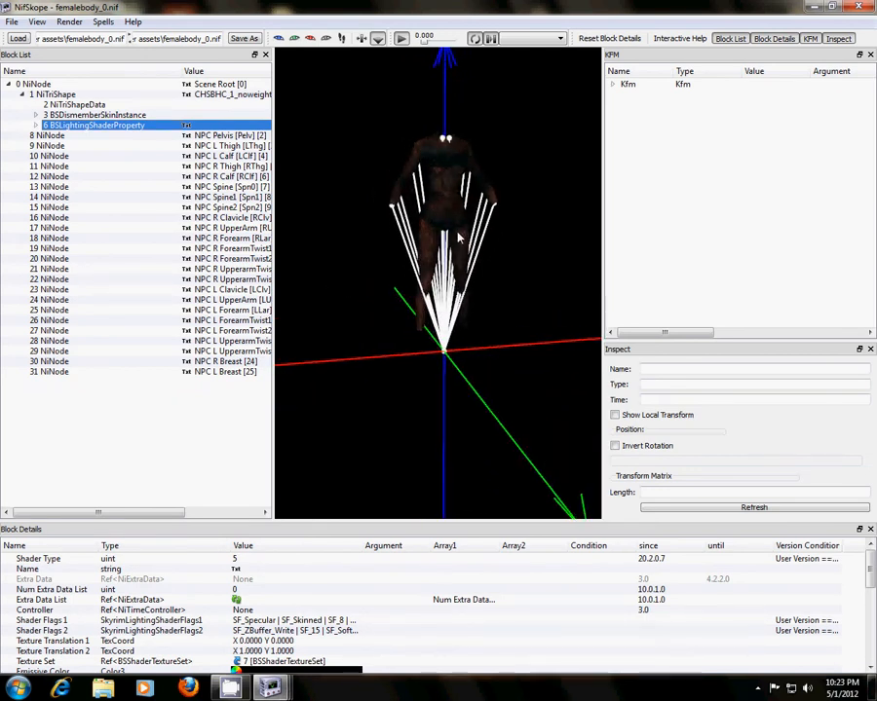
pyautogui.moveTo(488, 311)
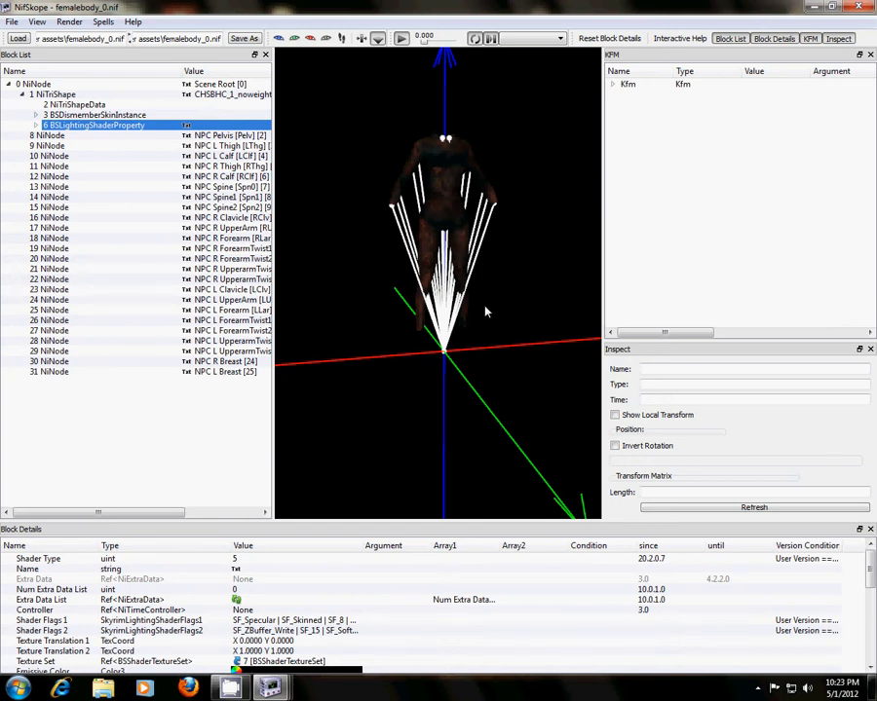
pyautogui.moveTo(460, 184)
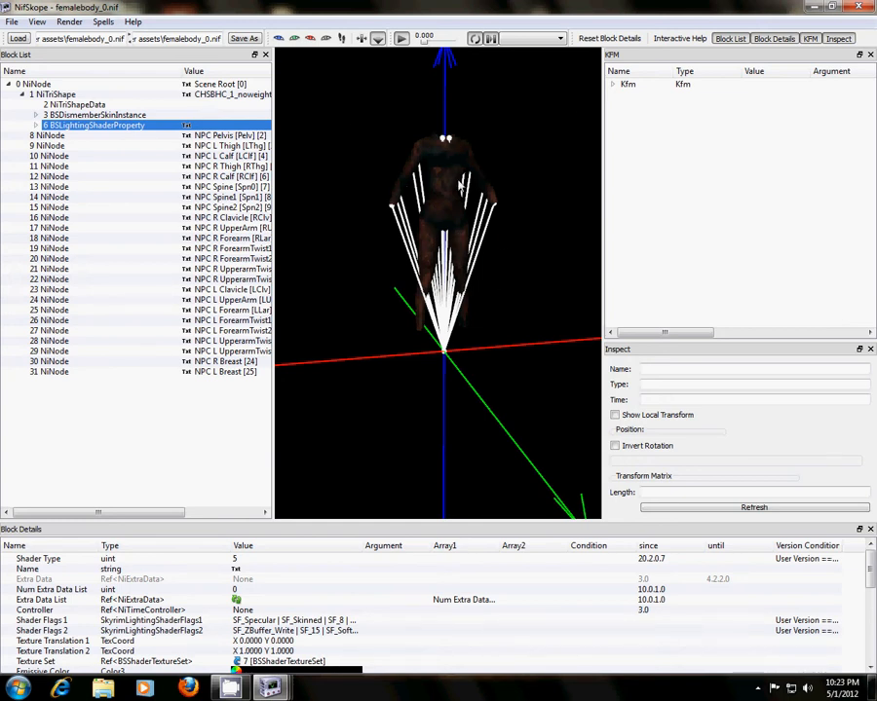
pyautogui.moveTo(482, 241)
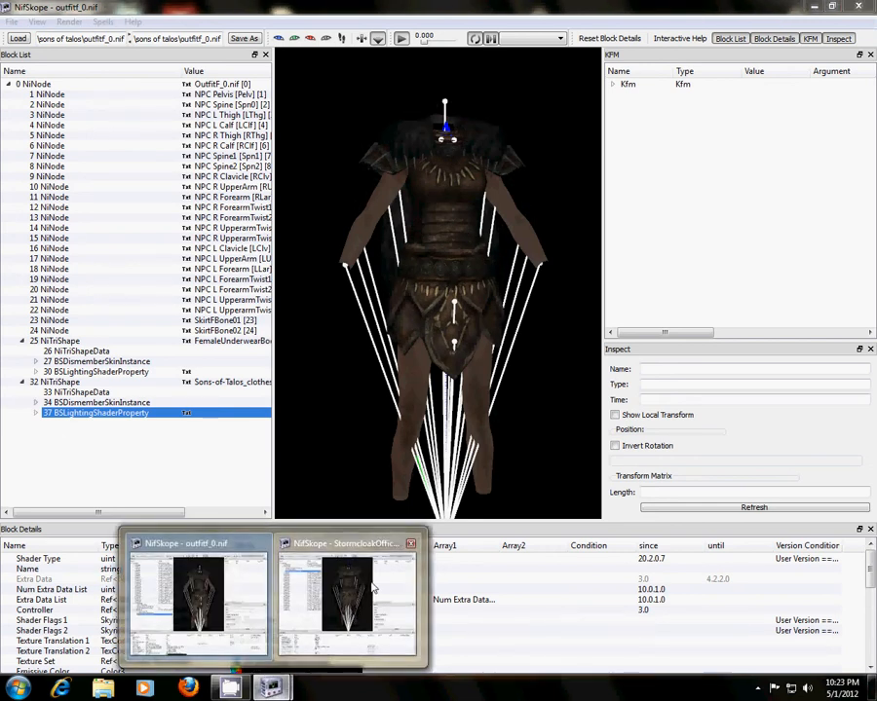
# In StormcloakOfficer_0.nif, collapse NiTriShape 8 and inspect NiTriShape 1's BSLightingShaderProperty.
pyautogui.click(348, 595)
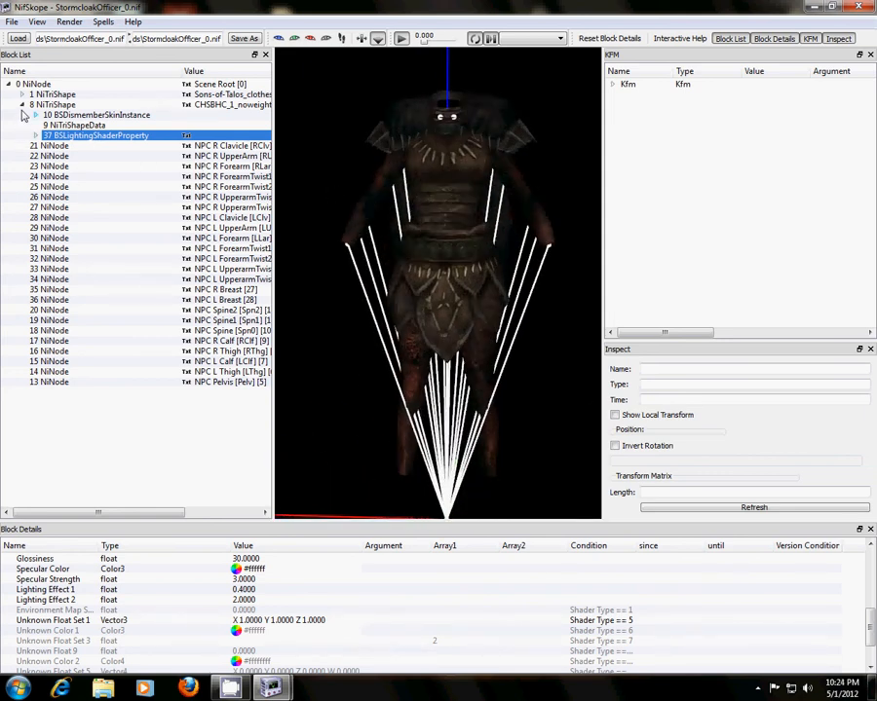
pyautogui.click(22, 104)
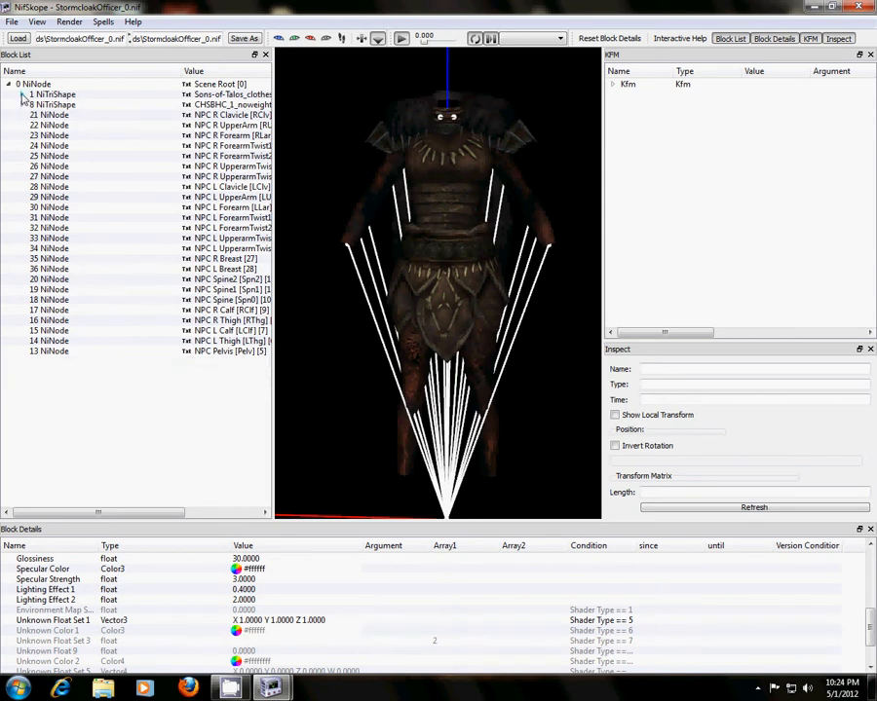
pyautogui.click(23, 94)
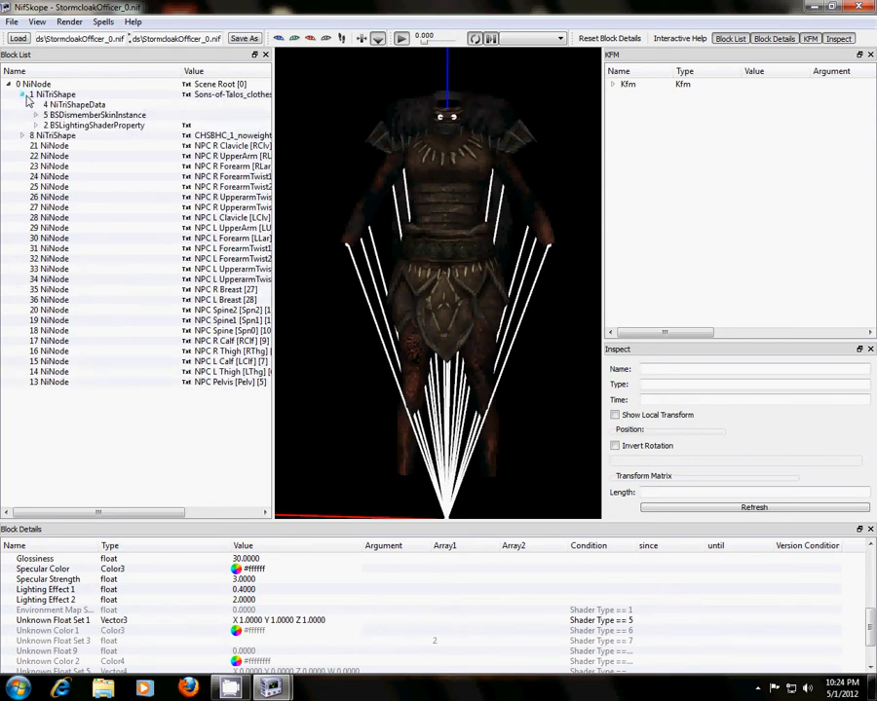
pyautogui.click(23, 93)
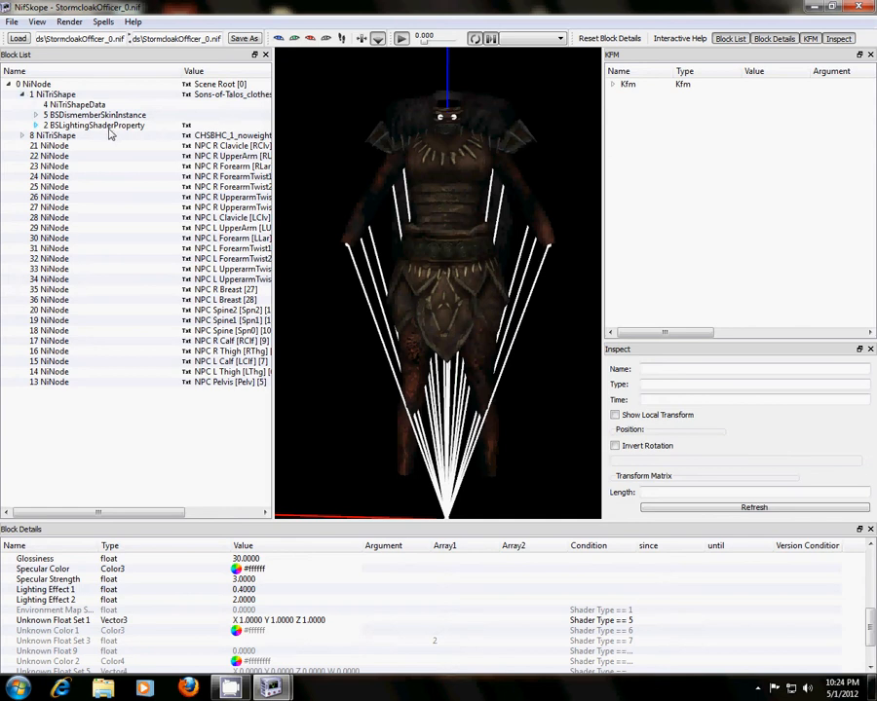
pyautogui.click(96, 125)
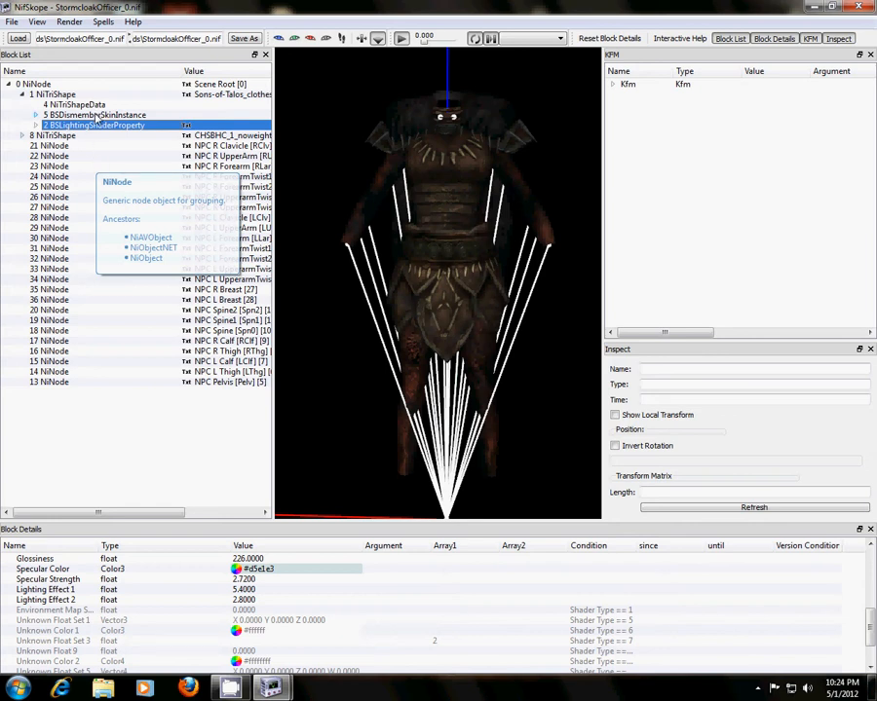
pyautogui.moveTo(92, 125)
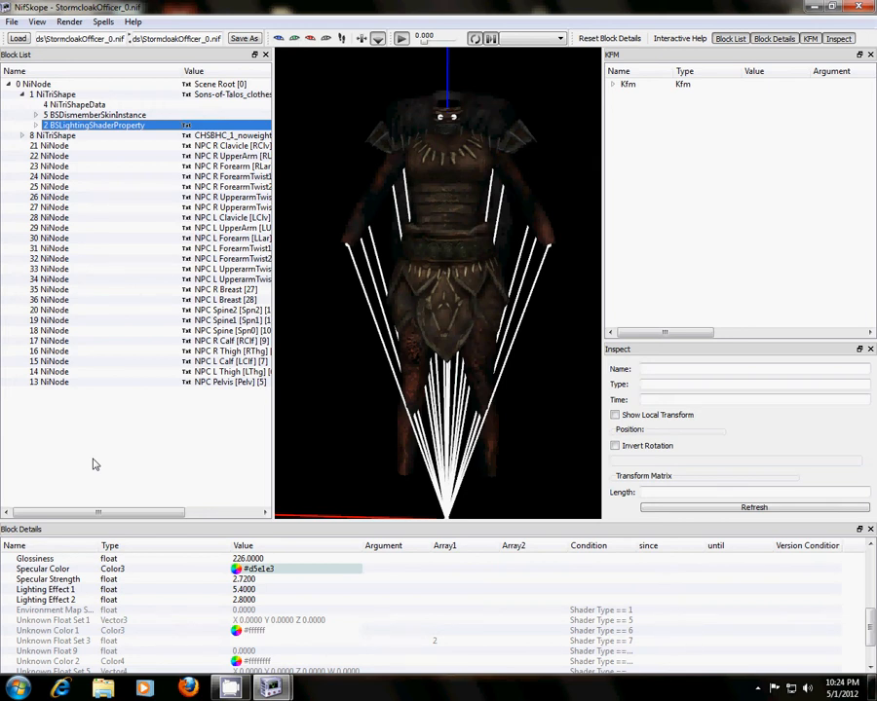
pyautogui.scroll(-3)
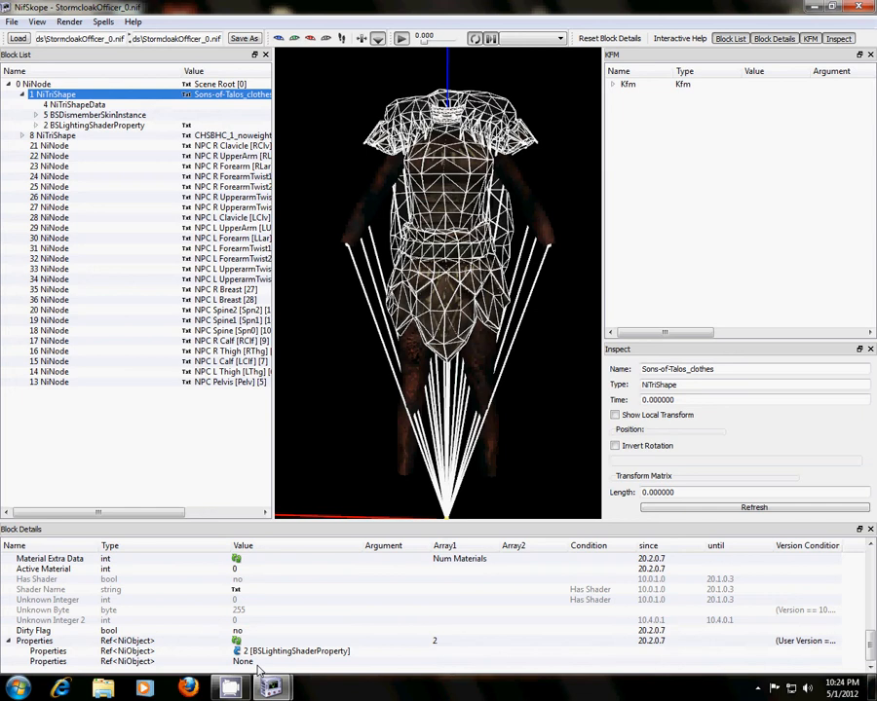
pyautogui.moveTo(148, 609)
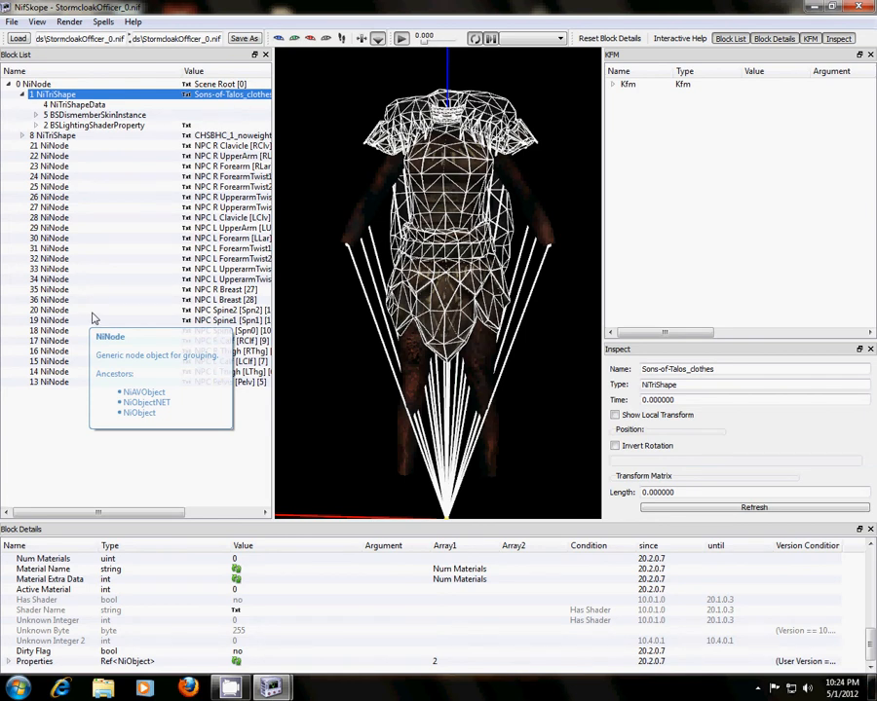
pyautogui.click(94, 125)
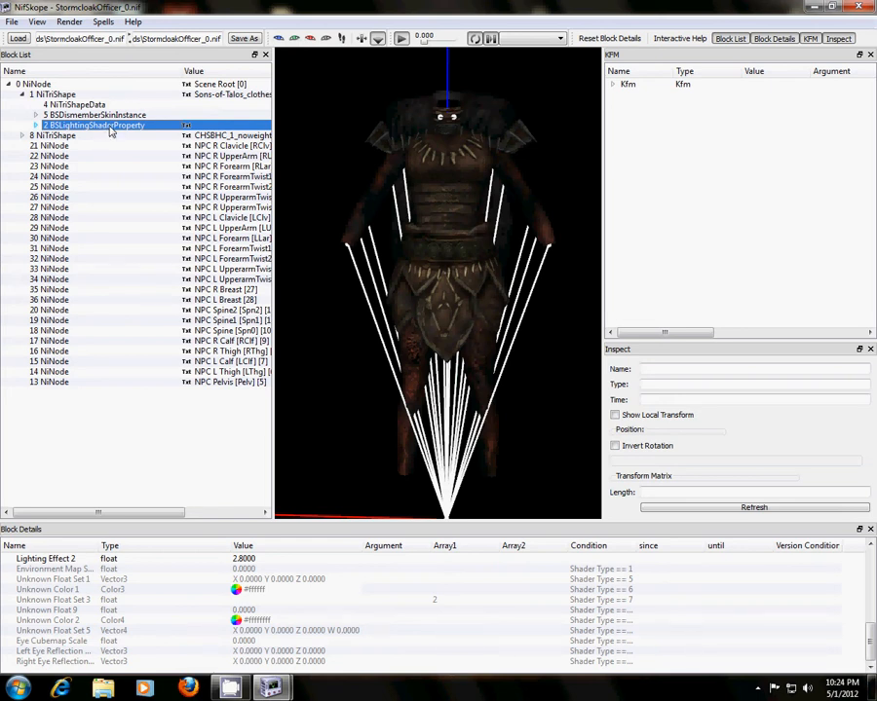
pyautogui.moveTo(97, 125)
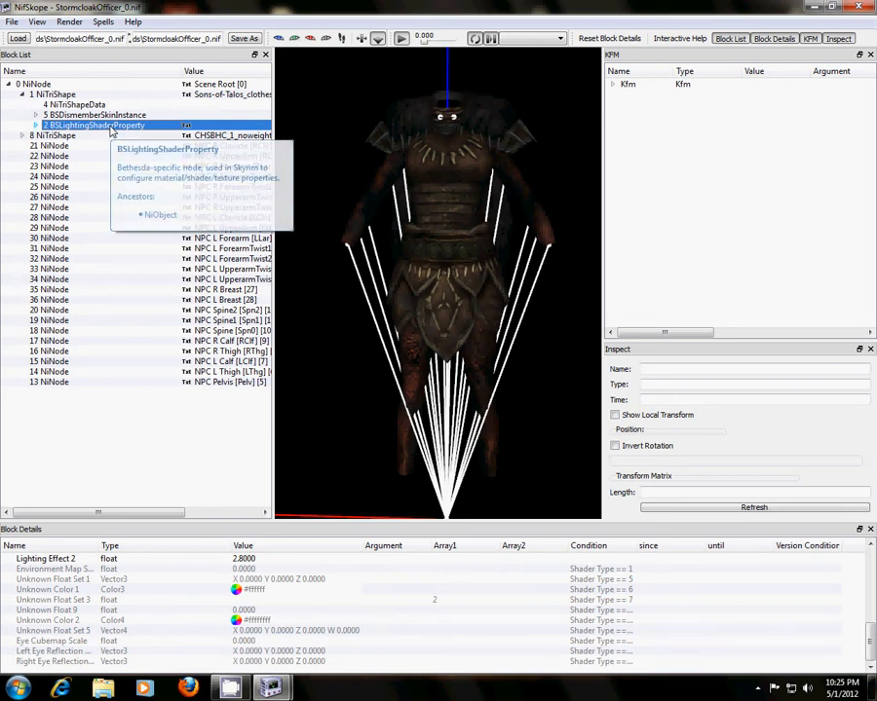
# Remove the clothes' BSLightingShaderProperty branch and copy block 37 from outfitf_0.nif.
pyautogui.rightClick(93, 125)
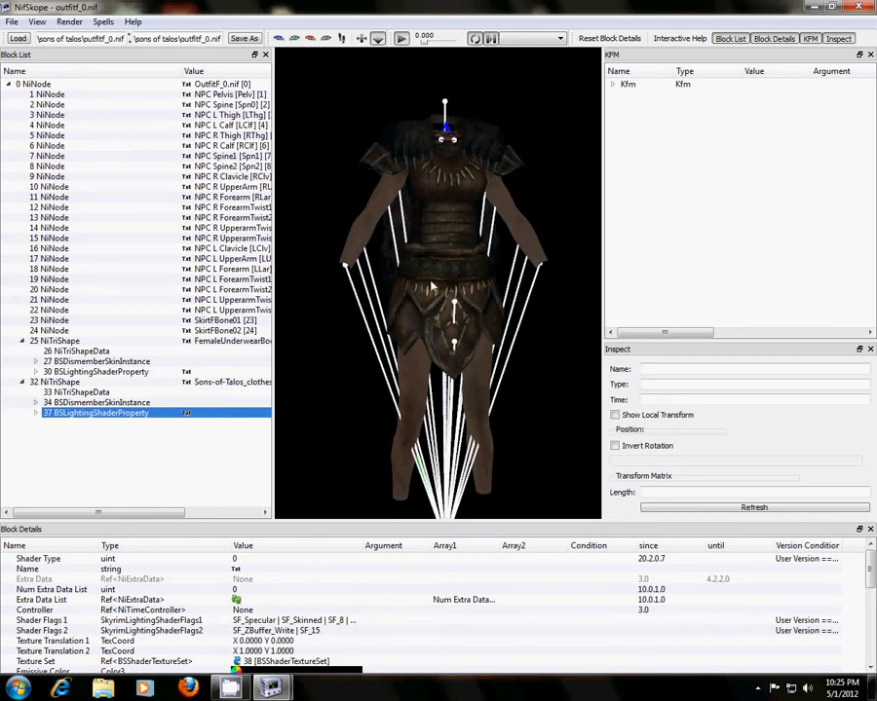
pyautogui.moveTo(153, 359)
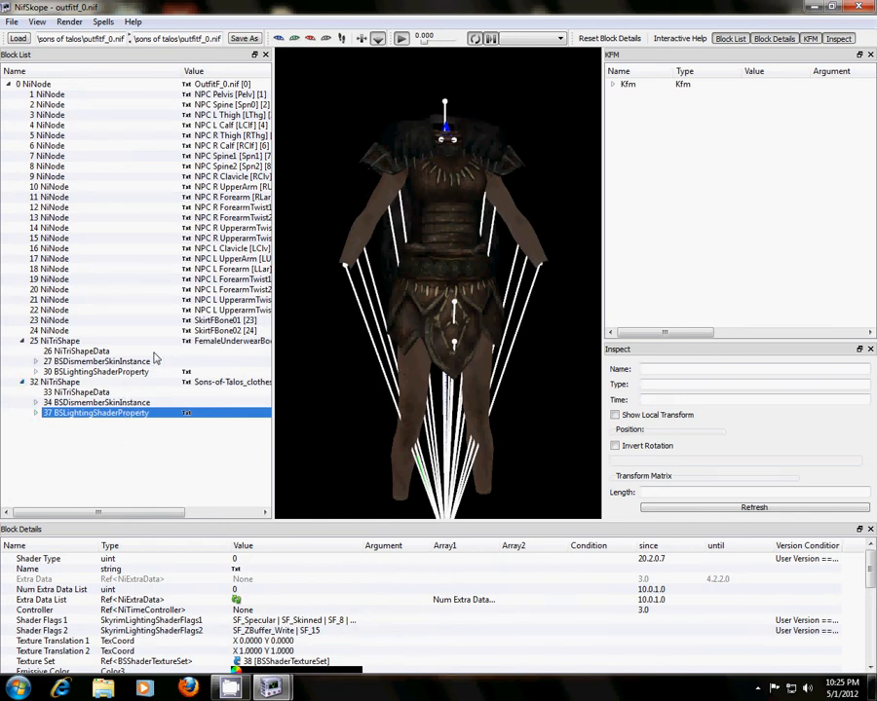
pyautogui.click(54, 341)
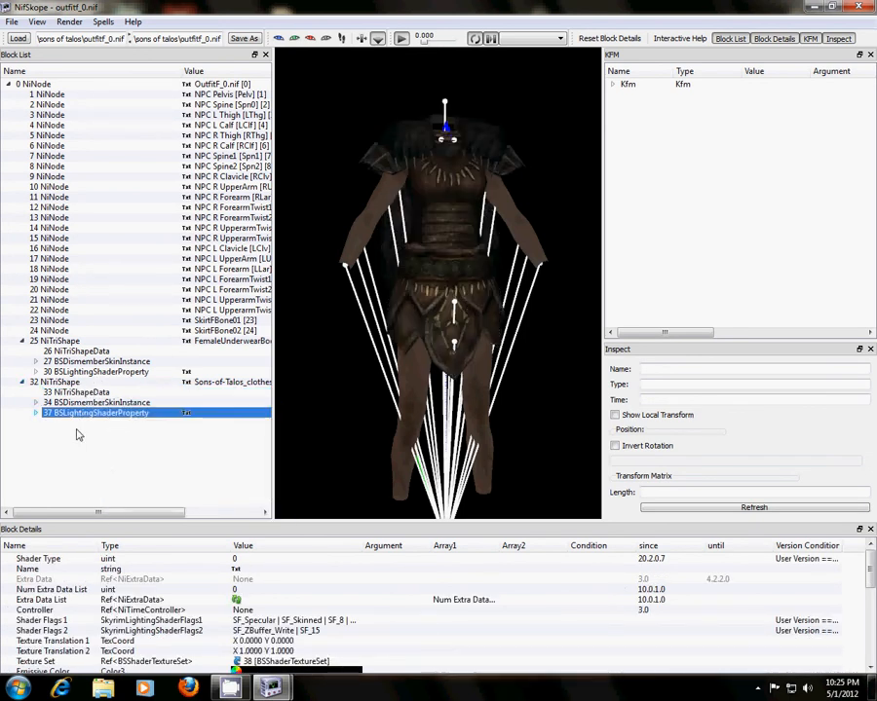
pyautogui.rightClick(97, 412)
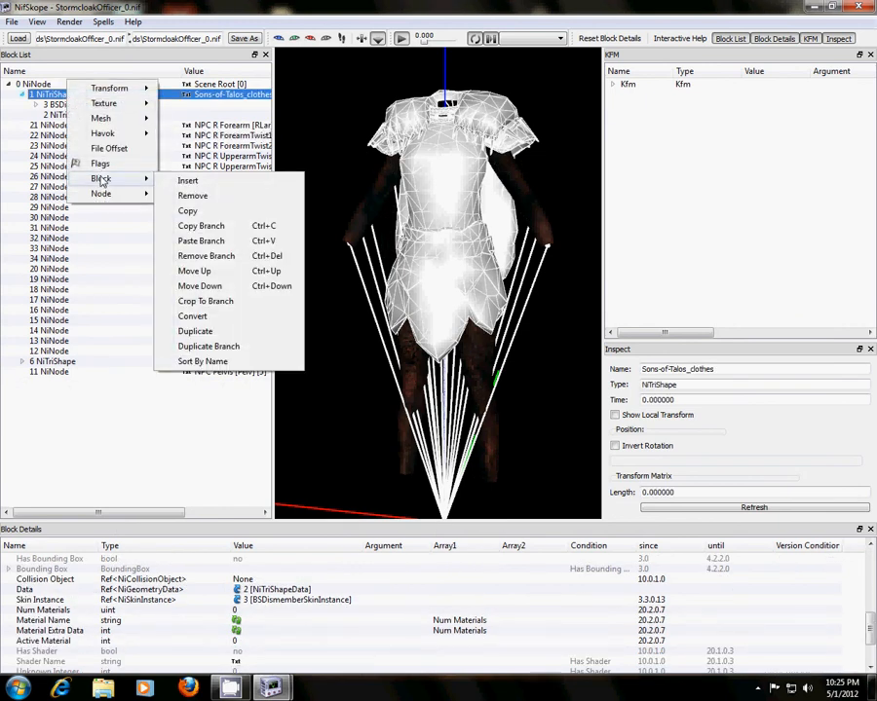
pyautogui.moveTo(201, 225)
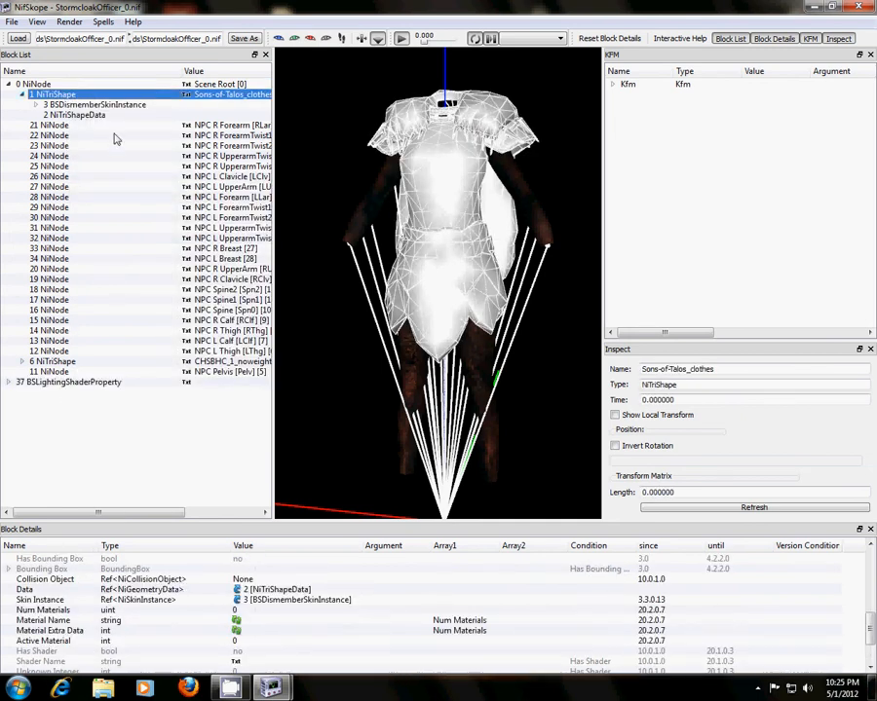
# Expand the CHSBHC_1_noweight shape and view its lighting shader settings.
pyautogui.scroll(-3)
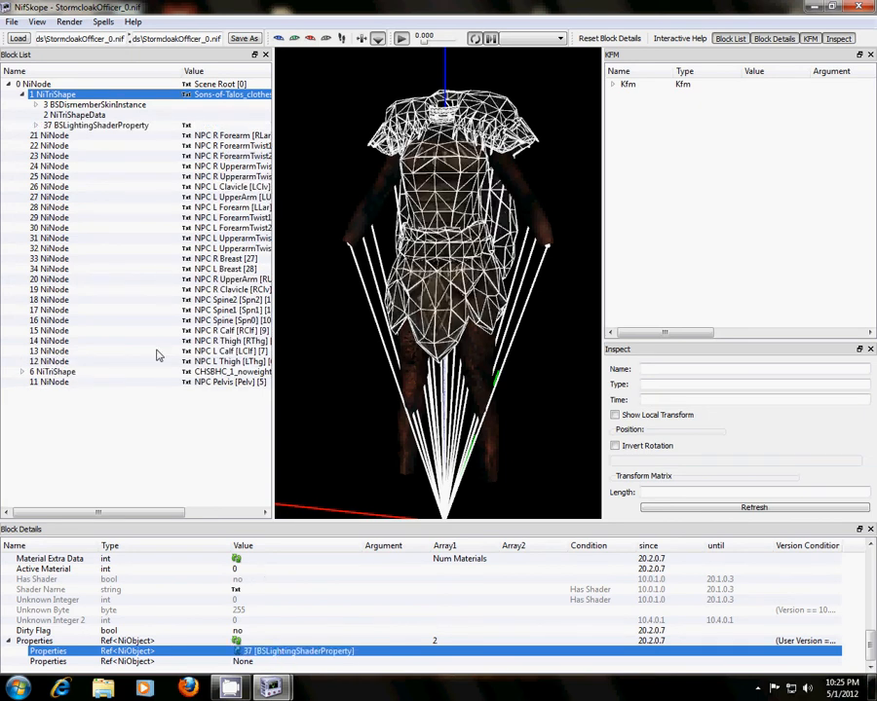
pyautogui.click(23, 371)
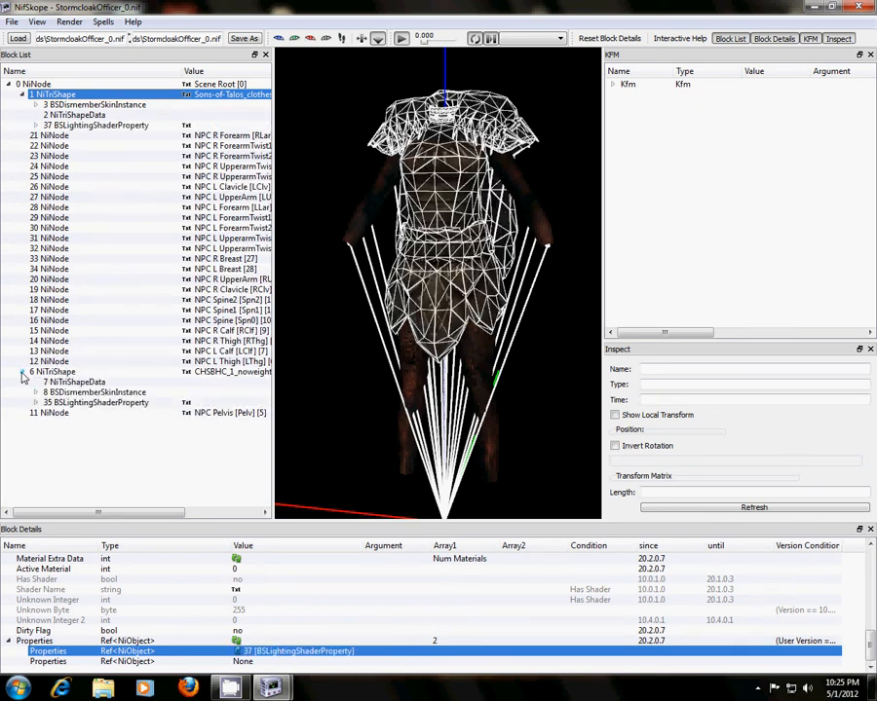
pyautogui.click(96, 402)
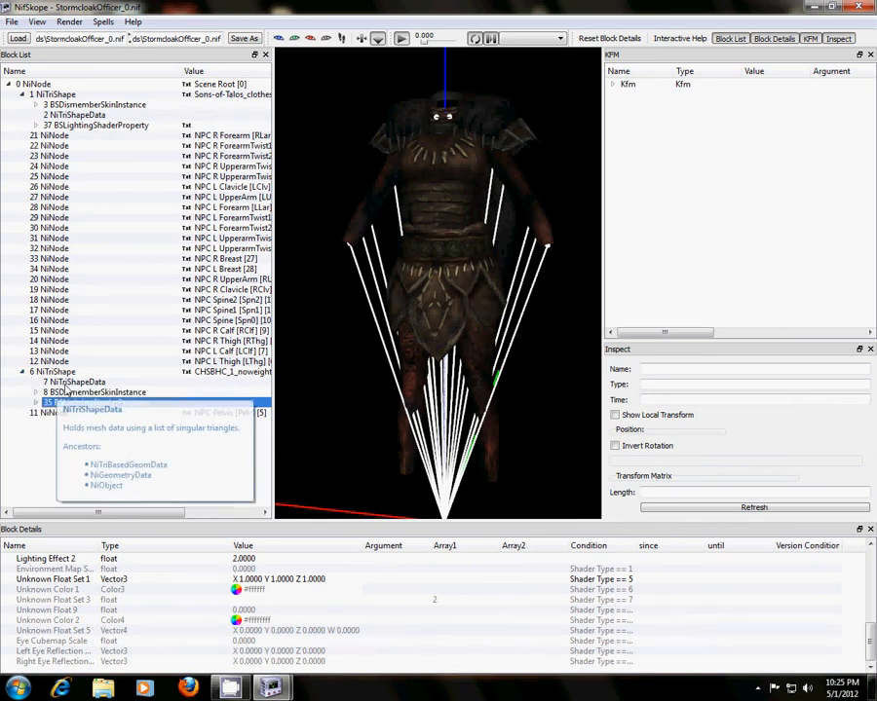
pyautogui.moveTo(83, 329)
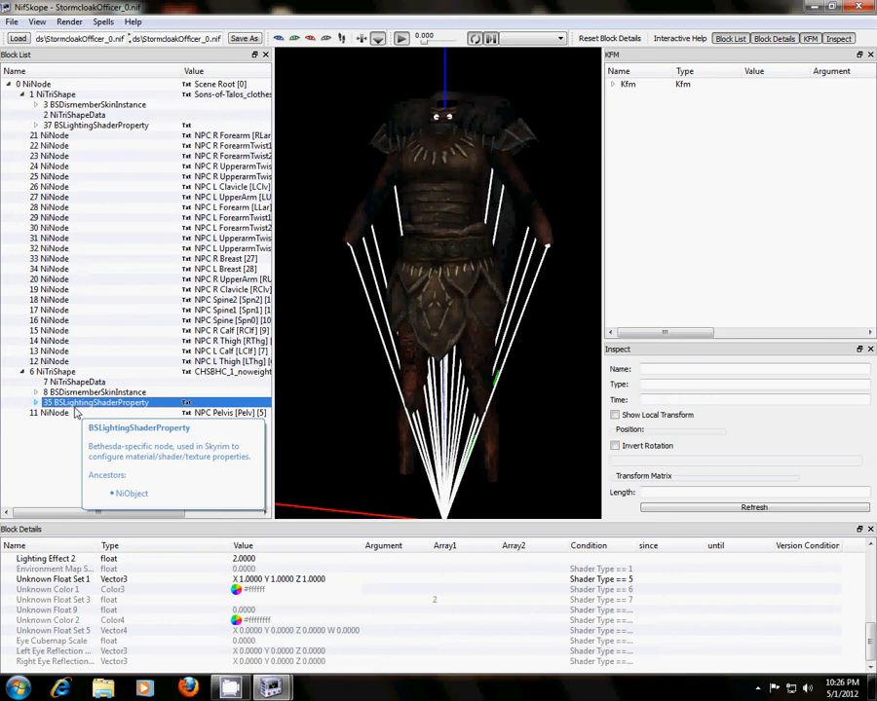
pyautogui.moveTo(97, 392)
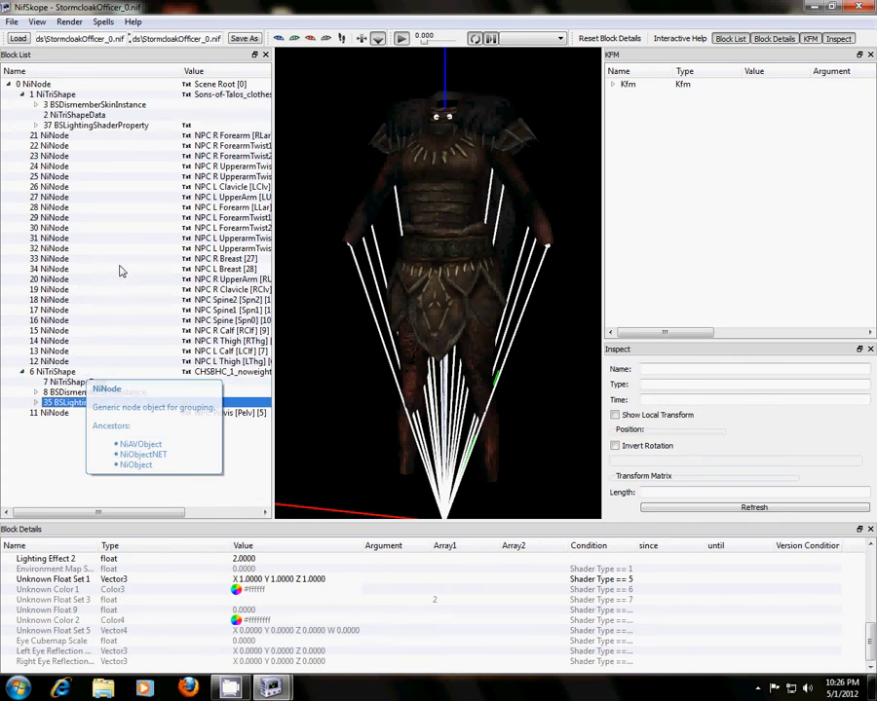
# Select the body mesh data, then the clothes' 2 NiTriShapeData with 1552 vertices.
pyautogui.click(59, 381)
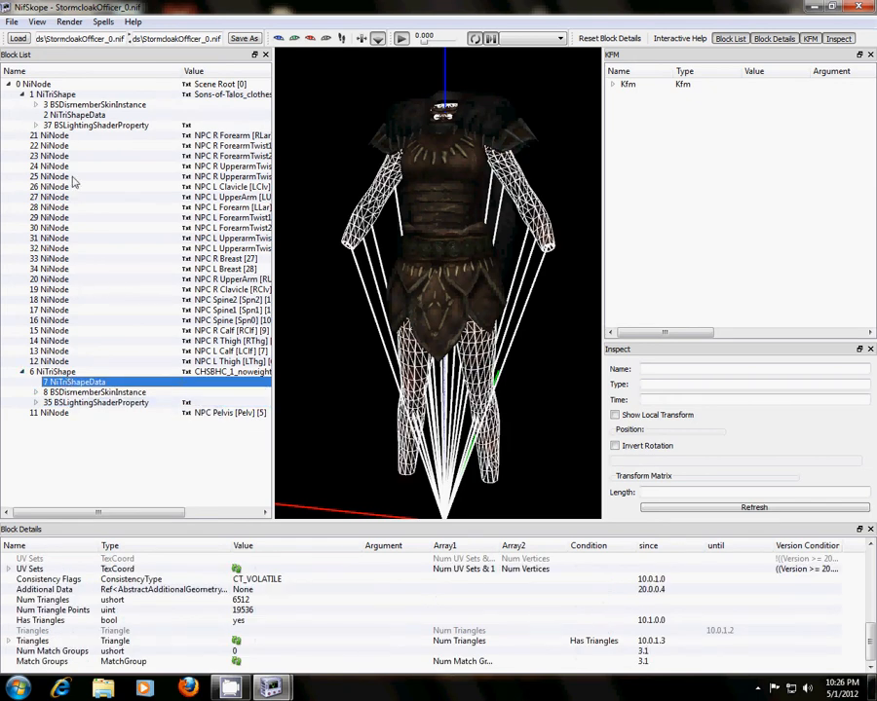
pyautogui.click(54, 94)
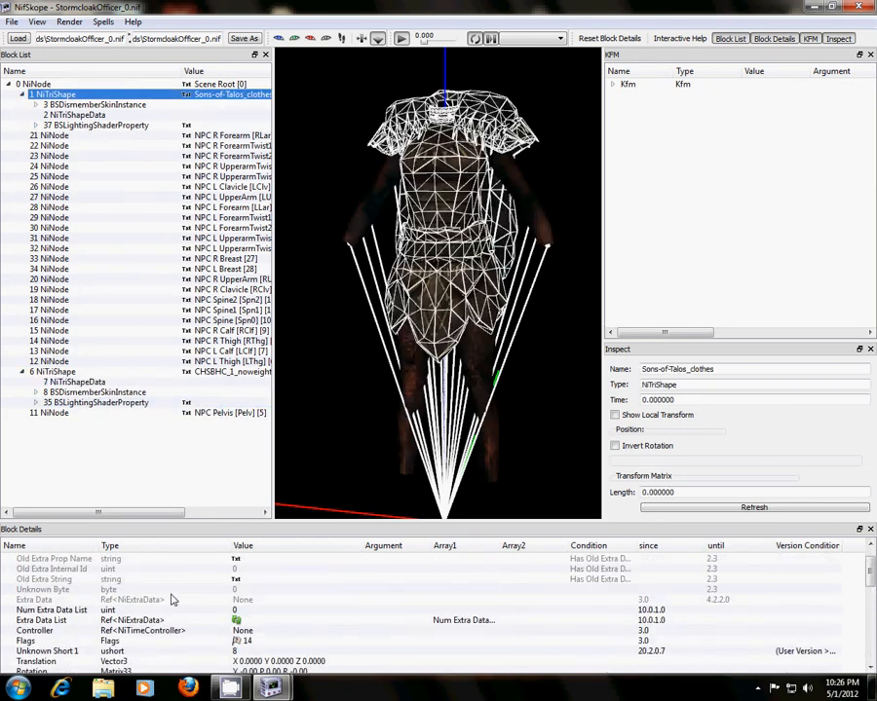
pyautogui.scroll(-3)
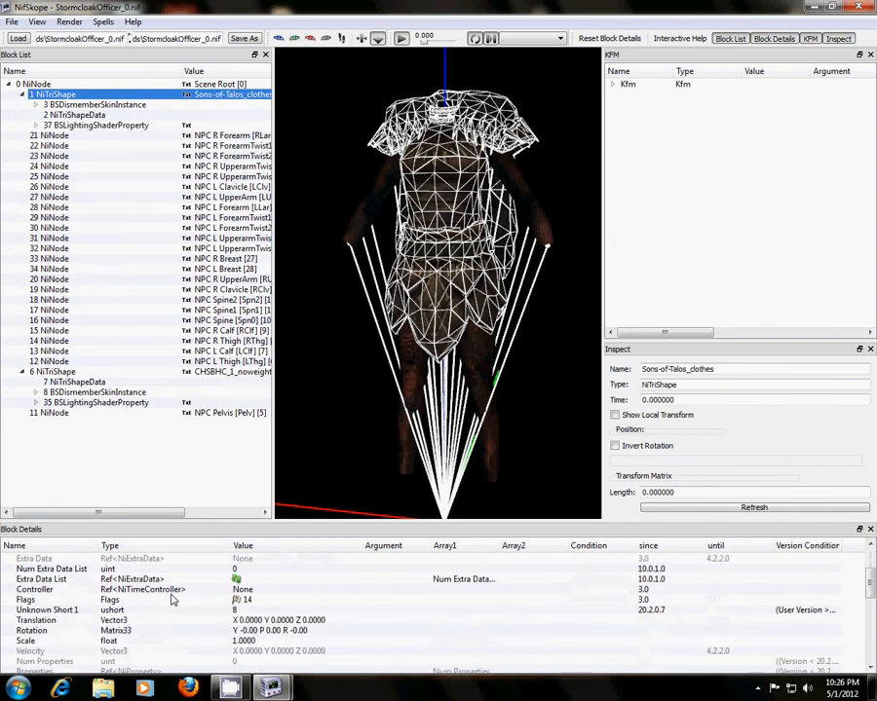
pyautogui.click(73, 115)
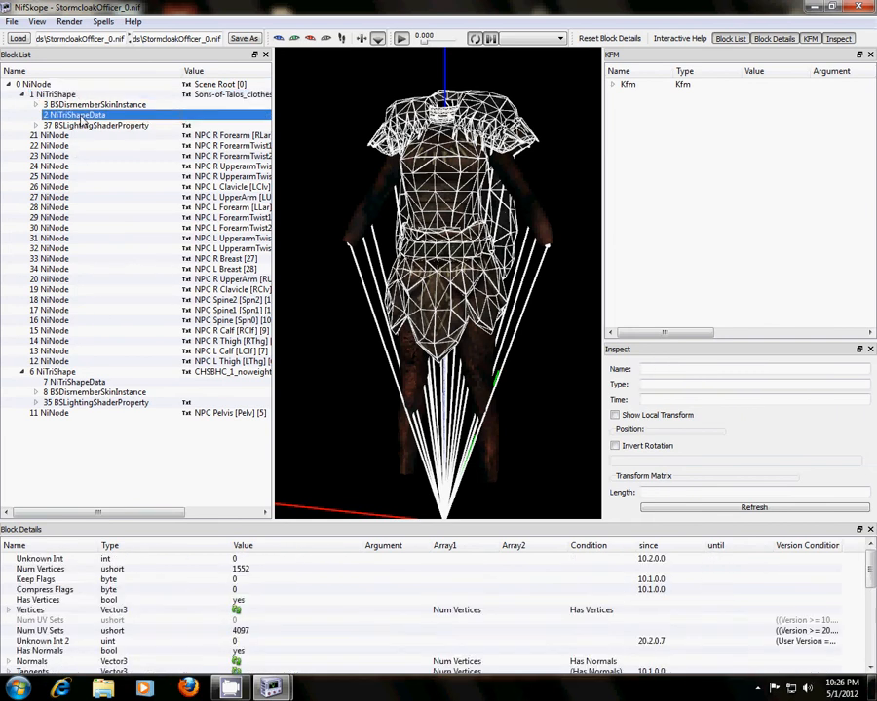
pyautogui.moveTo(78, 115)
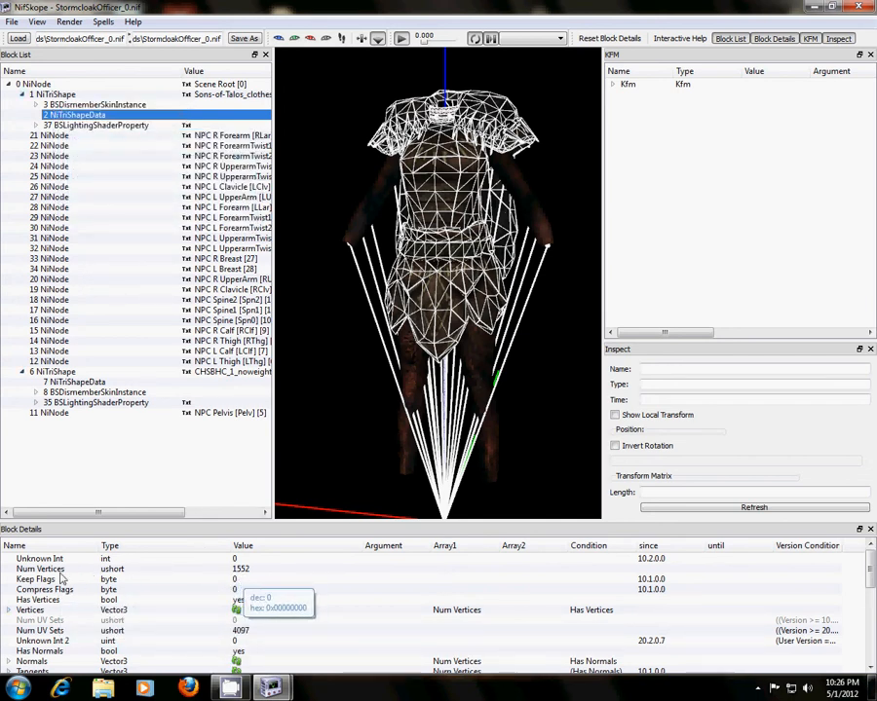
pyautogui.moveTo(240, 569)
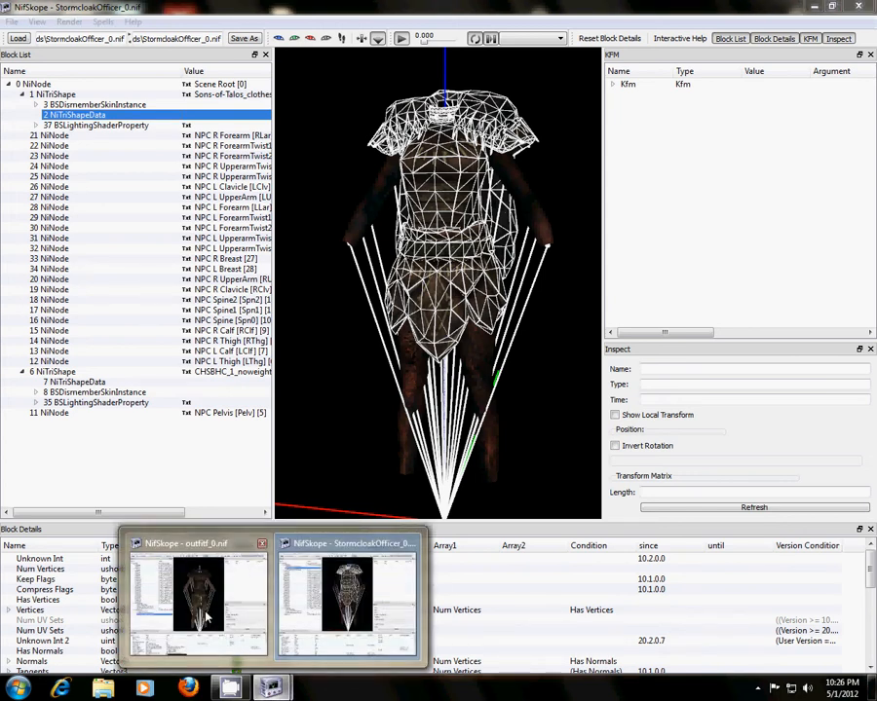
pyautogui.click(199, 594)
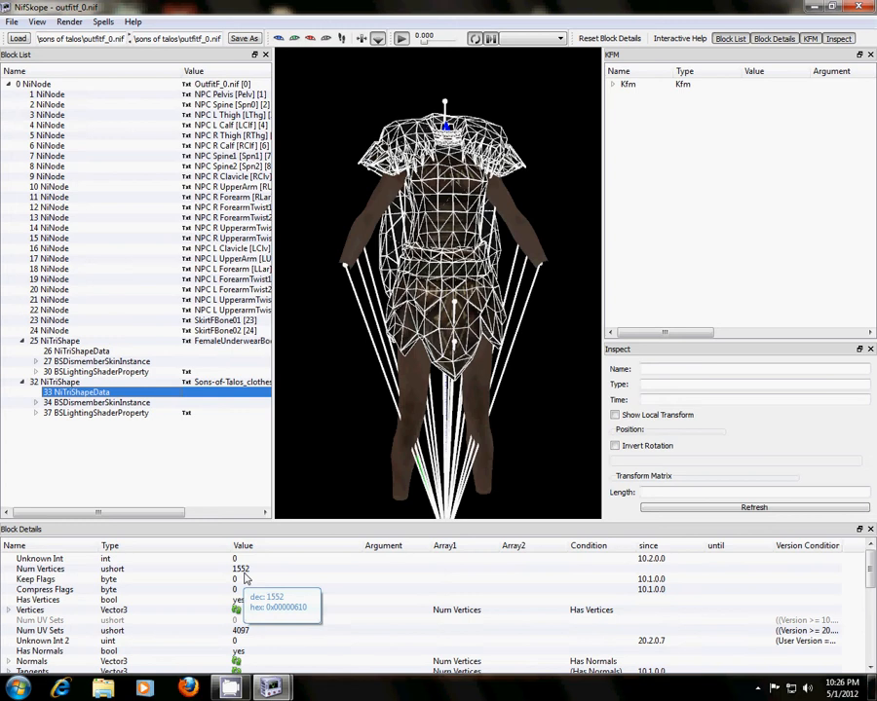
pyautogui.moveTo(246, 578)
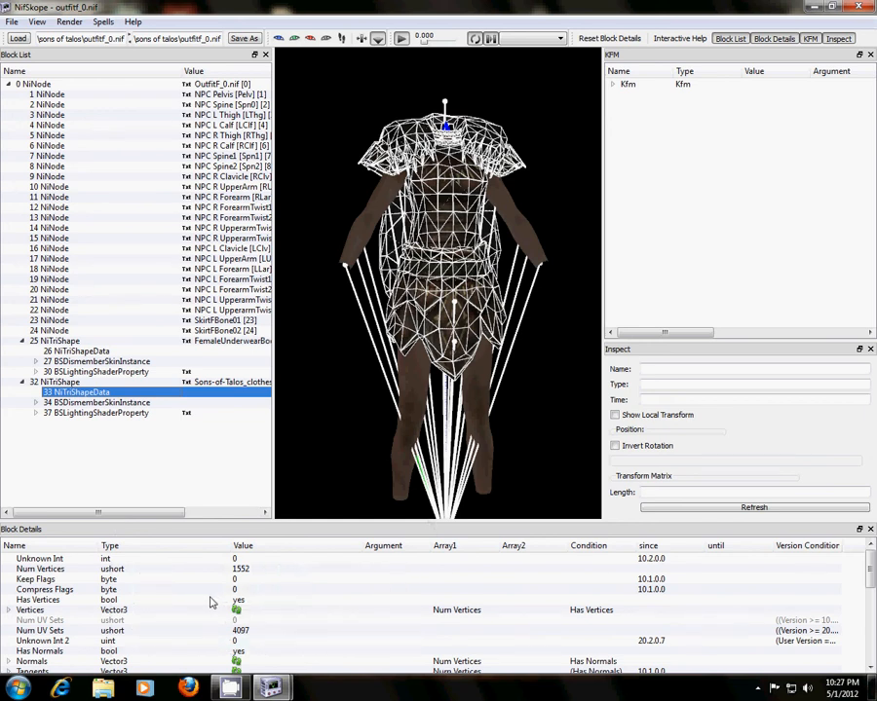
pyautogui.moveTo(193, 599)
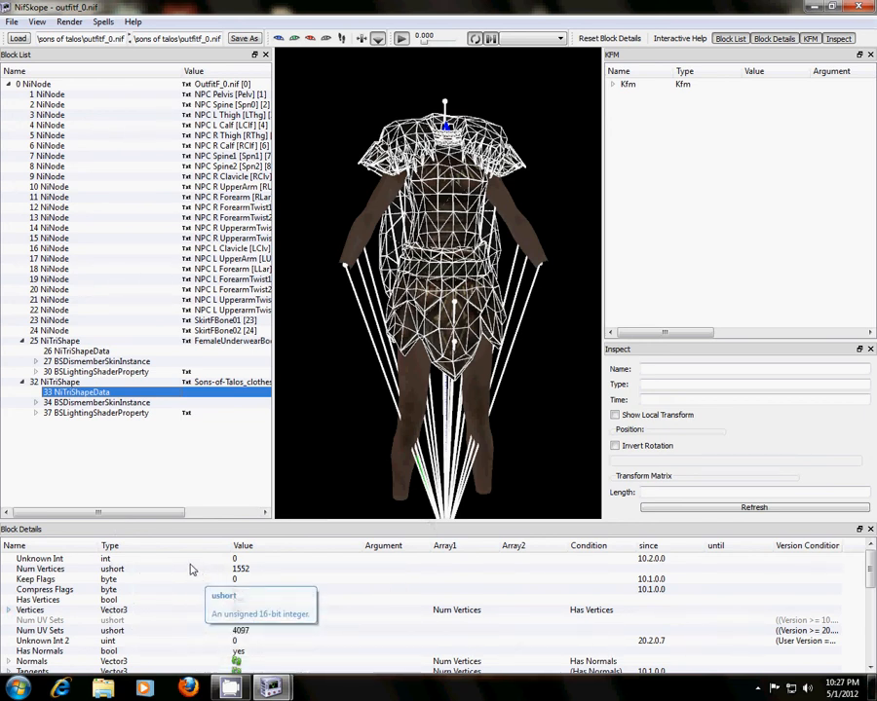
pyautogui.moveTo(165, 579)
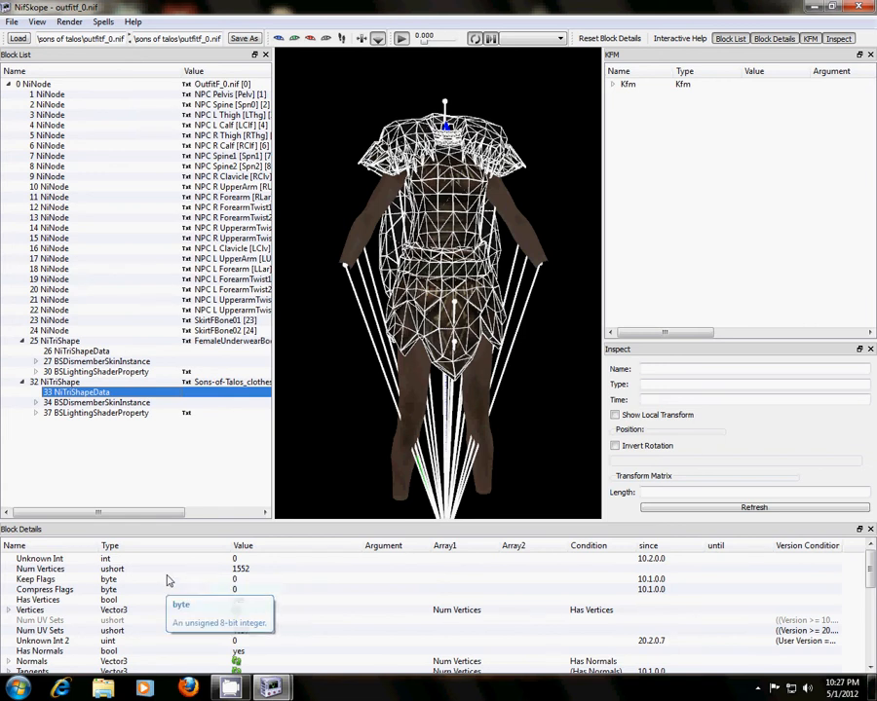
pyautogui.moveTo(165, 580)
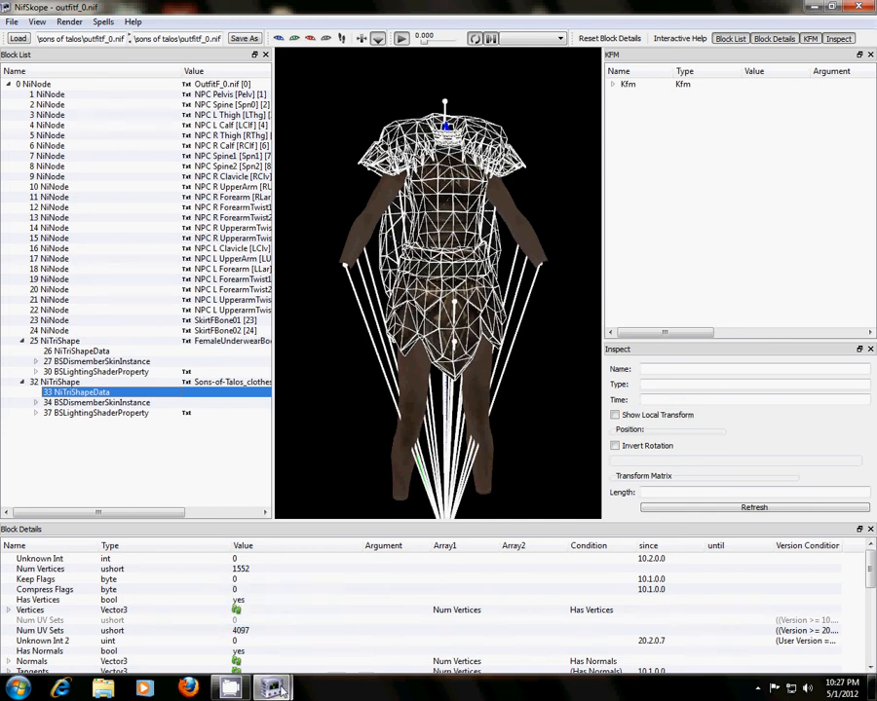
pyautogui.moveTo(273, 687)
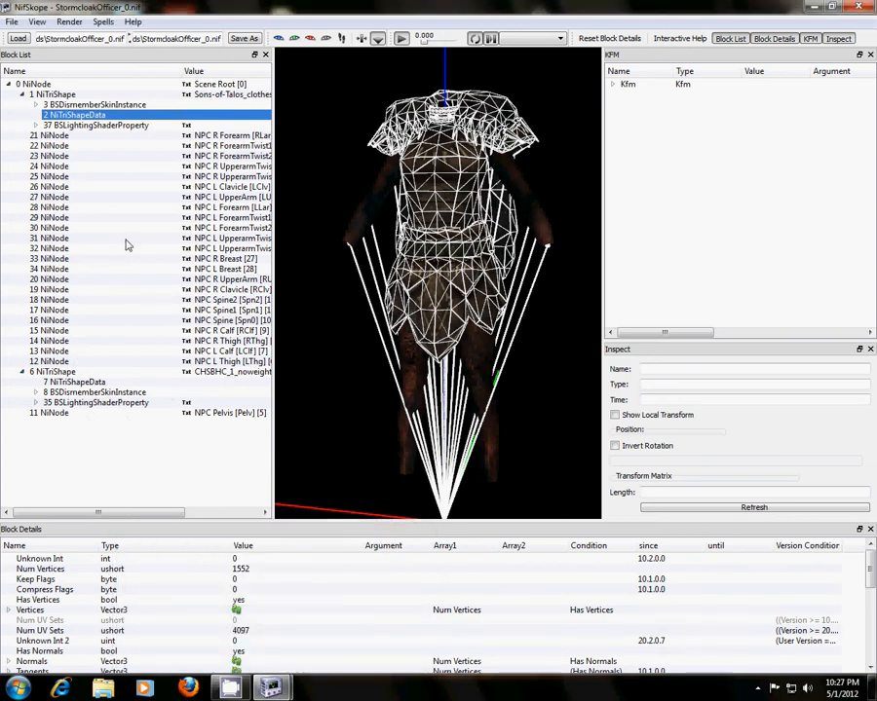
# Set Has Vertex Colors to yes on the clothes geometry, then select Sons-of-Talos_clothes.
pyautogui.scroll(-3)
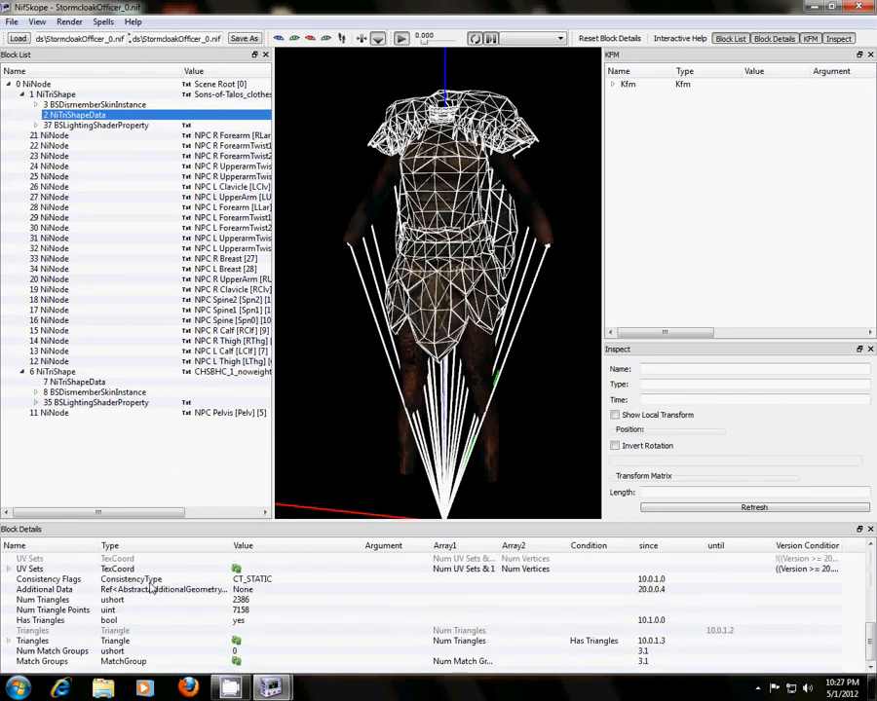
pyautogui.scroll(-3)
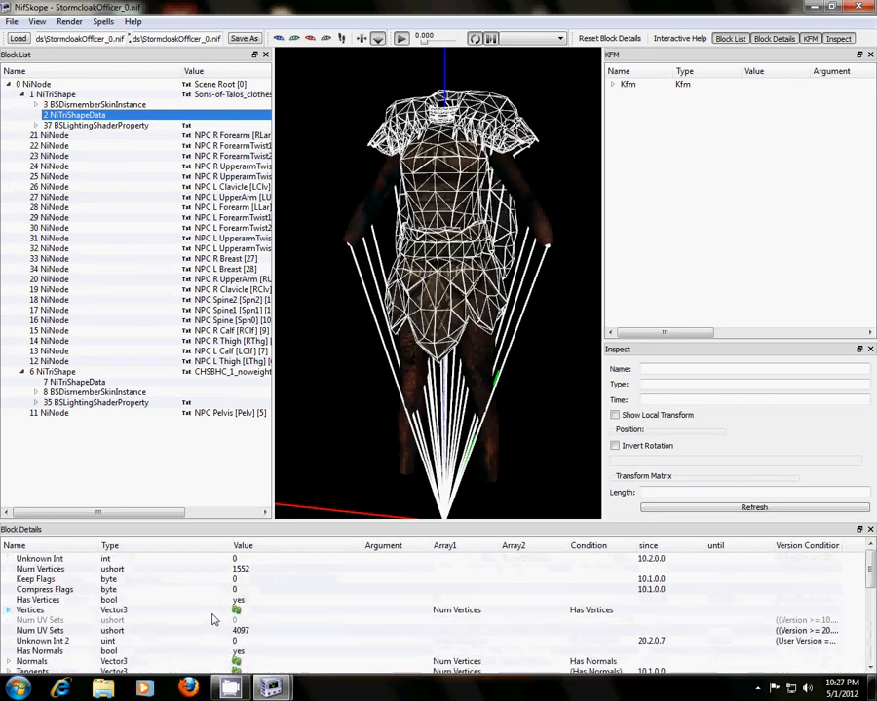
pyautogui.scroll(-3)
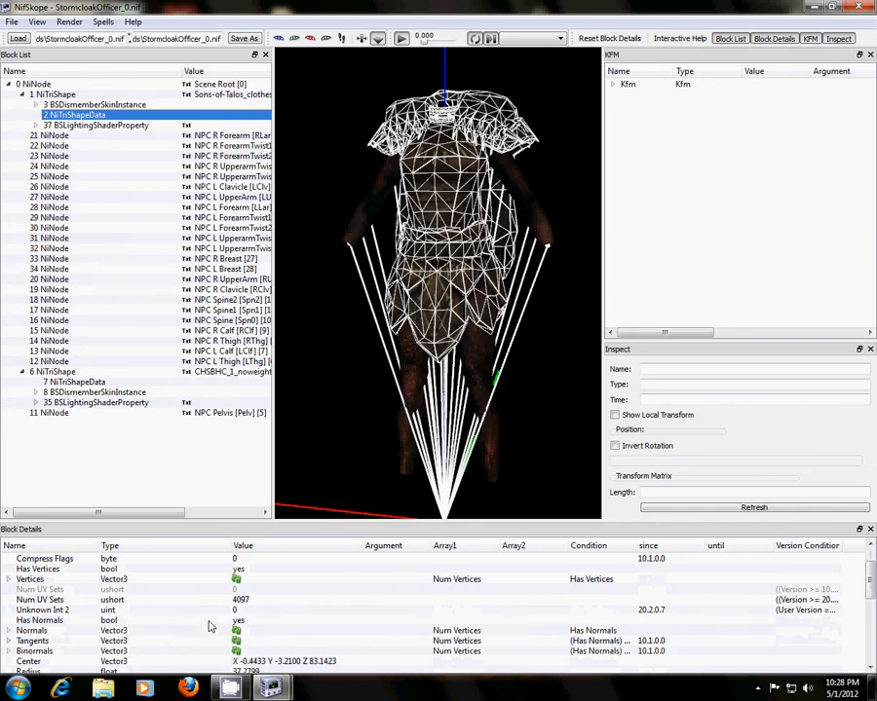
pyautogui.scroll(-3)
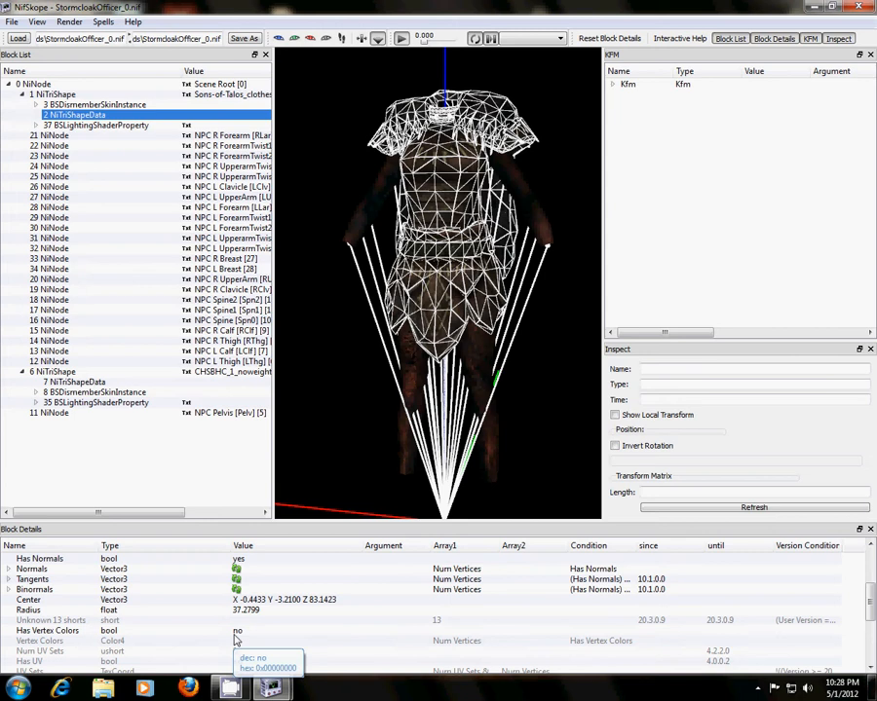
pyautogui.moveTo(245, 639)
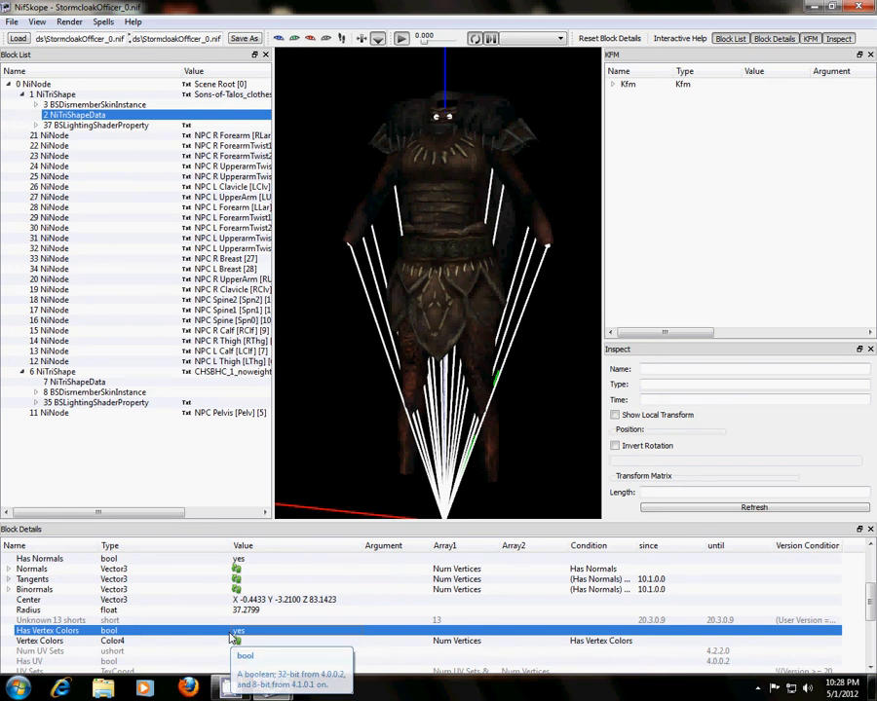
pyautogui.scroll(-3)
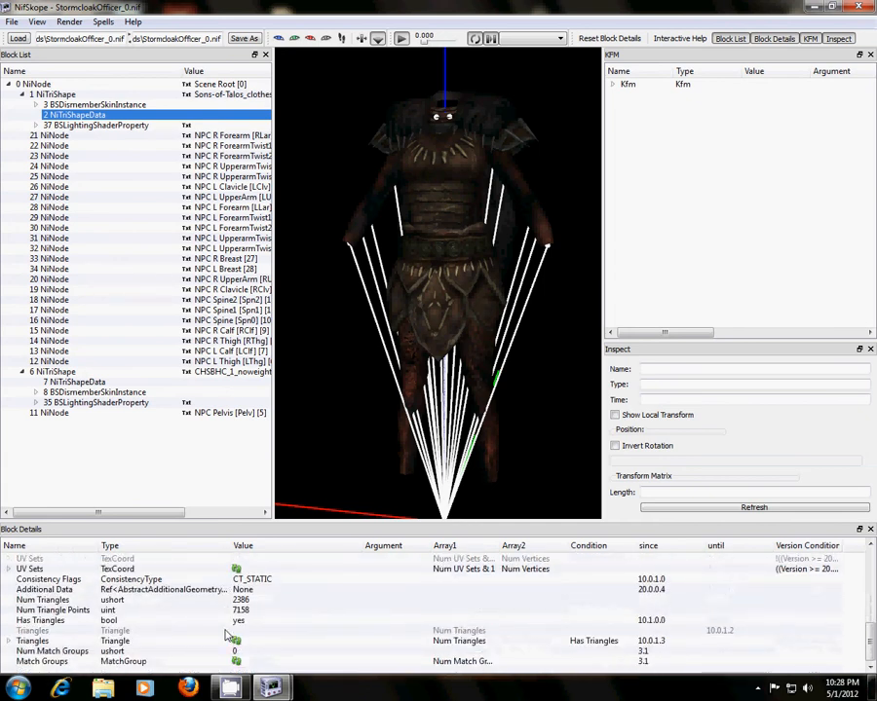
pyautogui.moveTo(166, 654)
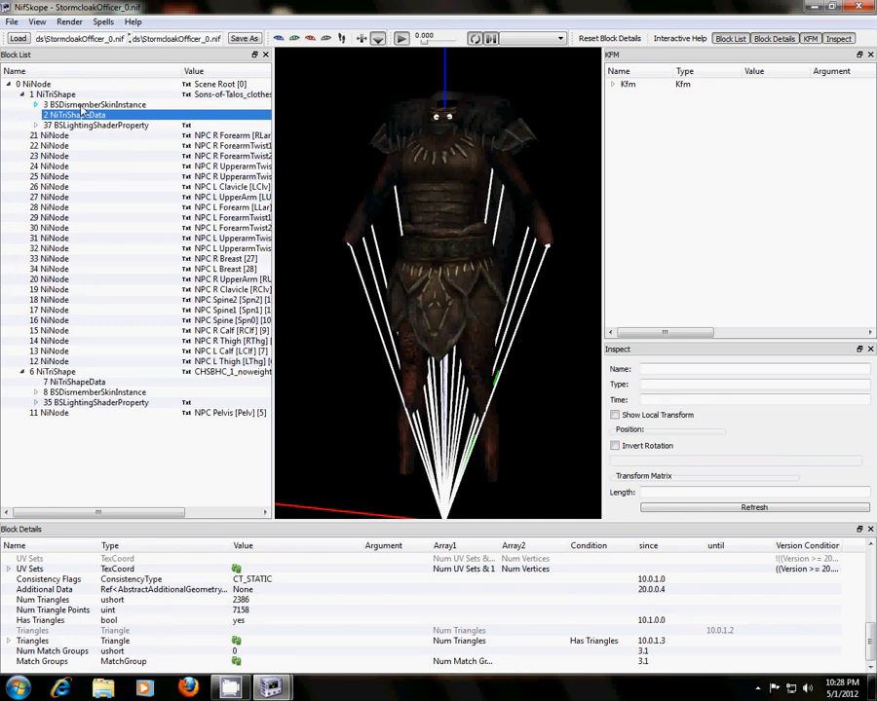
pyautogui.click(53, 93)
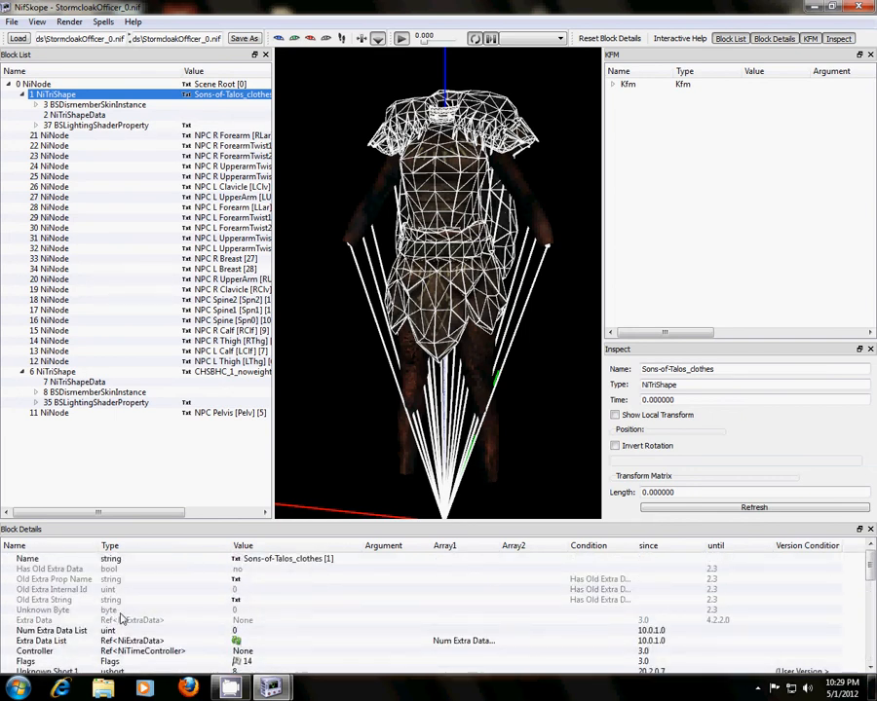
# Verify the BSDismemberSkinInstance partition Body Part is 32, then collapse Partitions.
pyautogui.click(94, 104)
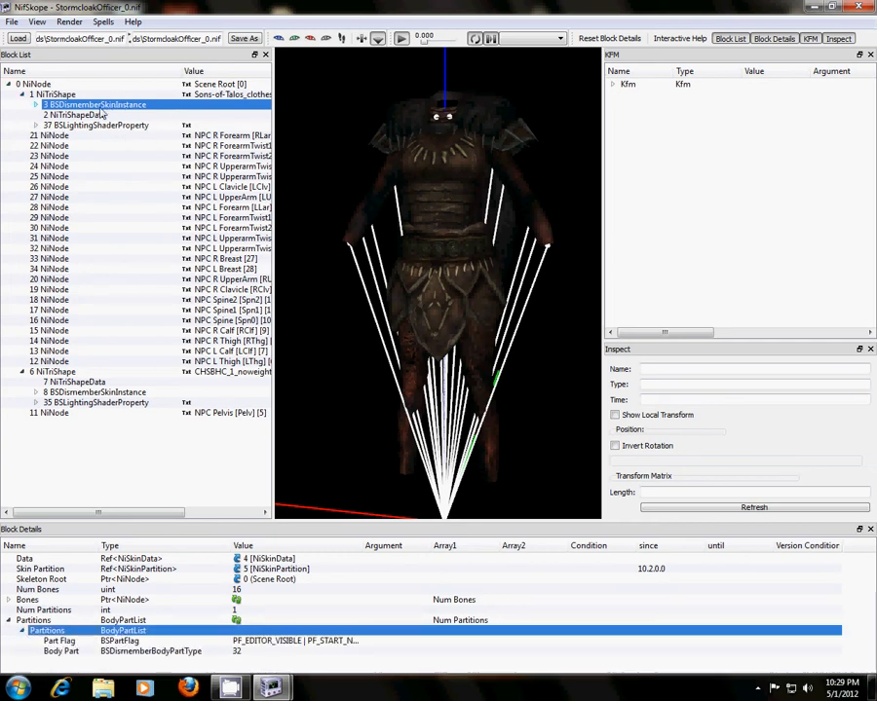
pyautogui.moveTo(74, 114)
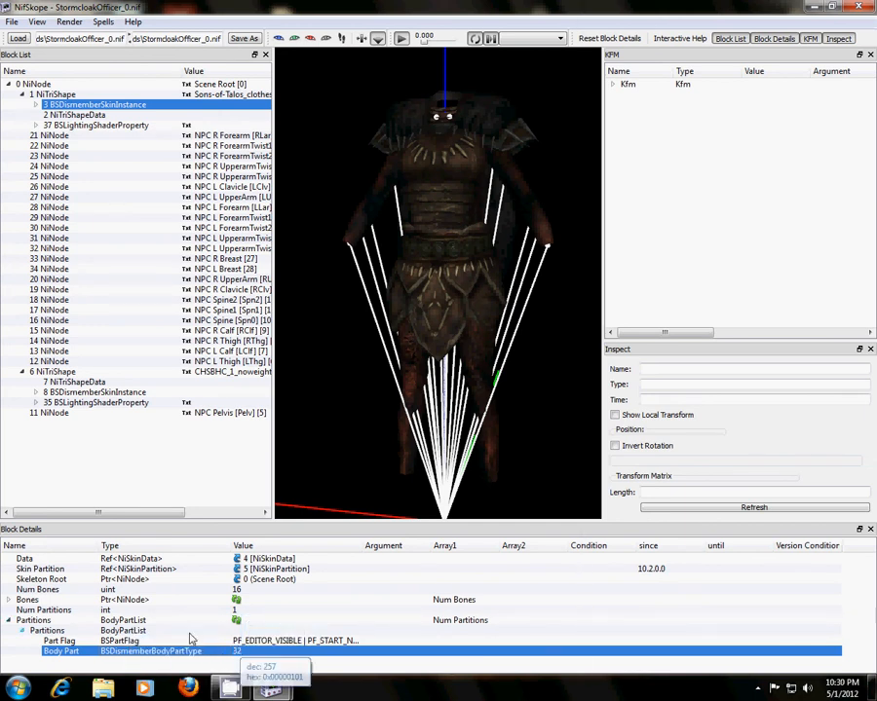
pyautogui.click(9, 620)
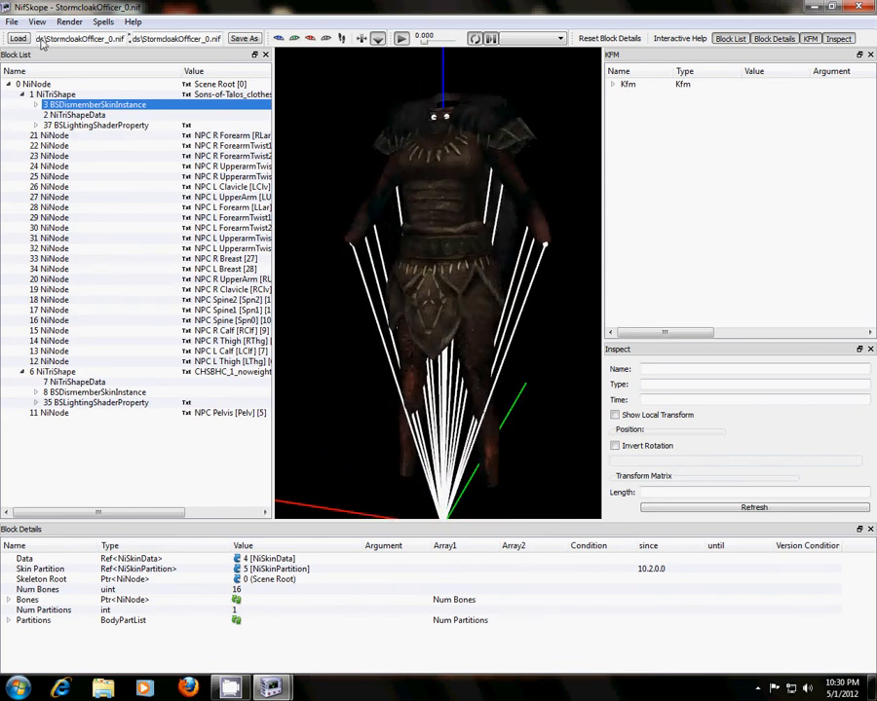
# Save as NS-StormcloakOfficer_0.nif and rotate the view to inspect the model.
pyautogui.click(11, 21)
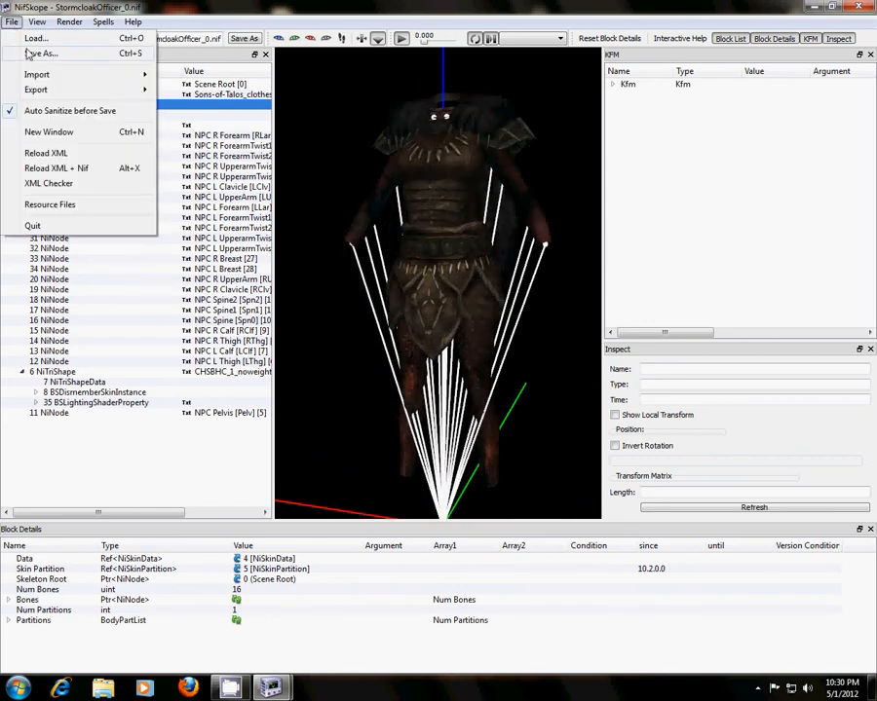
pyautogui.click(41, 53)
pyautogui.write('NS-StormcloakOfficer_0.nif')
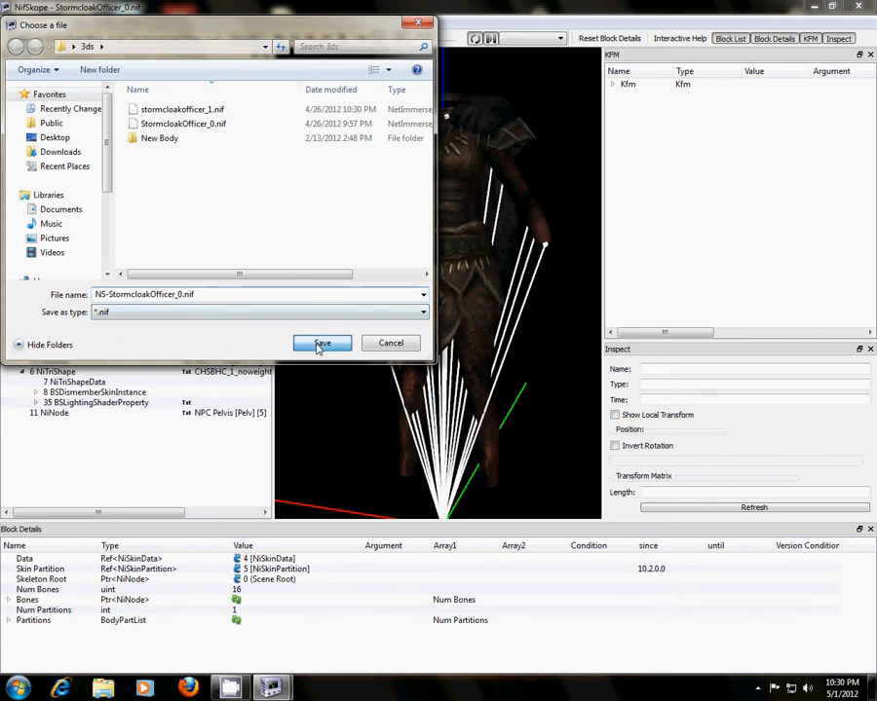
pyautogui.click(321, 343)
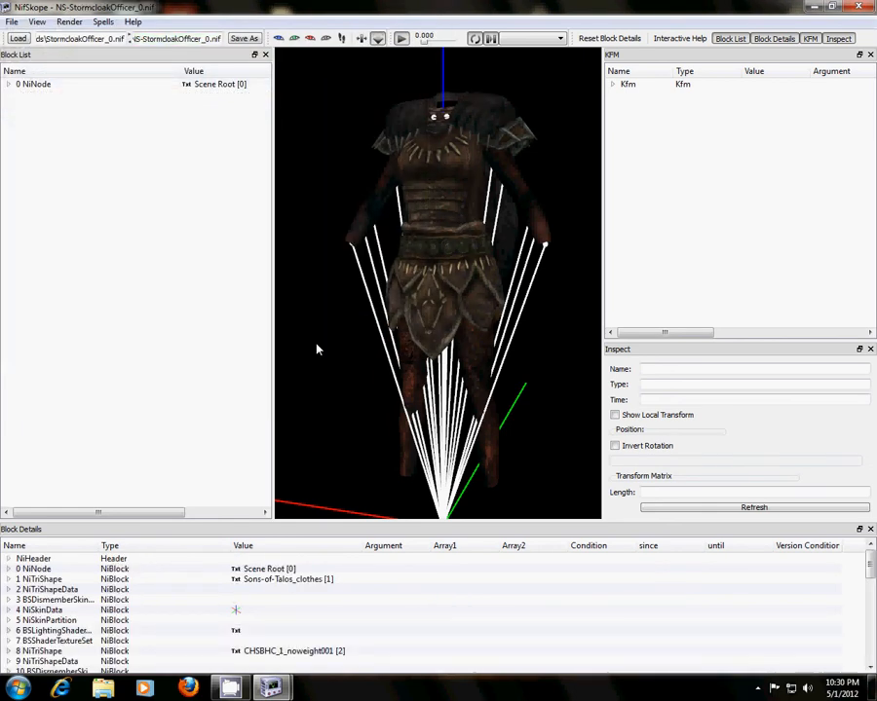
pyautogui.moveTo(317, 349); pyautogui.dragTo(560, 279)
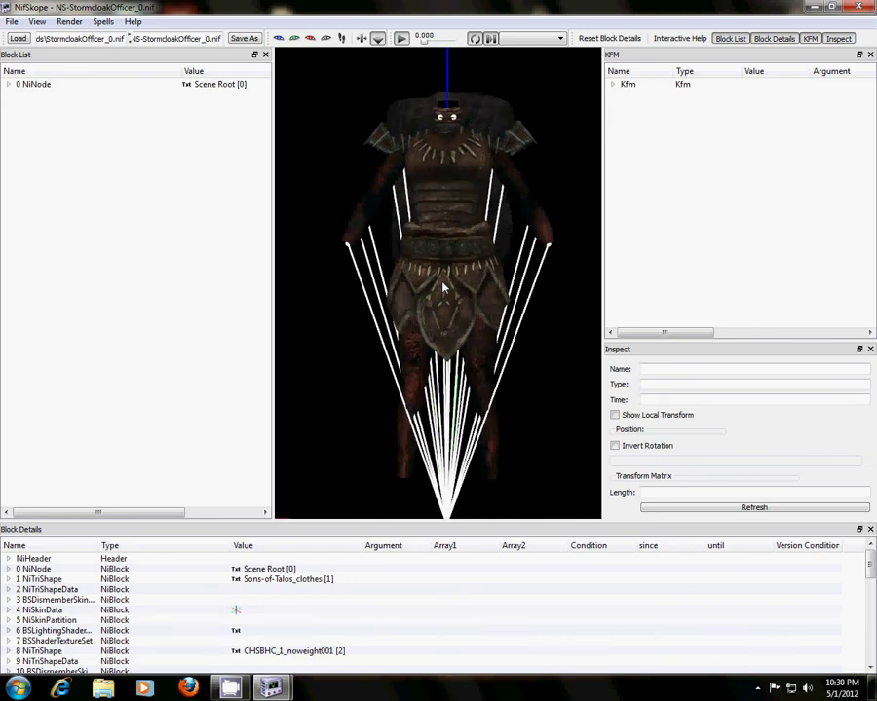
# Load stormcloakofficer_1.nif and rotate the officer mesh in the viewer to inspect it.
pyautogui.click(11, 21)
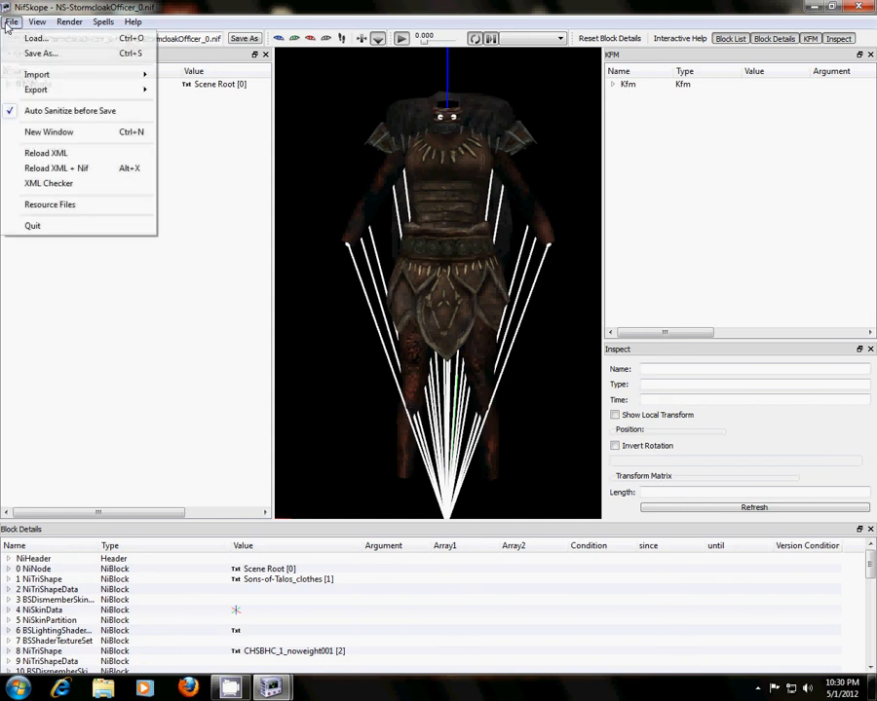
pyautogui.click(35, 38)
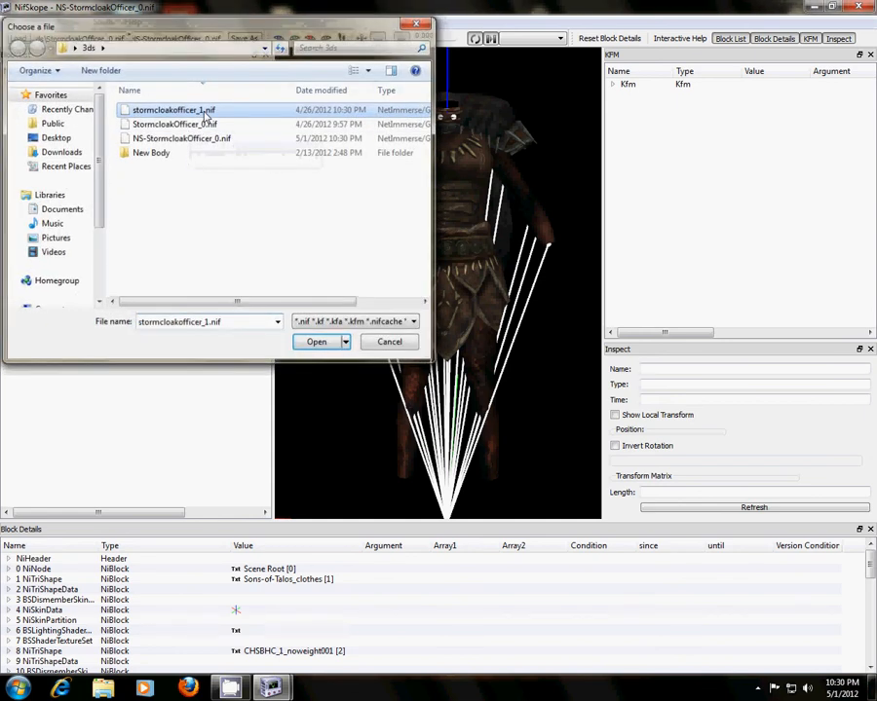
pyautogui.click(316, 341)
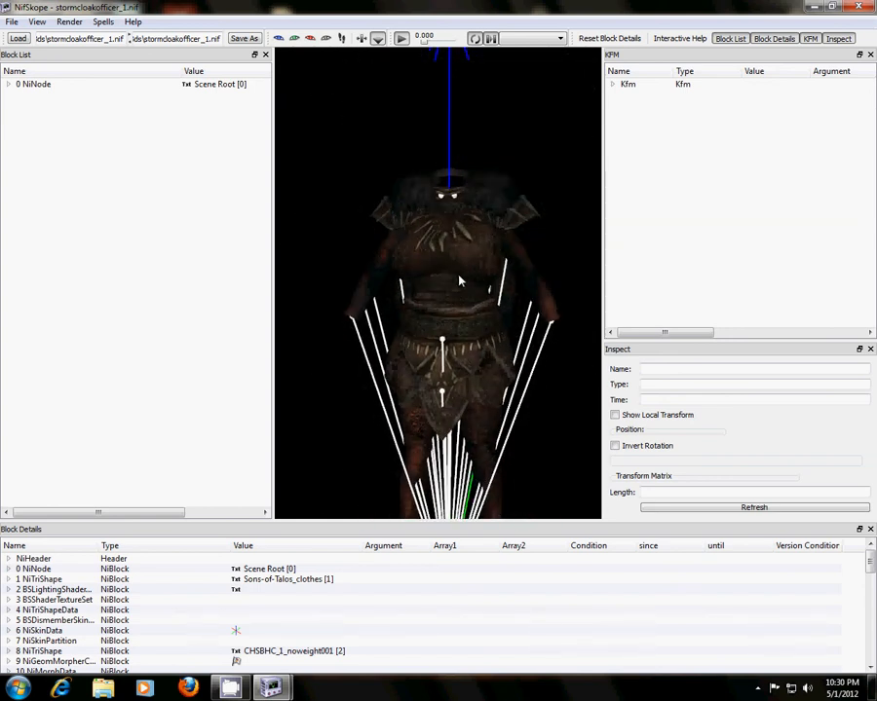
pyautogui.moveTo(463, 283); pyautogui.dragTo(590, 260)
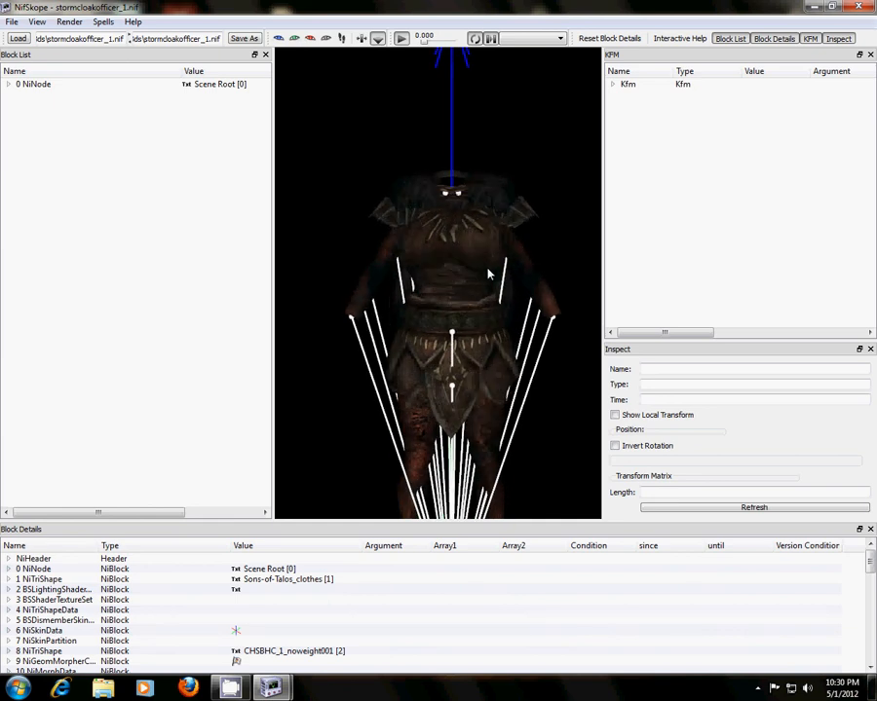
pyautogui.moveTo(463, 279)
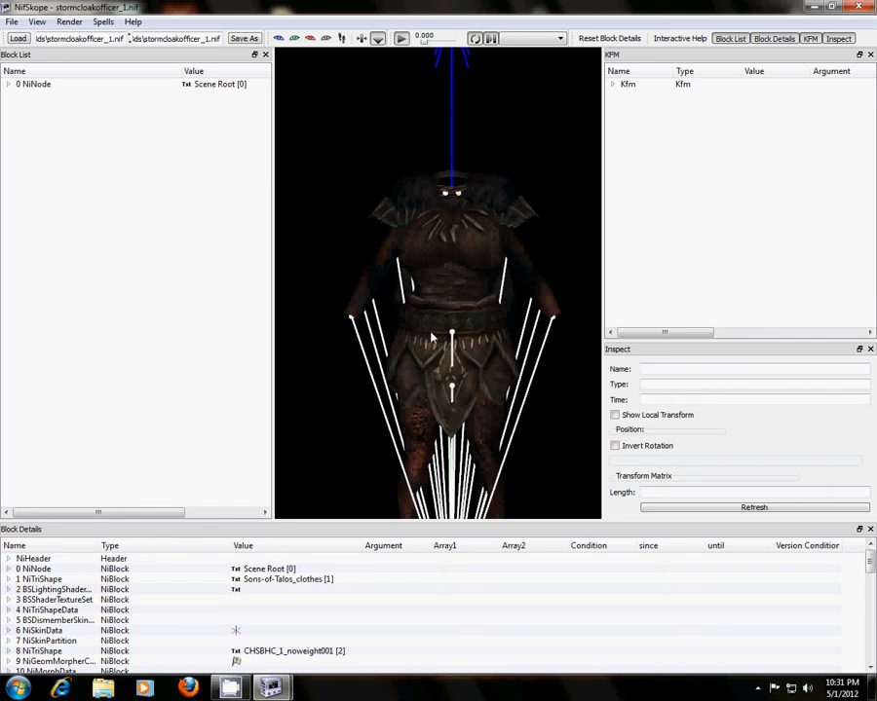
pyautogui.moveTo(299, 426)
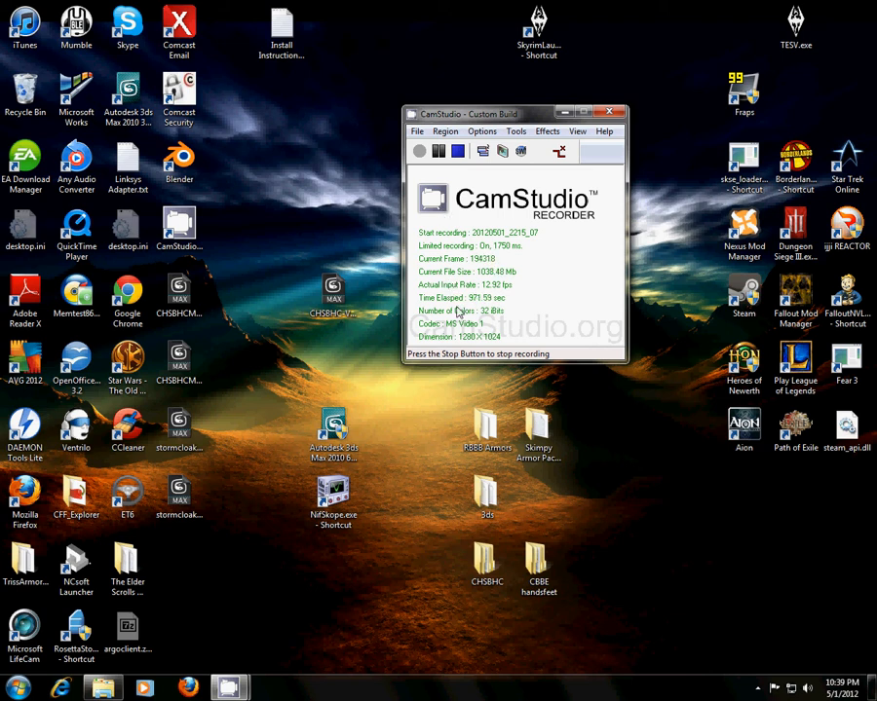
pyautogui.moveTo(392, 407)
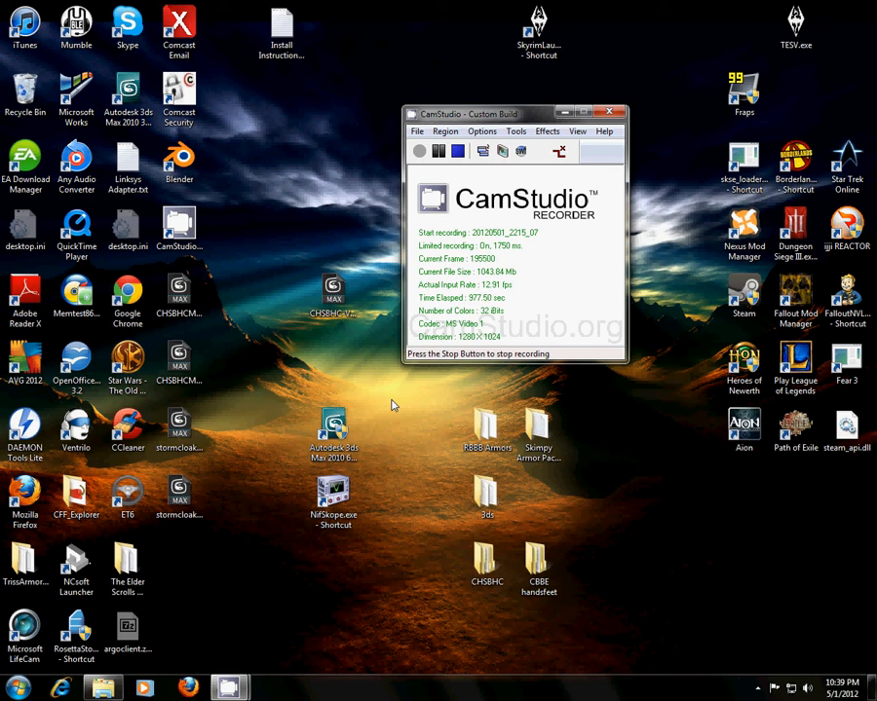
pyautogui.moveTo(742, 161)
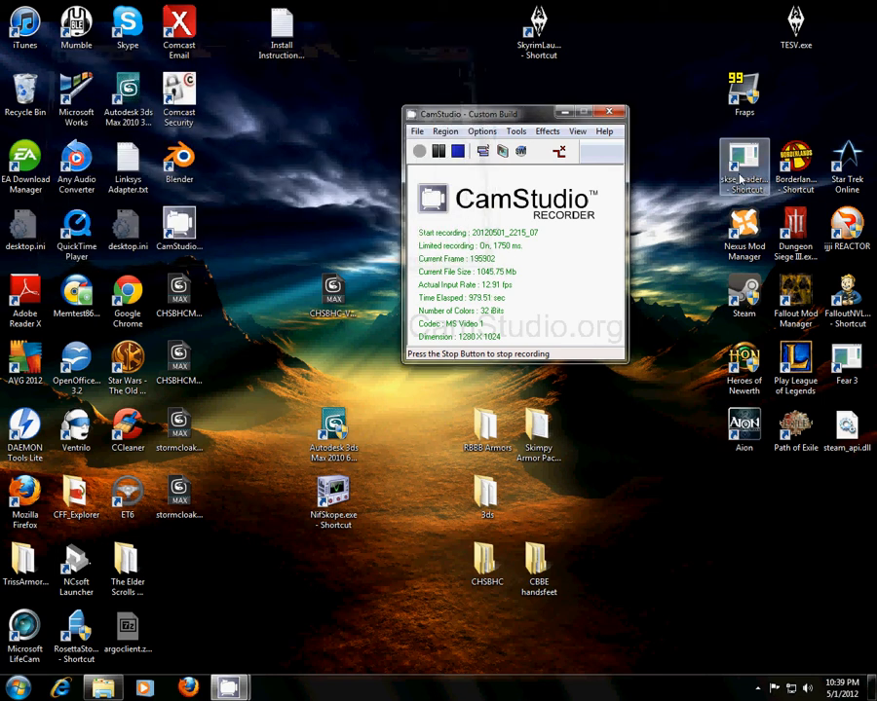
# Launch Skyrim through the skse_loader desktop shortcut.
pyautogui.click(487, 497)
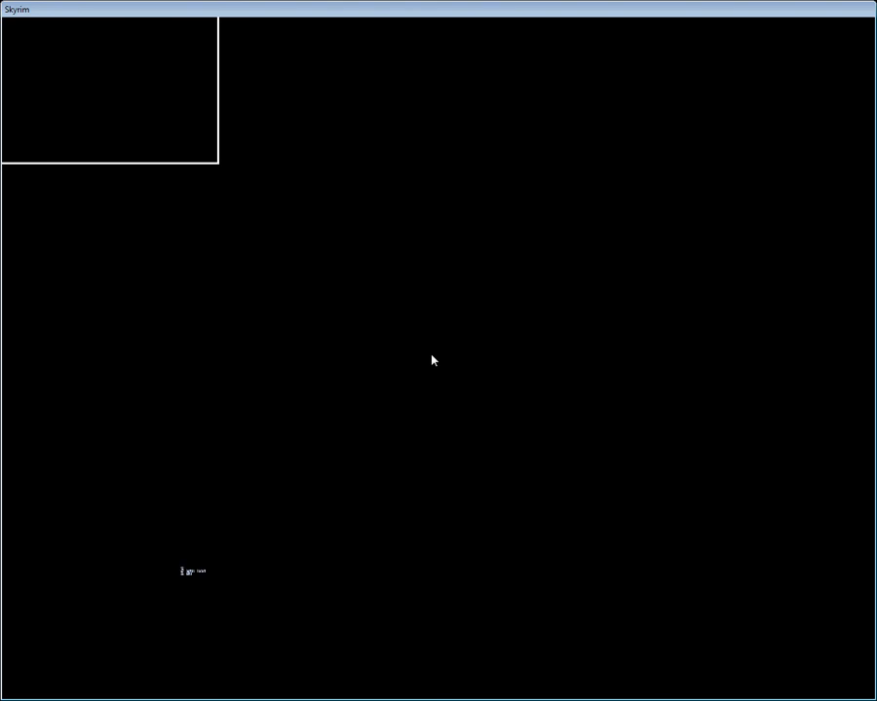
pyautogui.moveTo(451, 354)
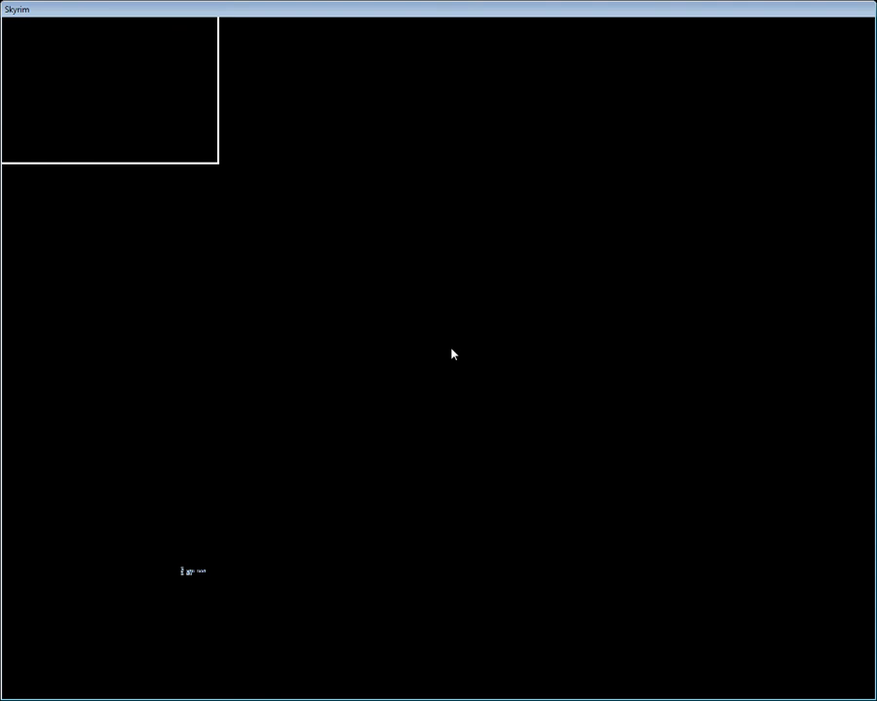
pyautogui.moveTo(468, 76)
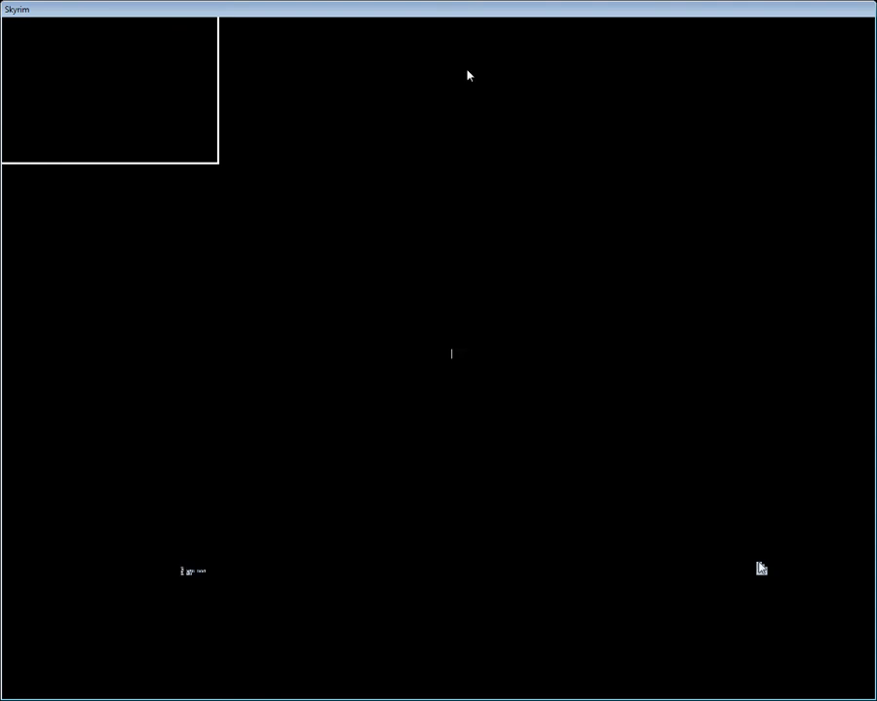
pyautogui.moveTo(31, 341)
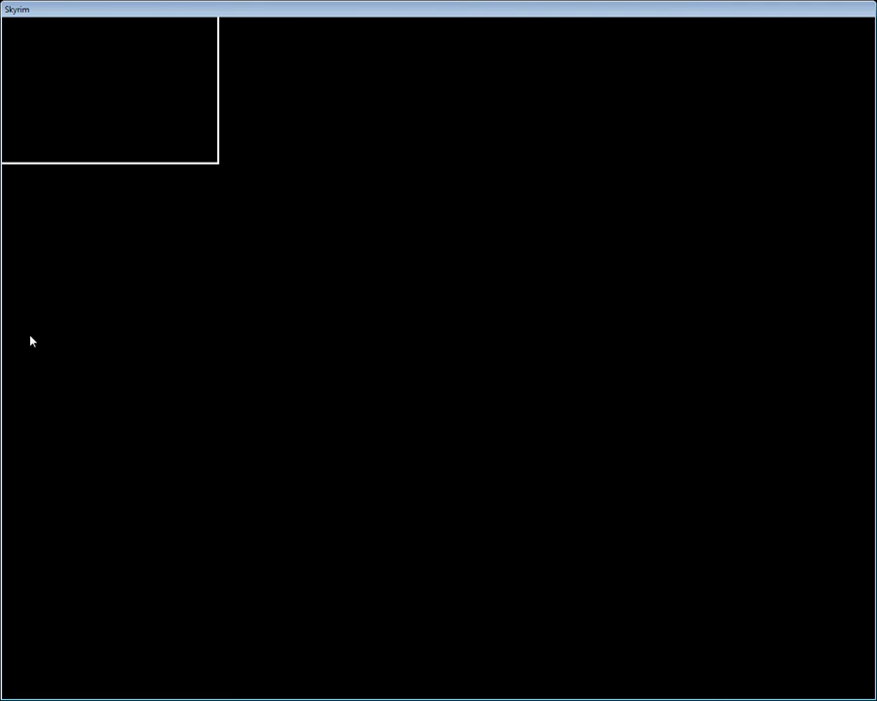
pyautogui.moveTo(8, 366)
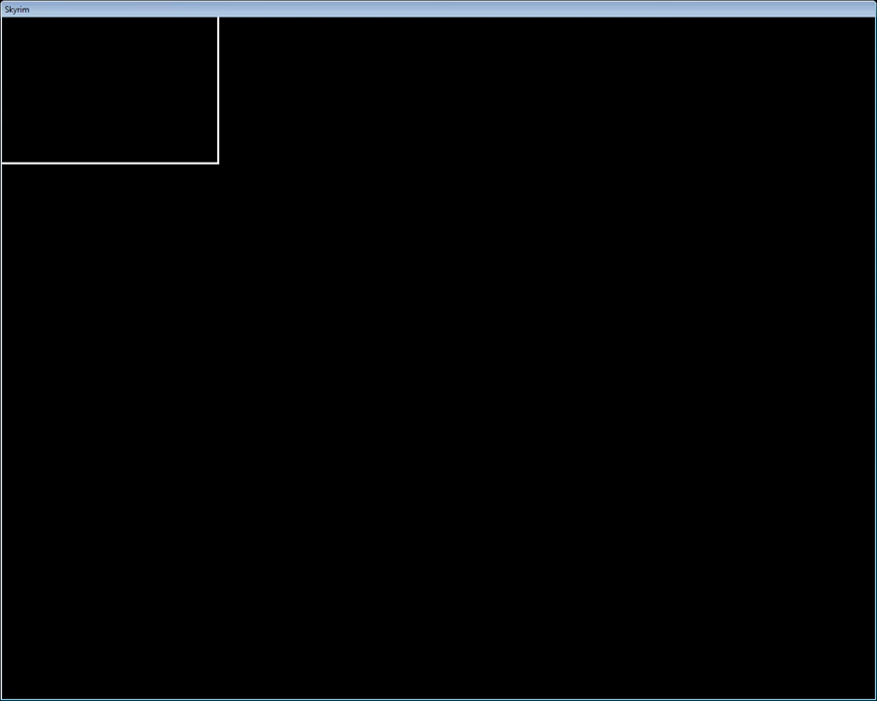
pyautogui.moveTo(3, 464)
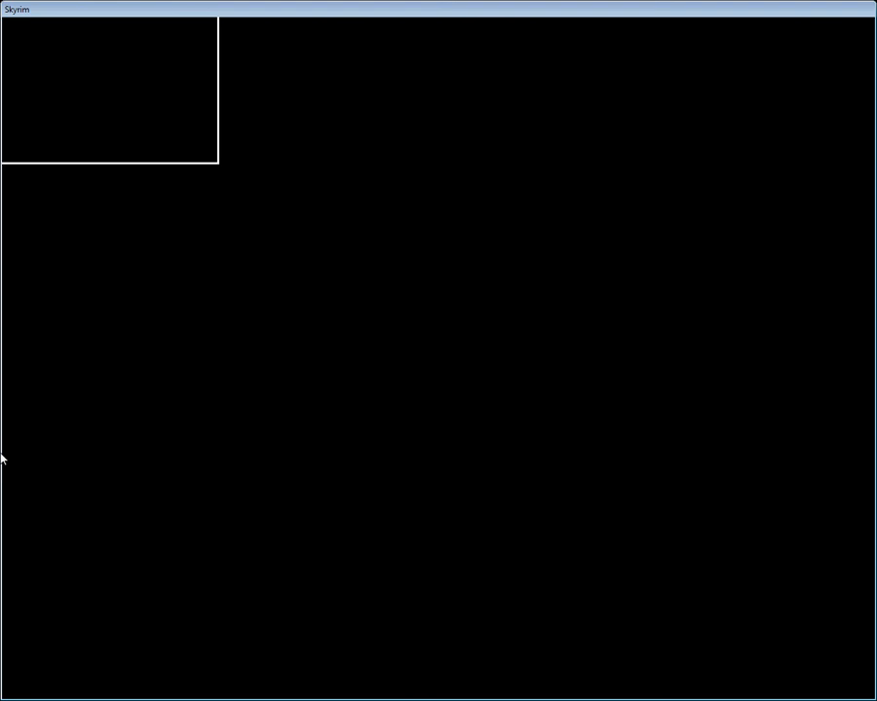
pyautogui.moveTo(51, 185)
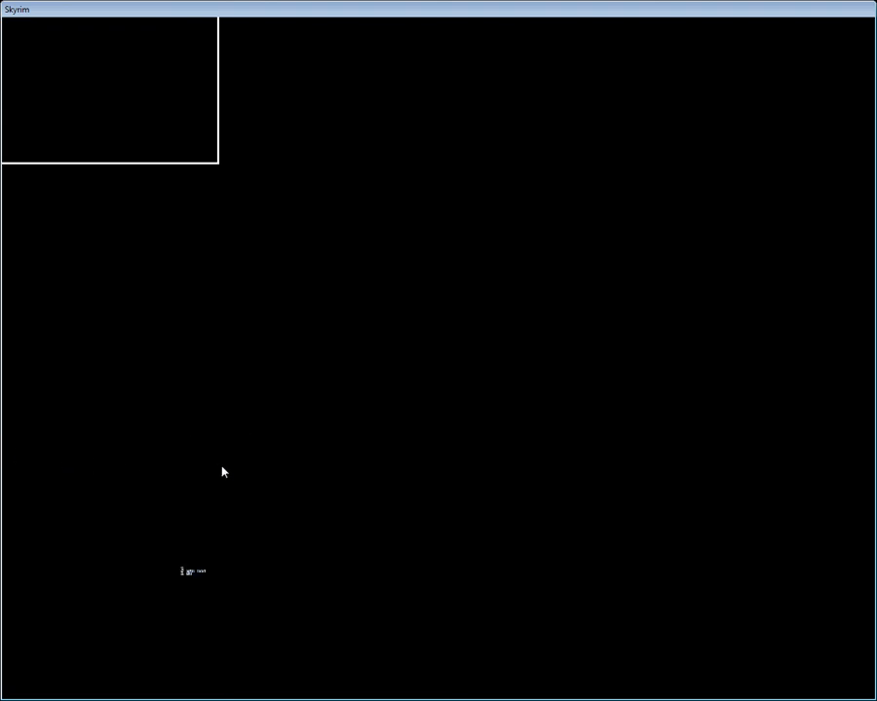
pyautogui.moveTo(192, 466)
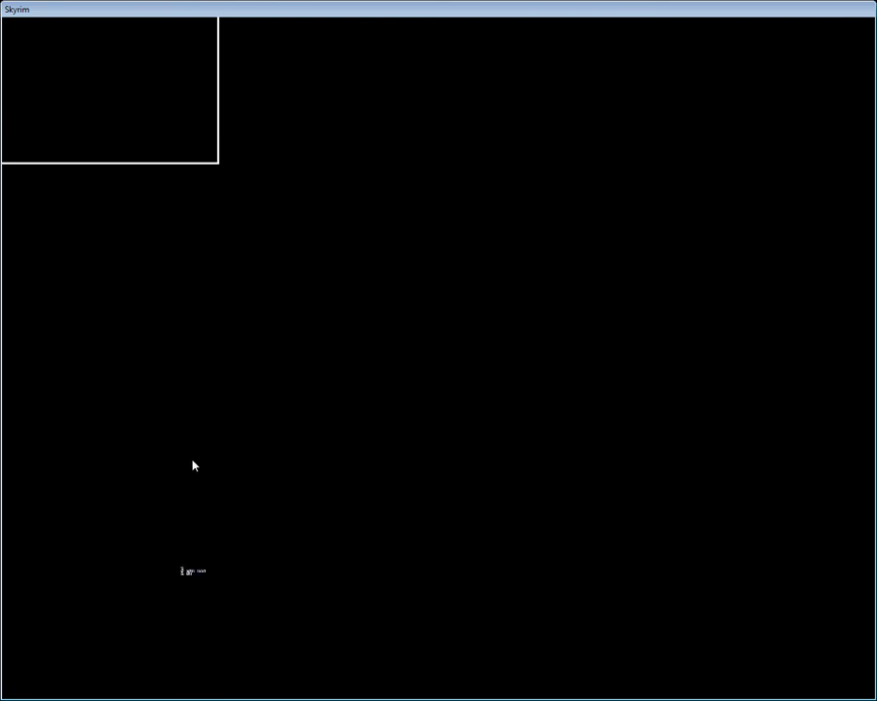
pyautogui.moveTo(232, 450)
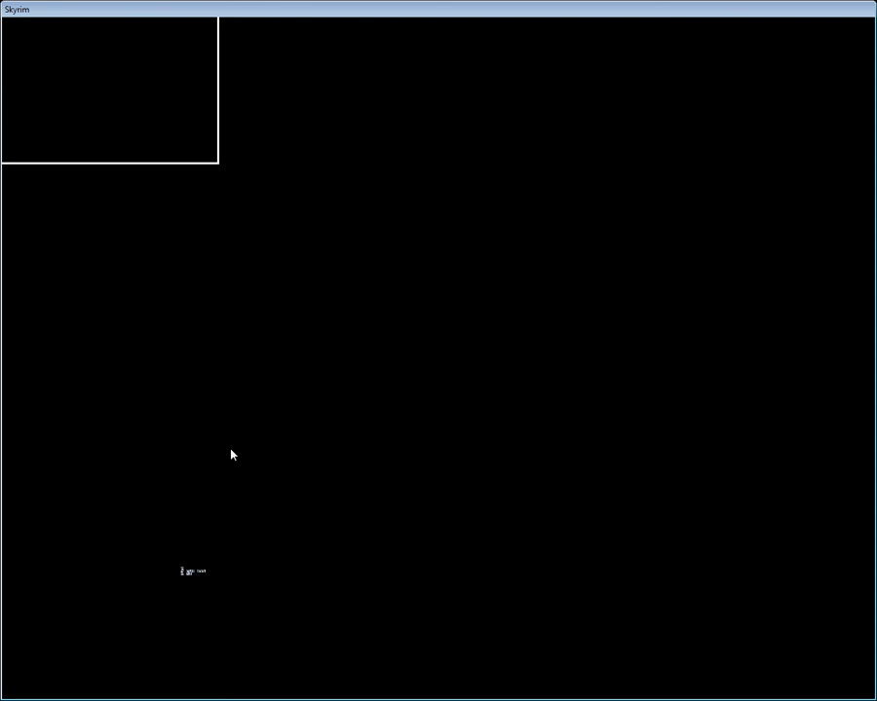
pyautogui.moveTo(254, 453)
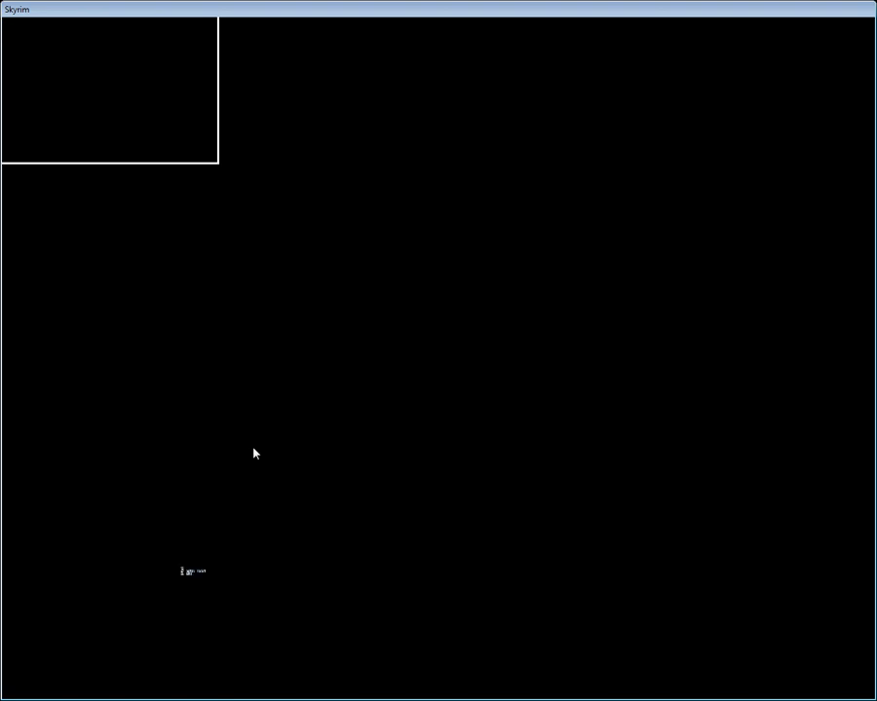
pyautogui.moveTo(62, 447)
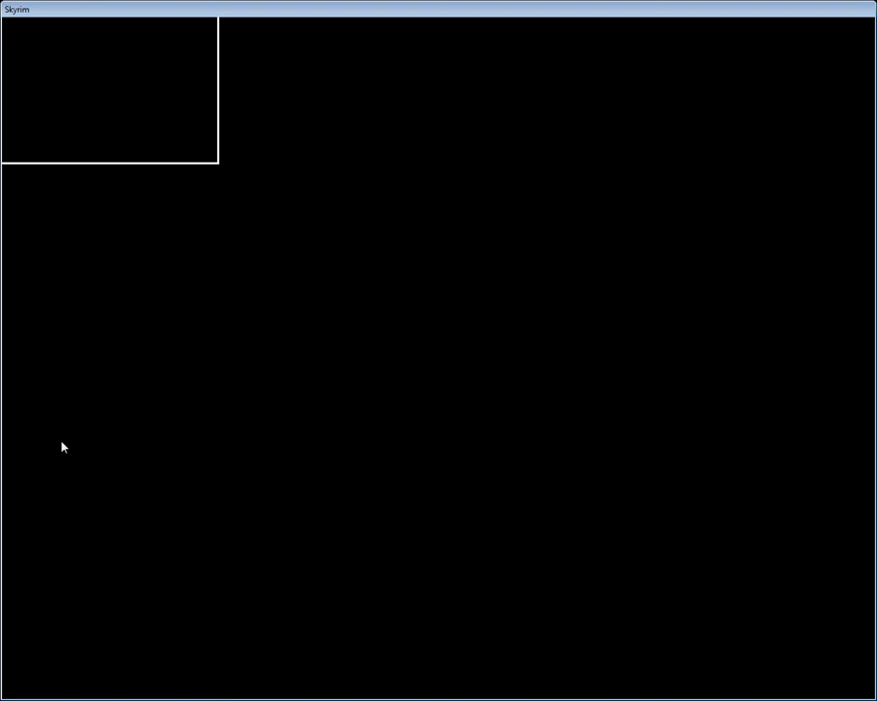
pyautogui.moveTo(36, 491)
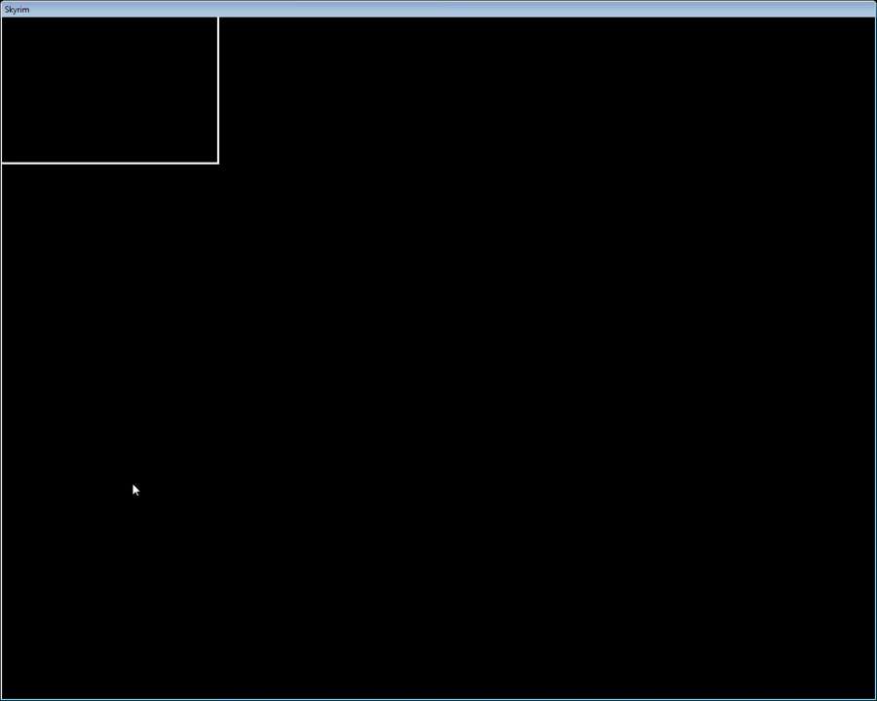
pyautogui.moveTo(140, 234)
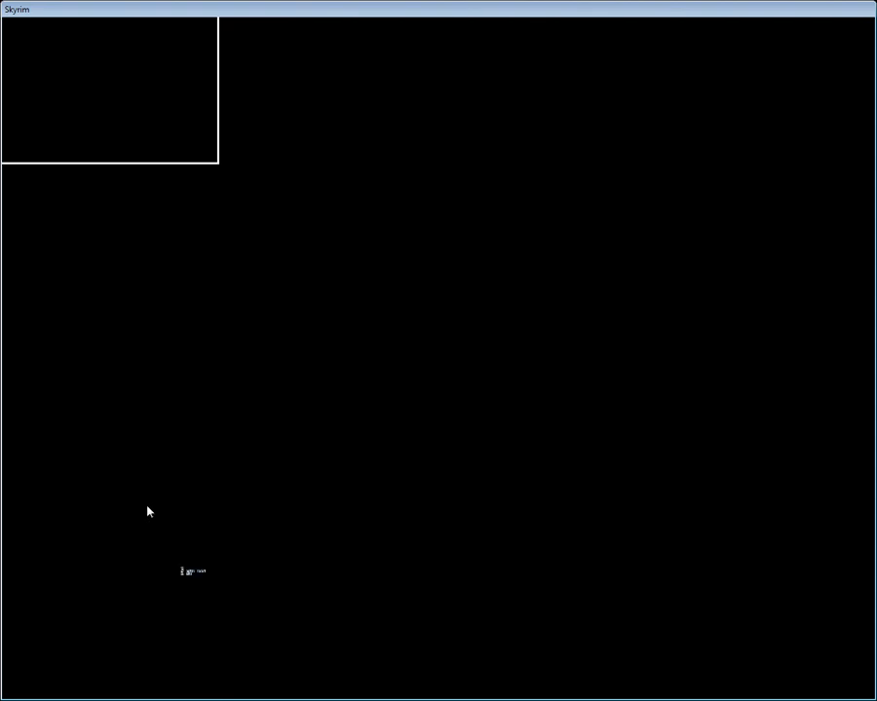
pyautogui.moveTo(133, 328)
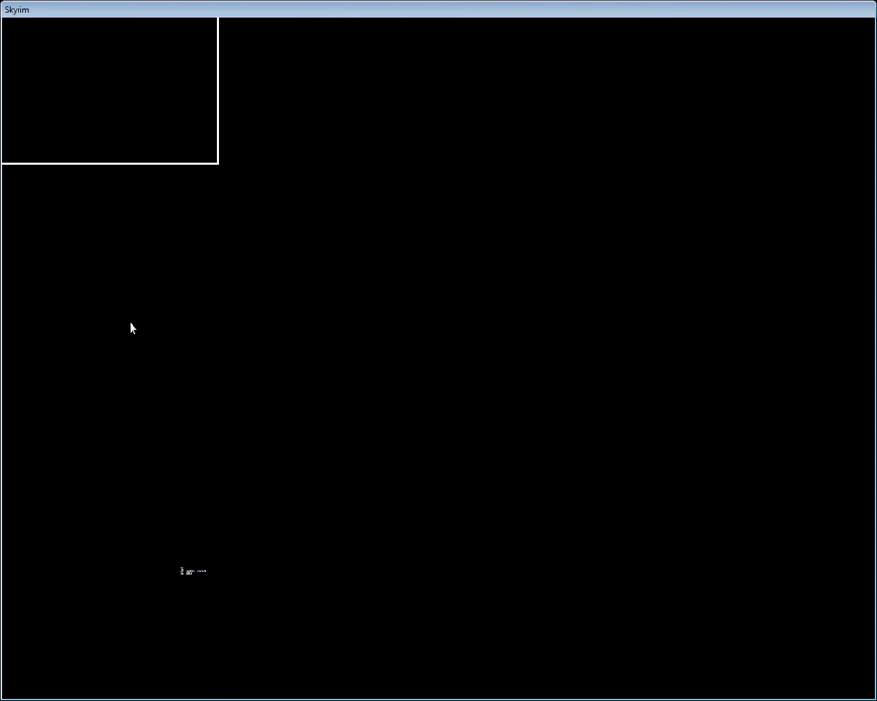
pyautogui.moveTo(6, 421)
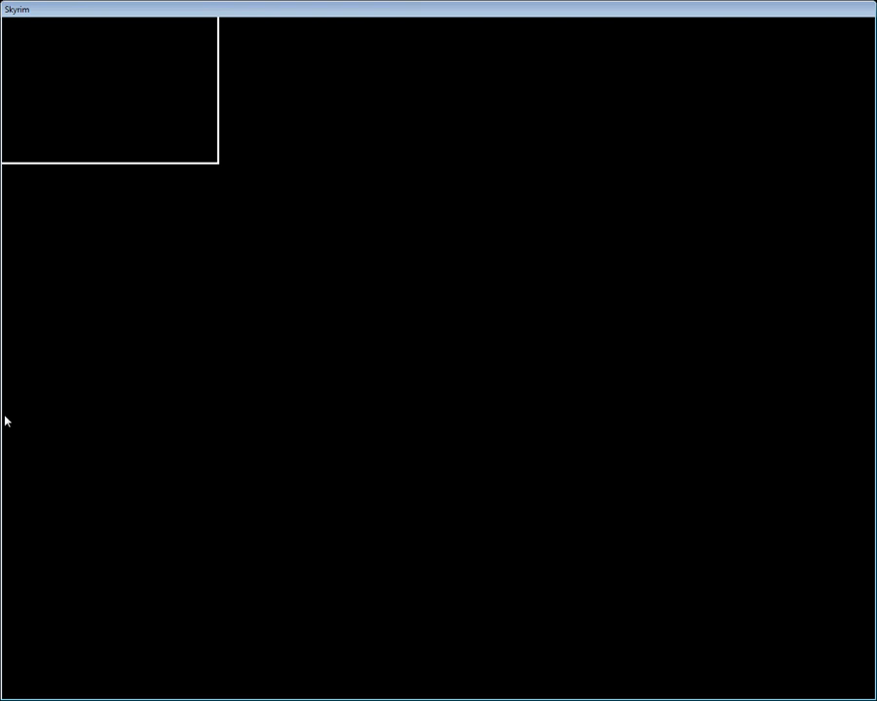
pyautogui.moveTo(45, 367)
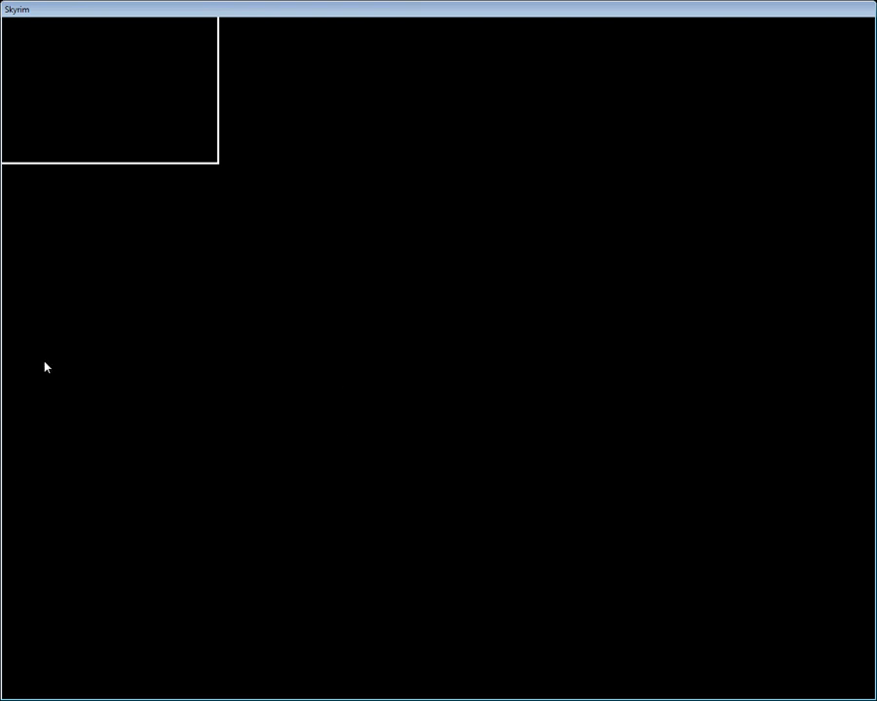
pyautogui.moveTo(181, 448)
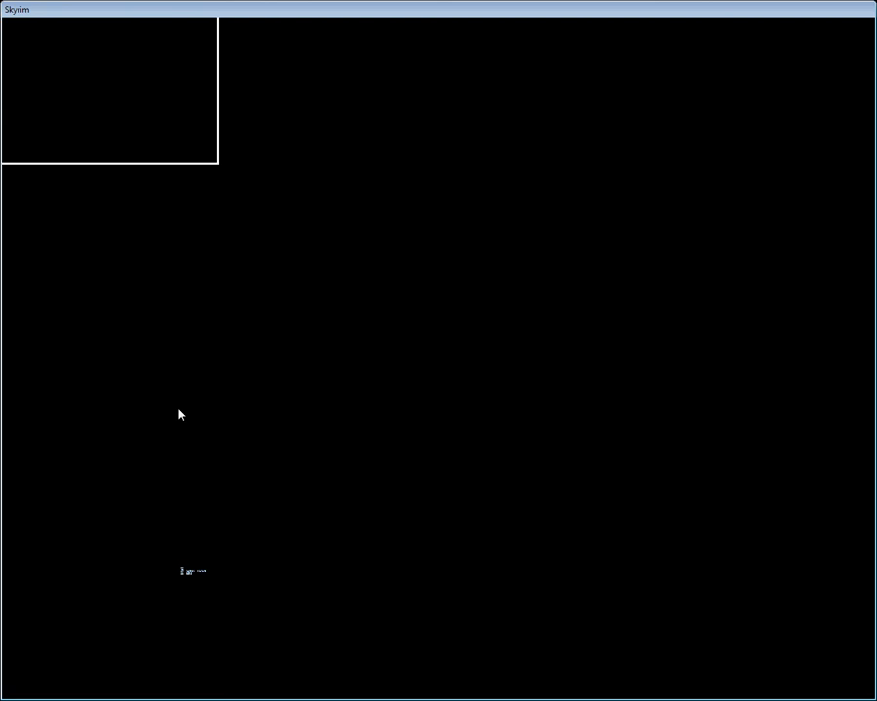
pyautogui.moveTo(188, 410)
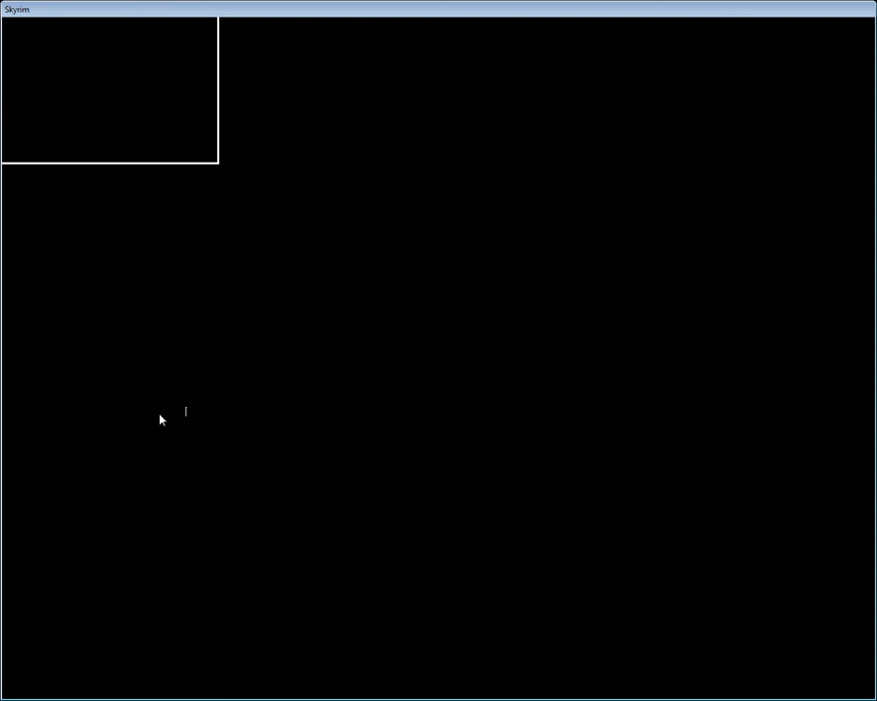
pyautogui.moveTo(253, 236)
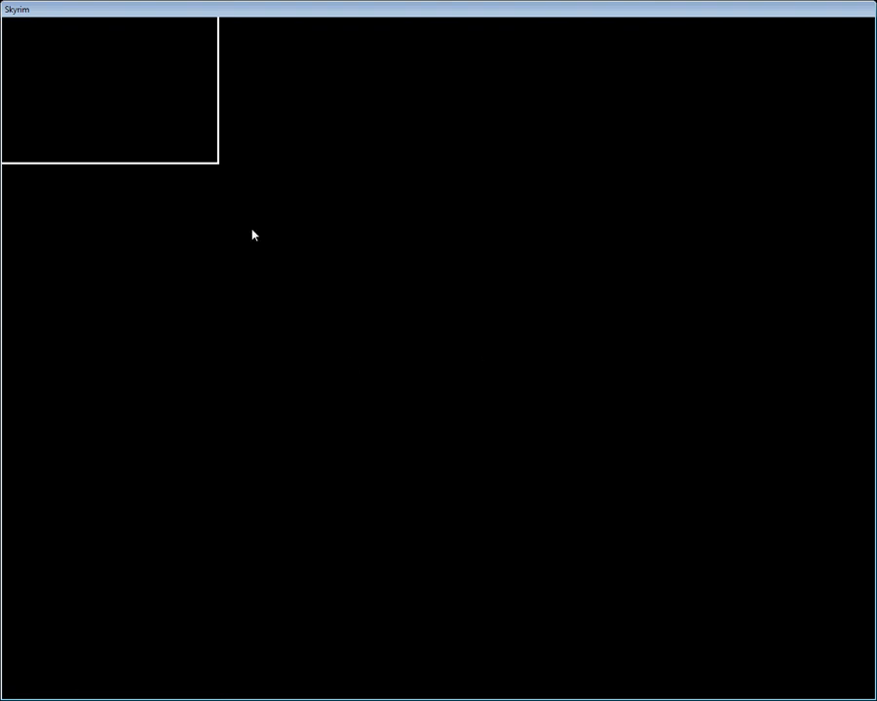
pyautogui.moveTo(708, 423)
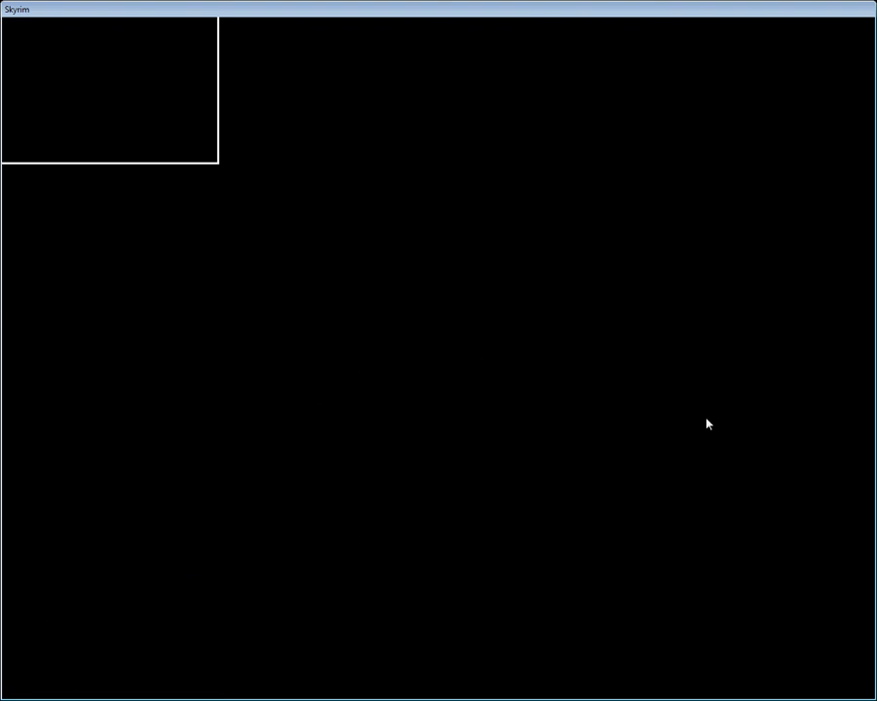
pyautogui.moveTo(495, 443)
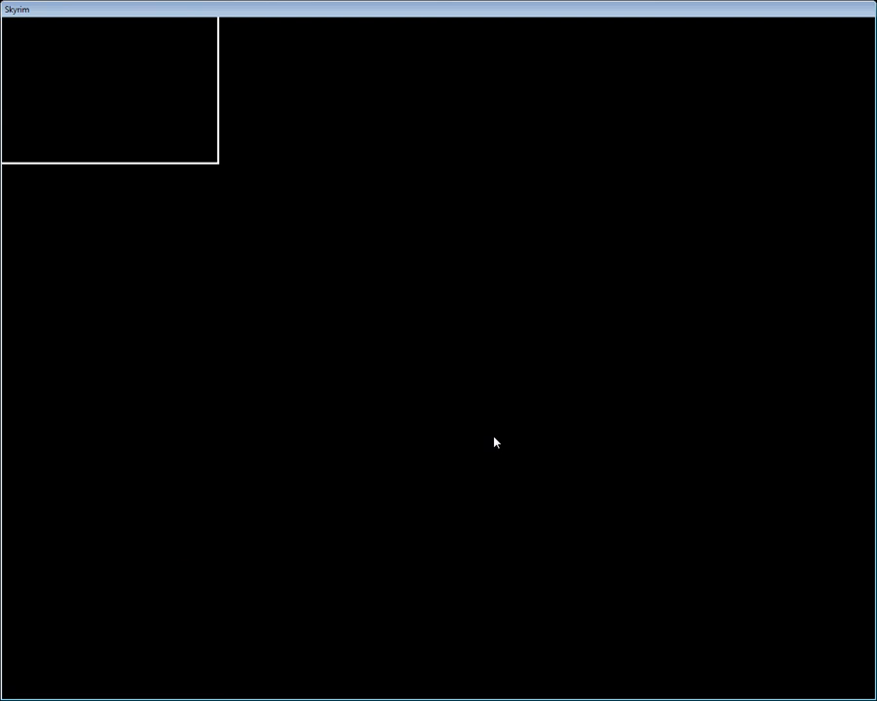
pyautogui.moveTo(378, 449)
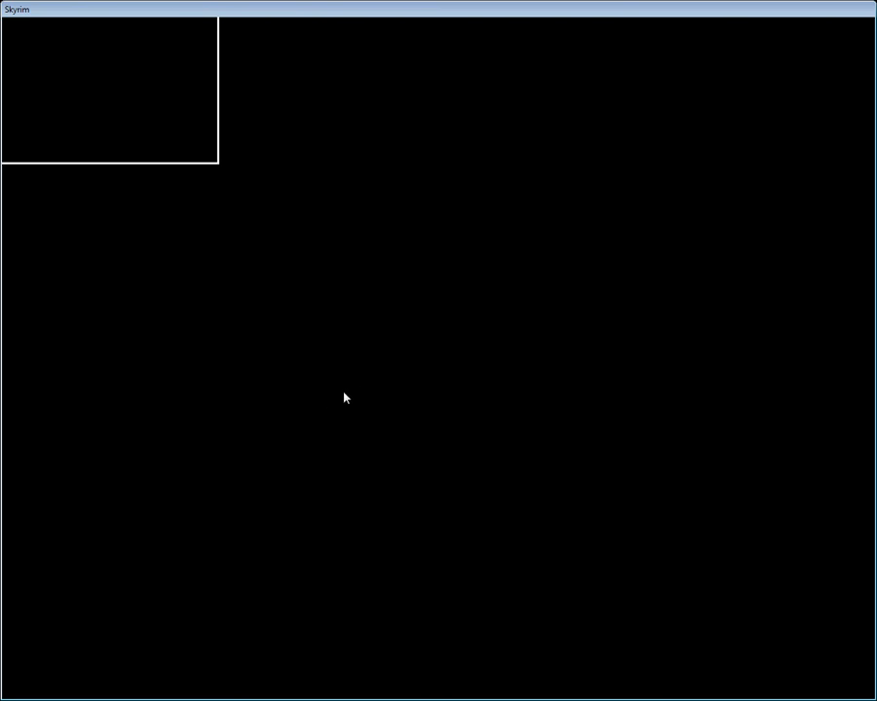
pyautogui.moveTo(227, 450)
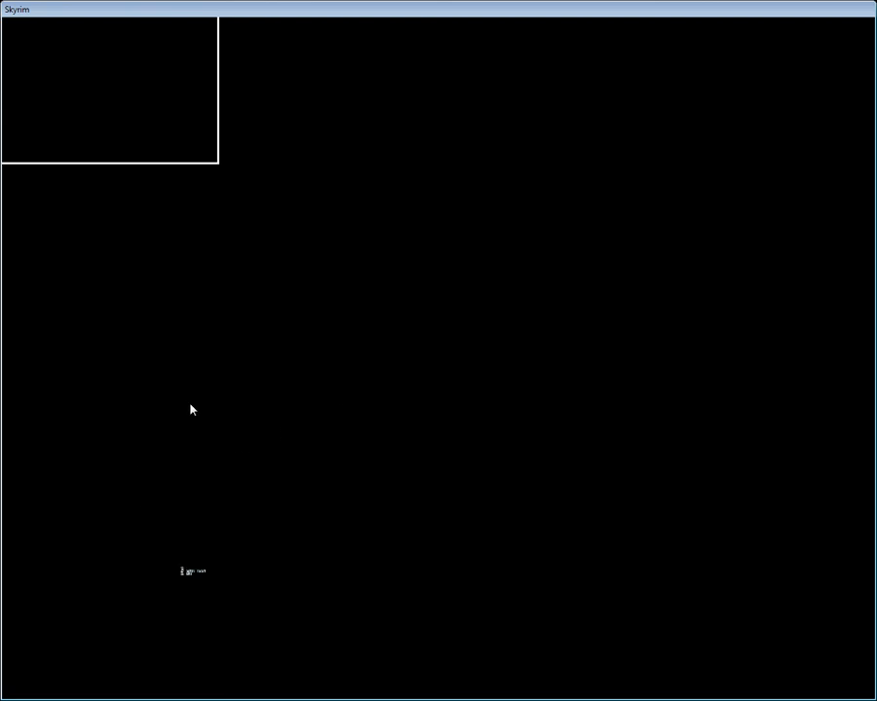
pyautogui.moveTo(575, 572)
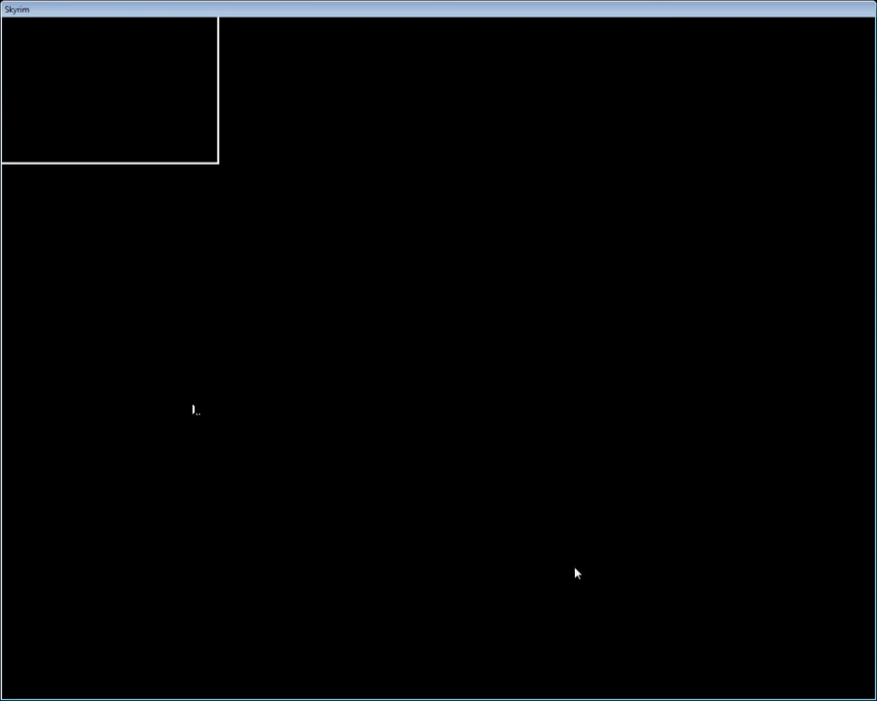